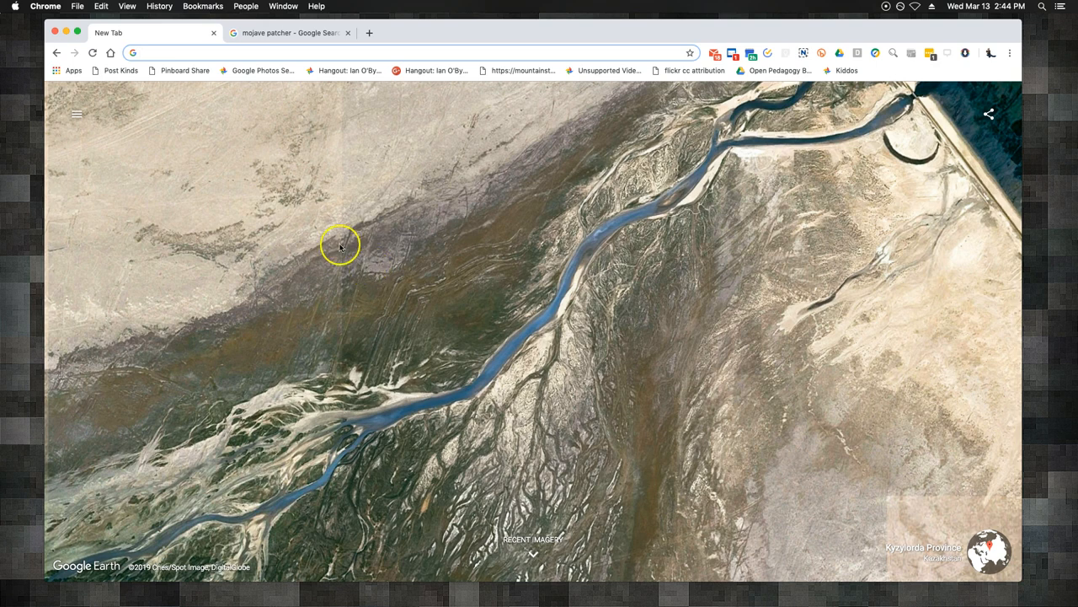
# Step: Bring up About This Mac from the Apple menu over Chrome's Google Earth new tab
pyautogui.click(337, 52)
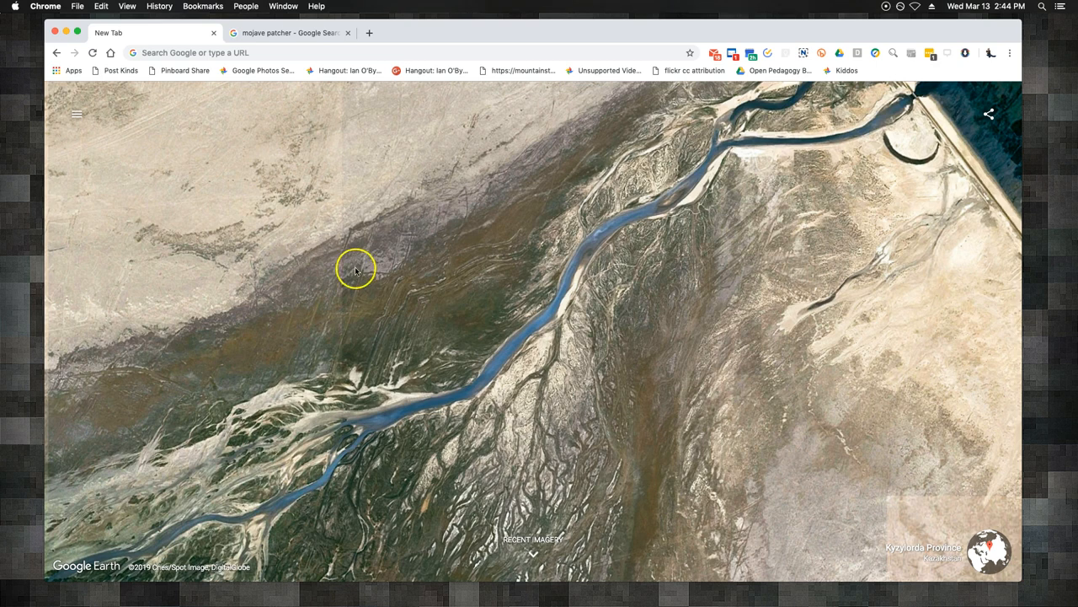
pyautogui.moveTo(299, 193)
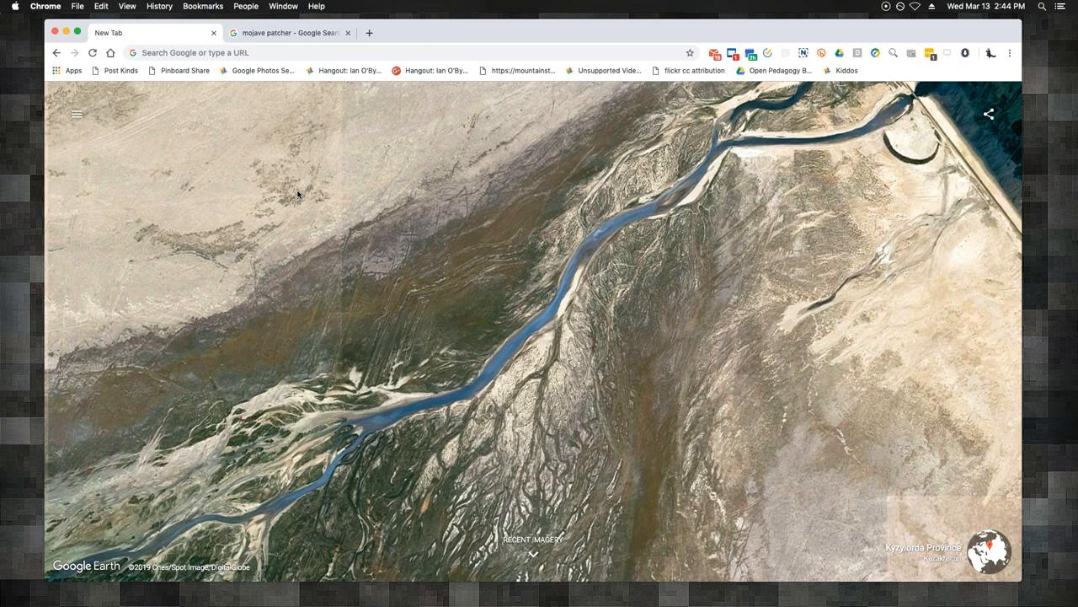
pyautogui.moveTo(25, 10)
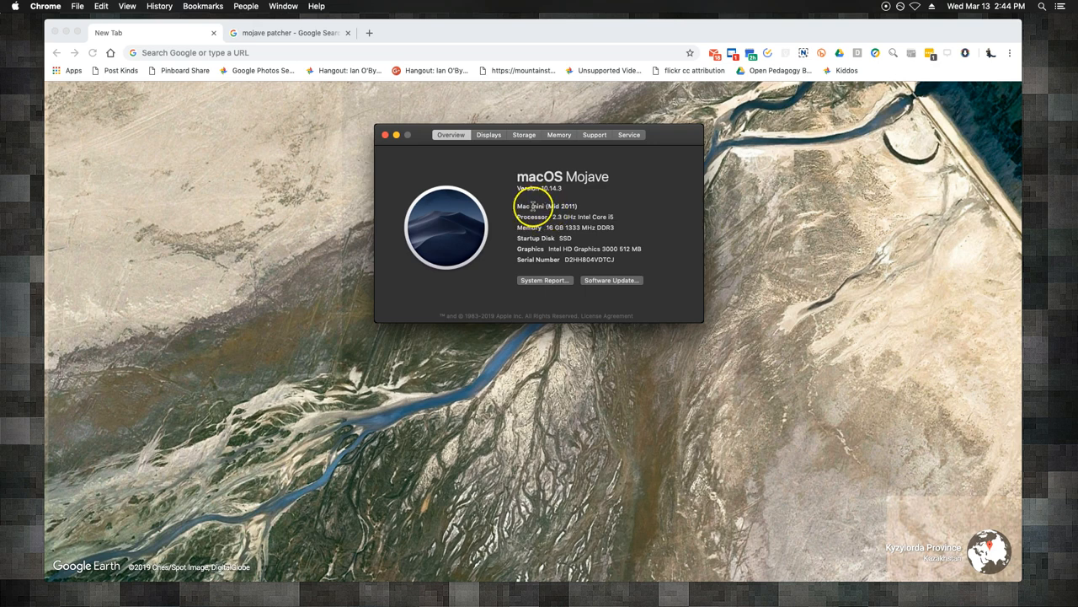
# Step: Review macOS Mojave 10.14.3 on the Mid 2011 Mac mini, then close About This Mac
pyautogui.doubleClick(563, 205)
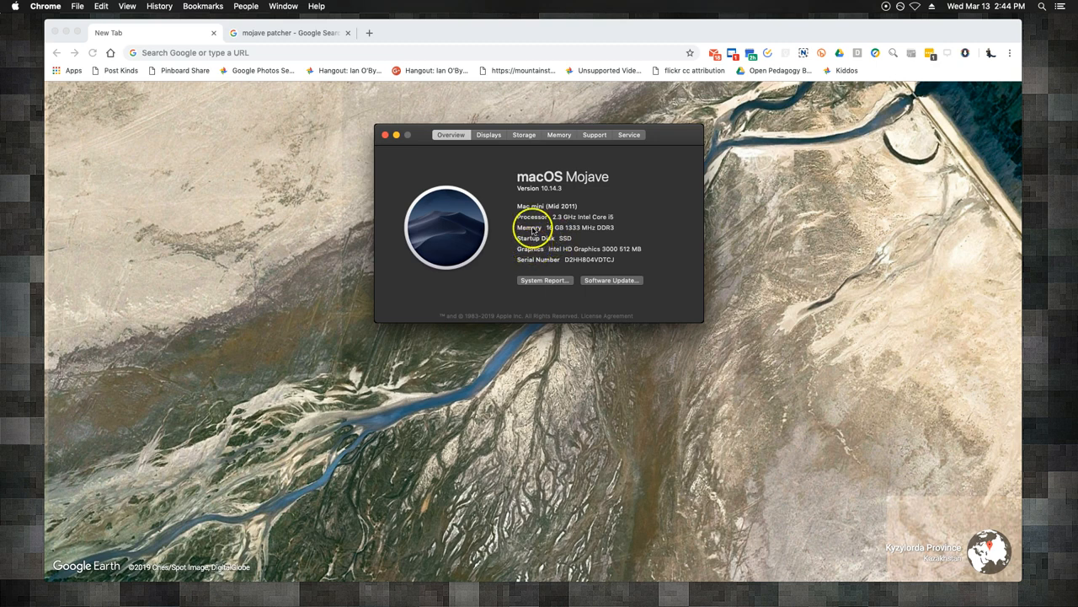
pyautogui.moveTo(408, 157)
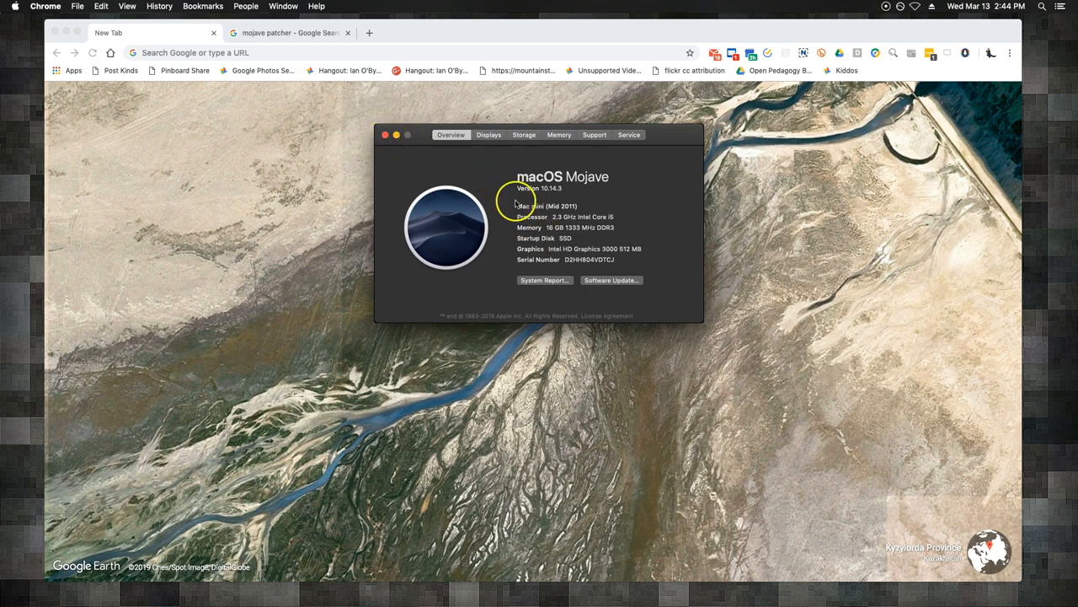
pyautogui.moveTo(540, 177)
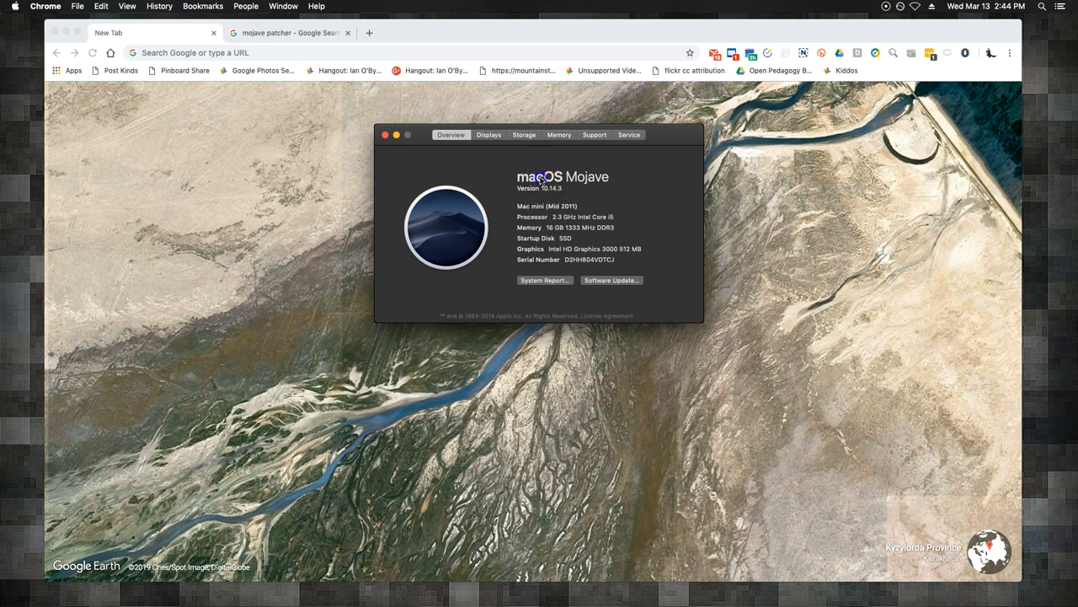
pyautogui.moveTo(603, 182)
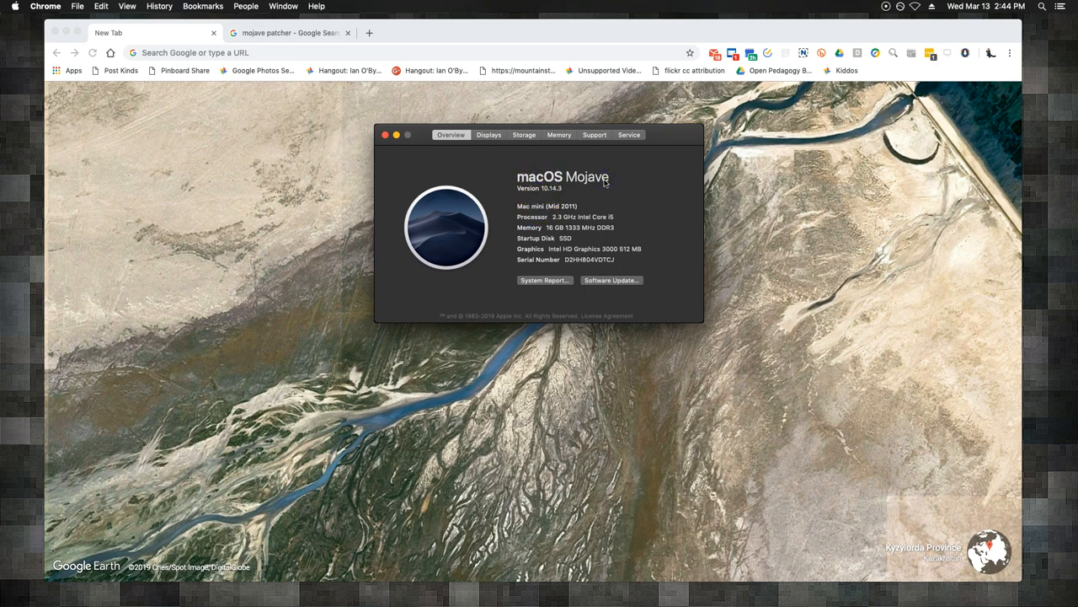
pyautogui.click(386, 135)
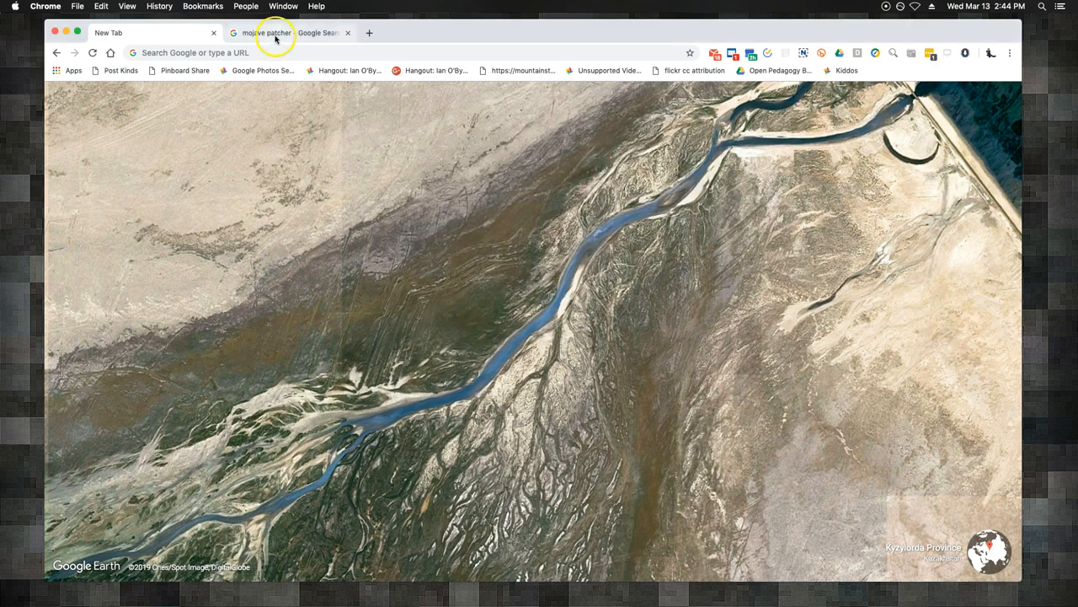
# Step: Read the macOS Mojave Patcher Tool tab, then return to the Google Earth new tab
pyautogui.click(290, 32)
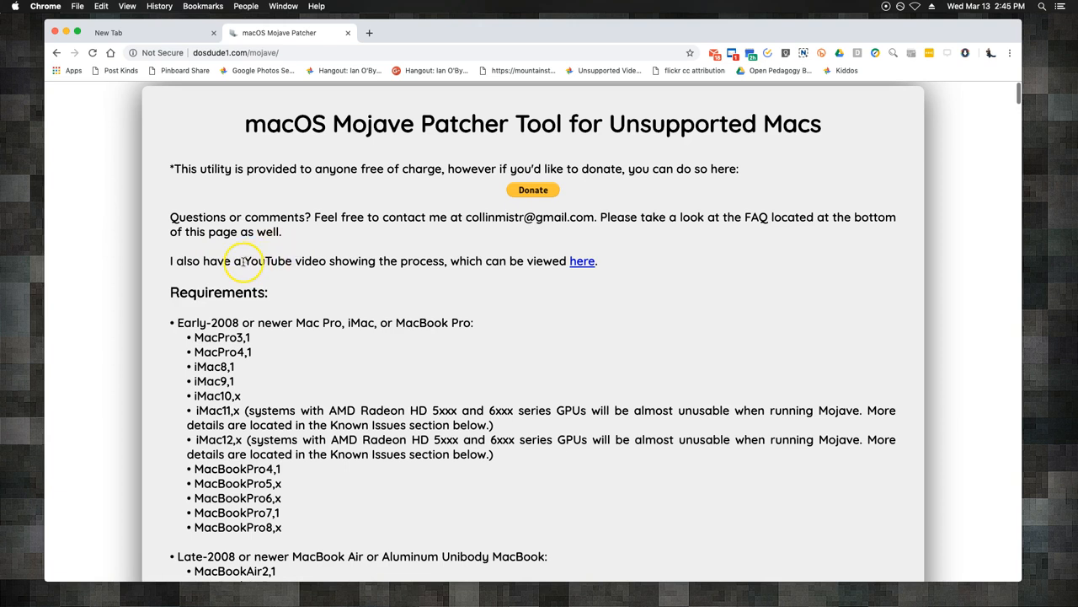
pyautogui.moveTo(262, 217)
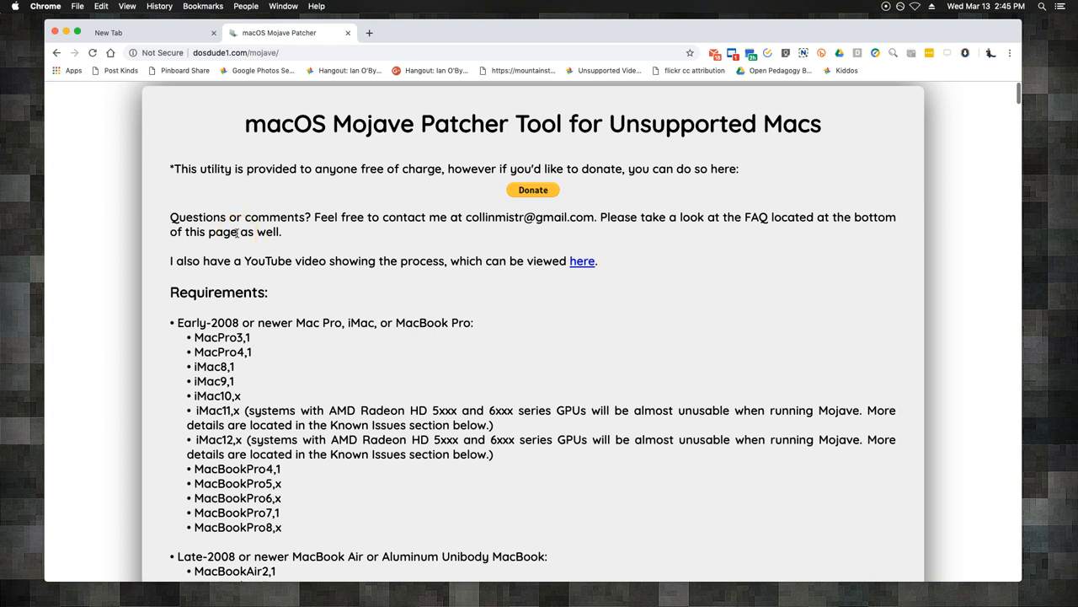
pyautogui.moveTo(221, 263)
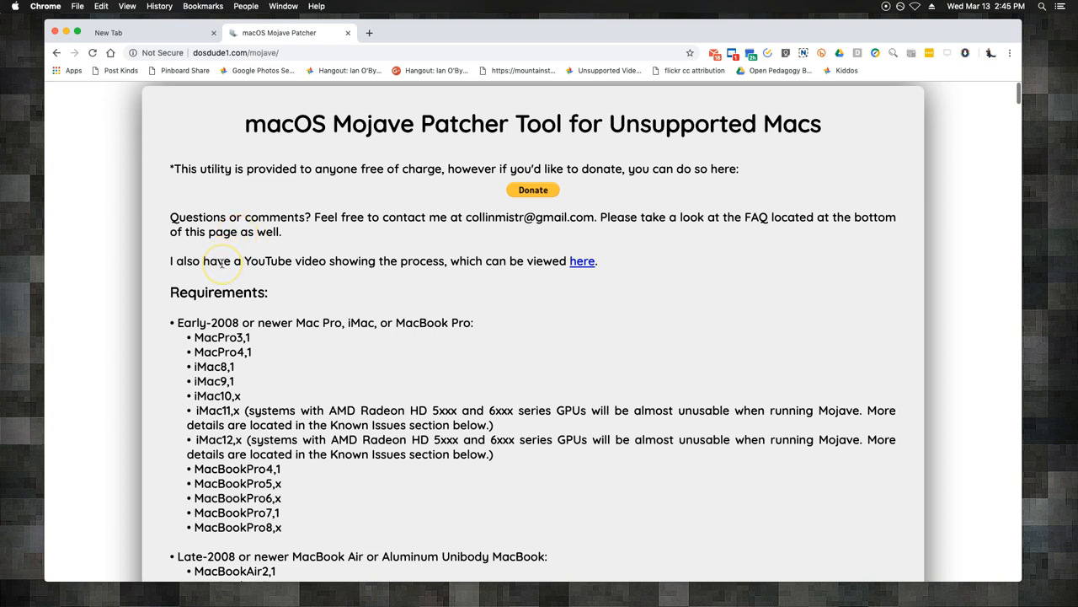
pyautogui.moveTo(224, 260)
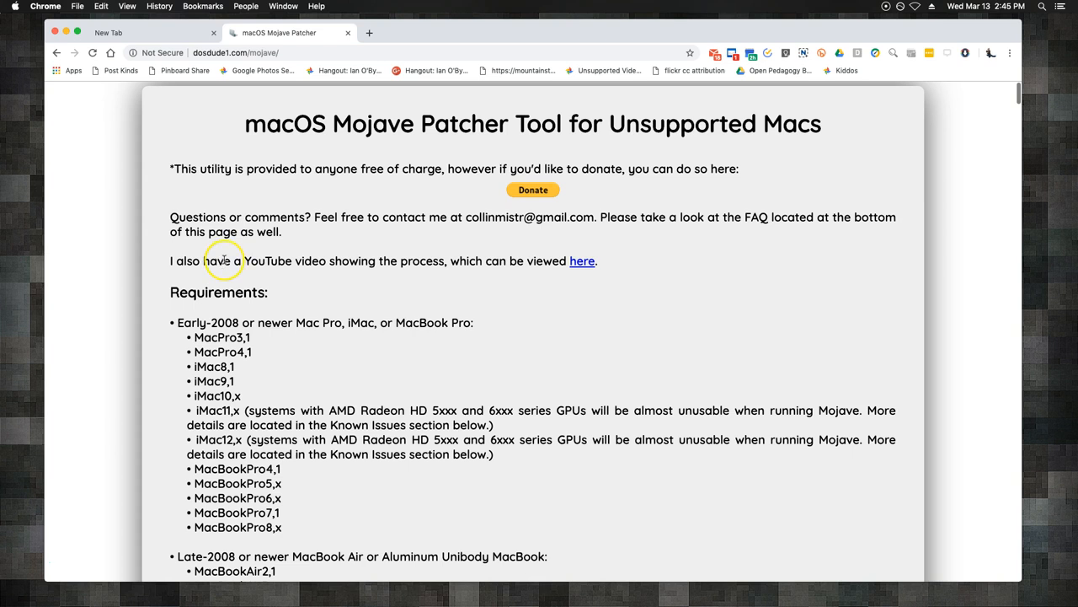
pyautogui.click(107, 32)
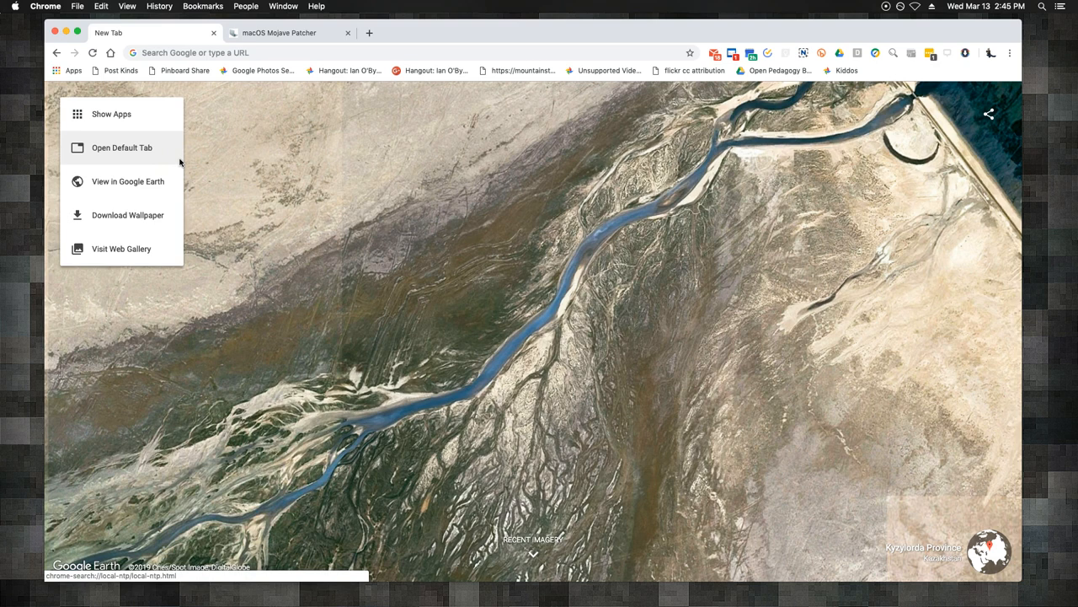
# Step: Close the new tab options list and the profile avatar menu, leaving the satellite view clear
pyautogui.click(455, 166)
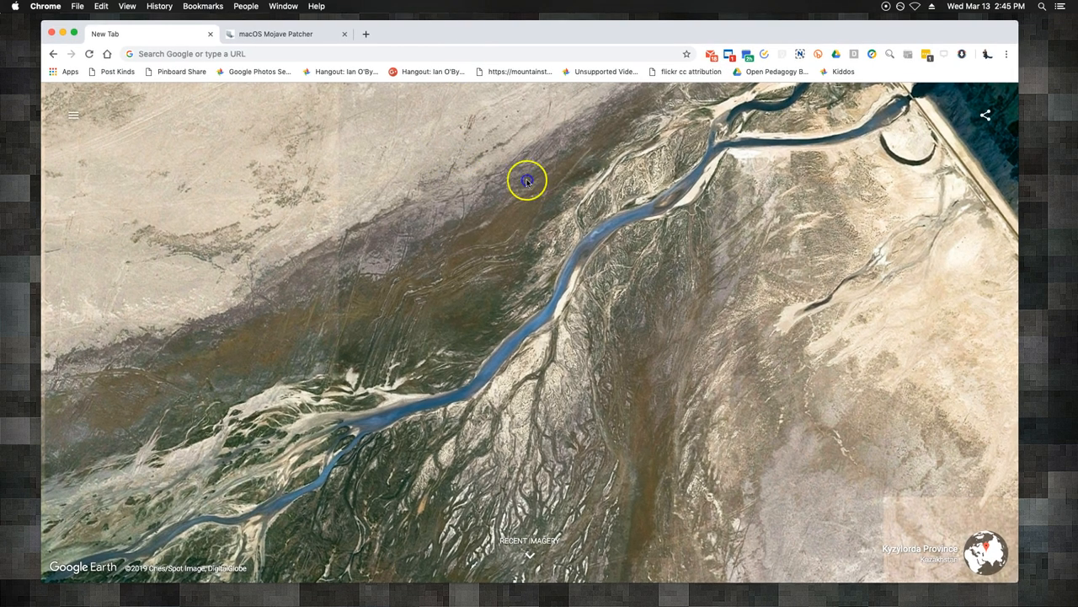
pyautogui.click(986, 54)
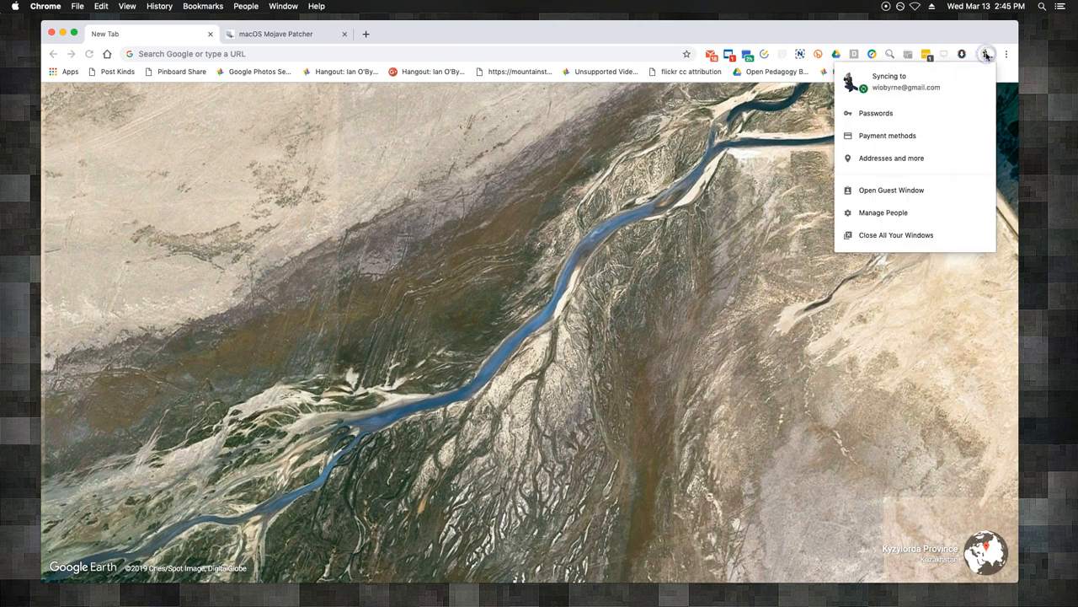
pyautogui.moveTo(748, 145)
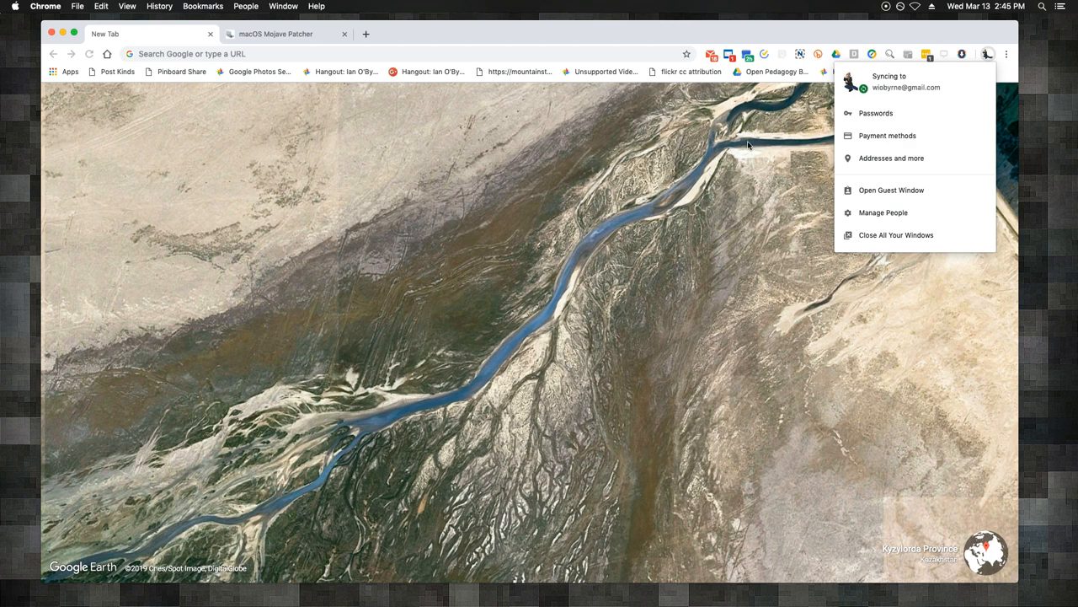
pyautogui.click(743, 145)
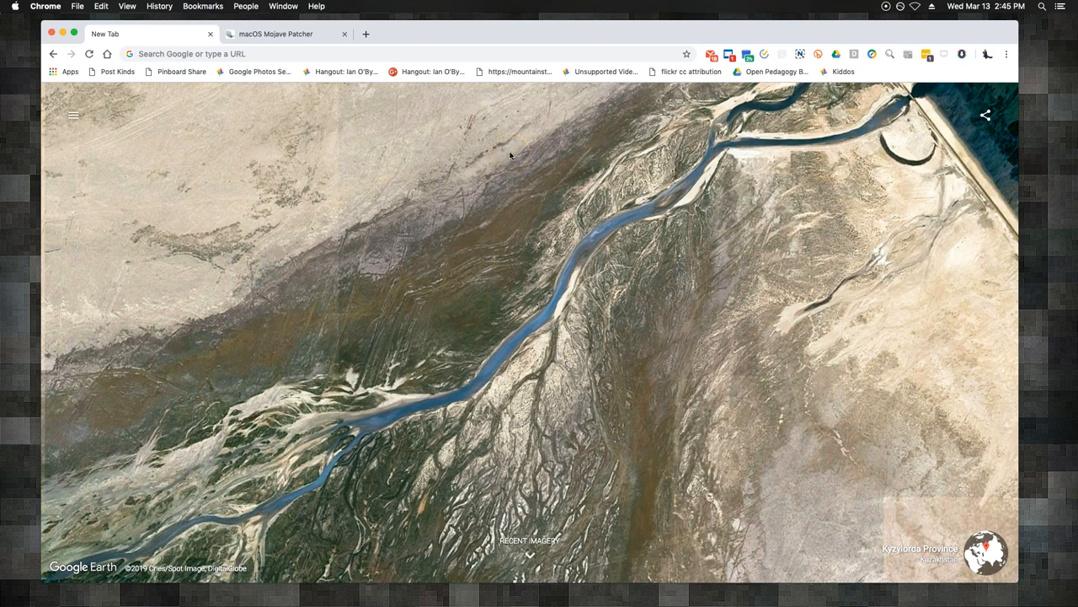
pyautogui.moveTo(712, 54)
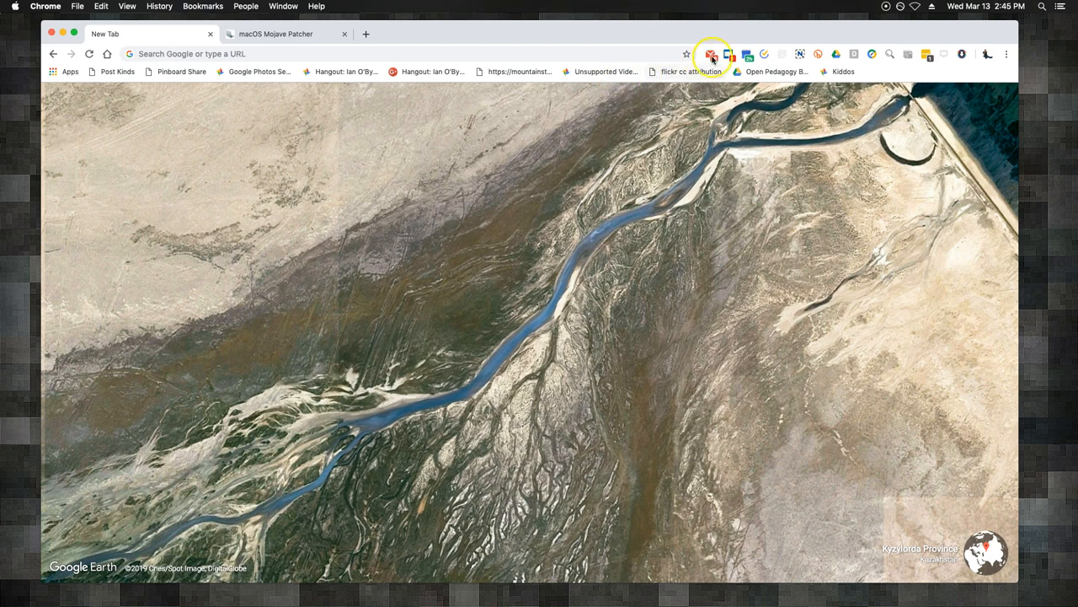
pyautogui.click(728, 54)
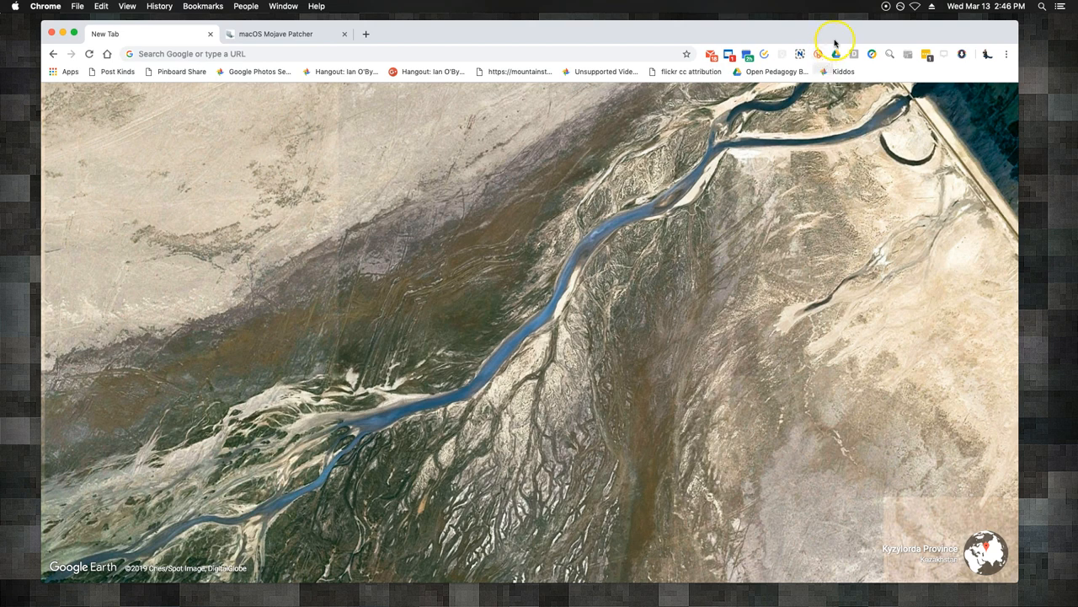
pyautogui.moveTo(836, 54)
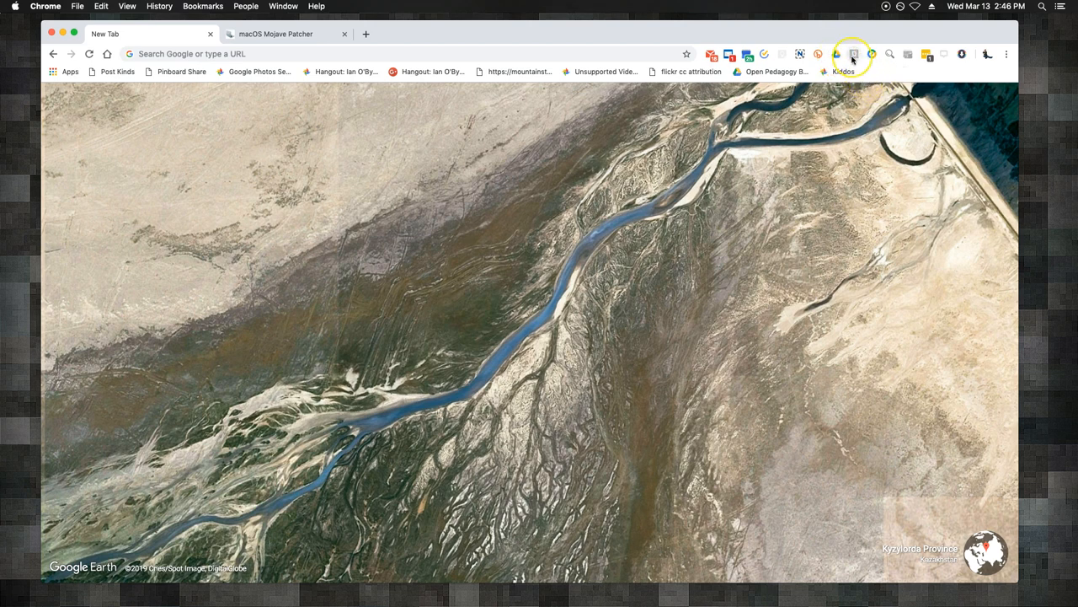
pyautogui.moveTo(853, 54)
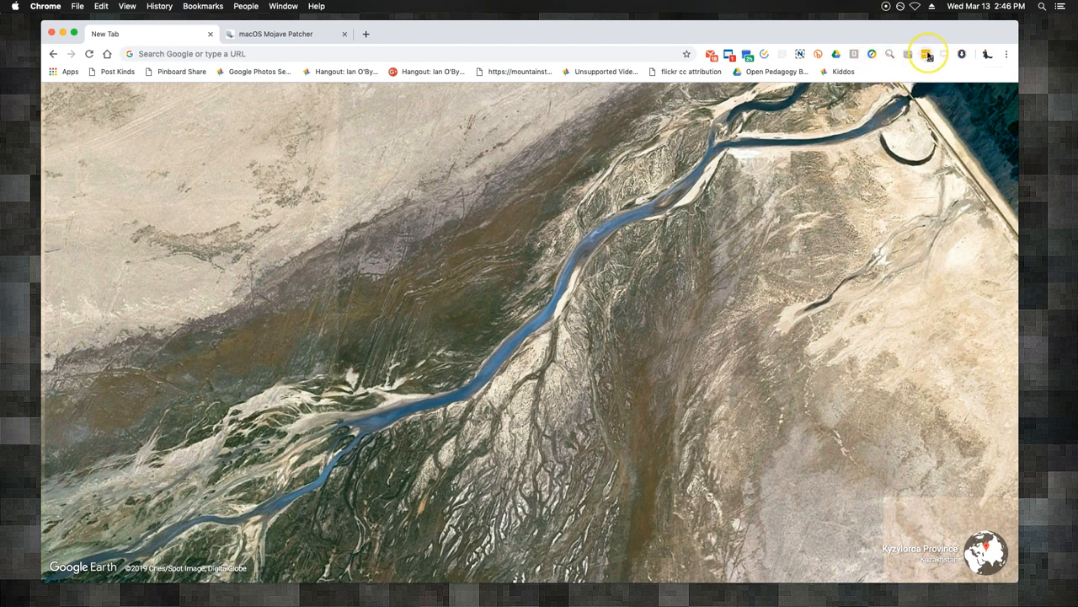
pyautogui.moveTo(926, 53)
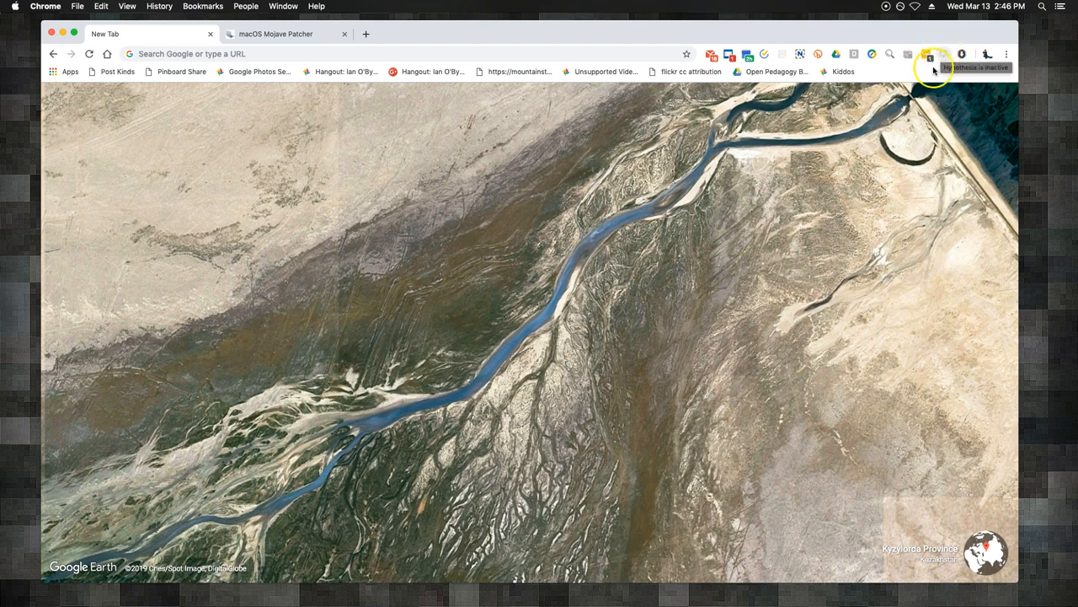
pyautogui.moveTo(962, 54)
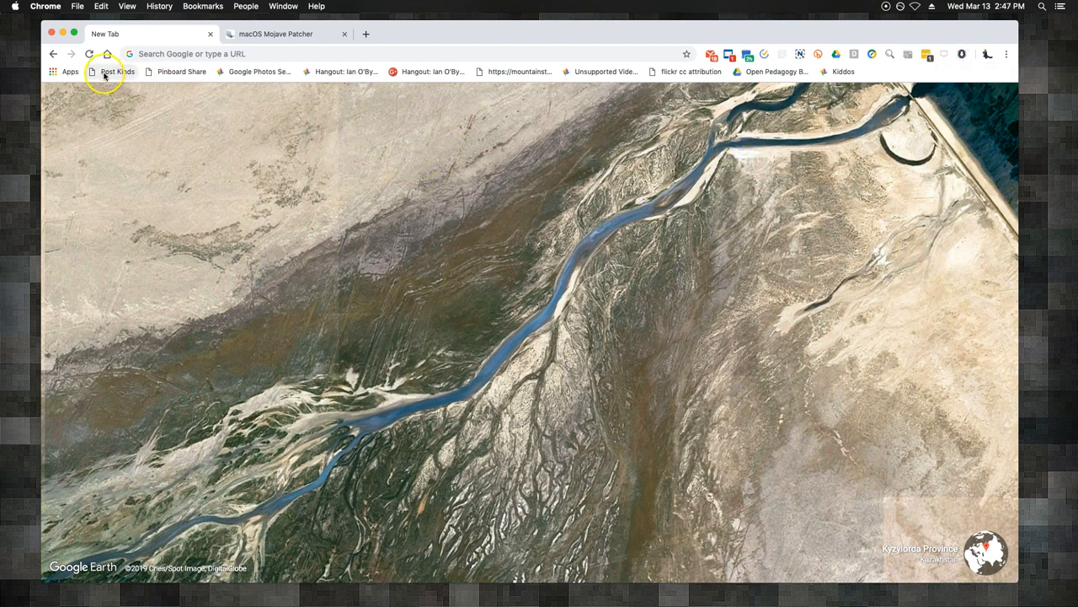
pyautogui.moveTo(203, 6)
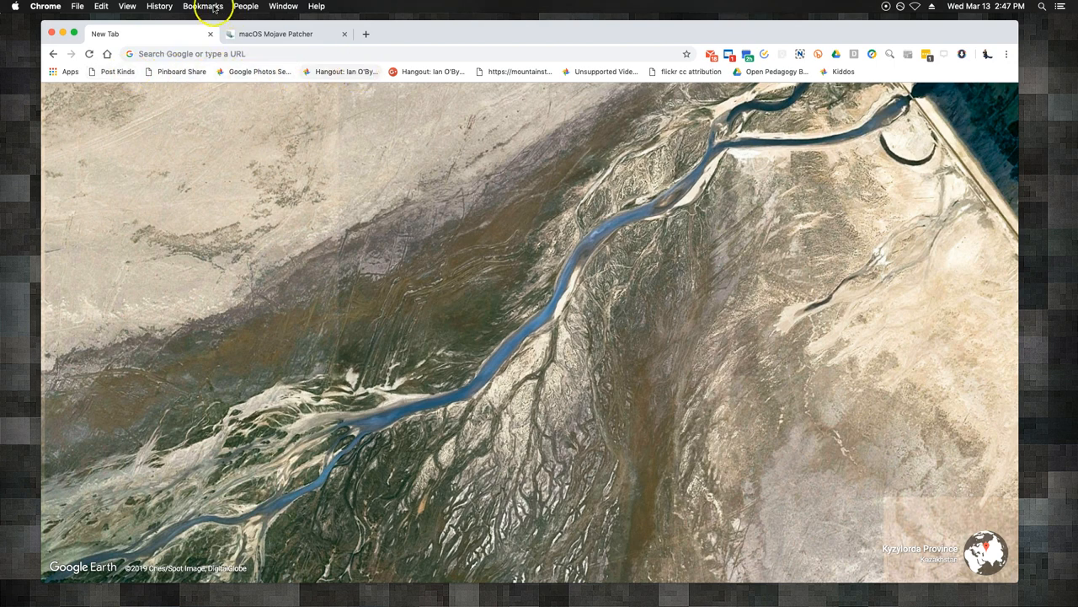
pyautogui.click(203, 6)
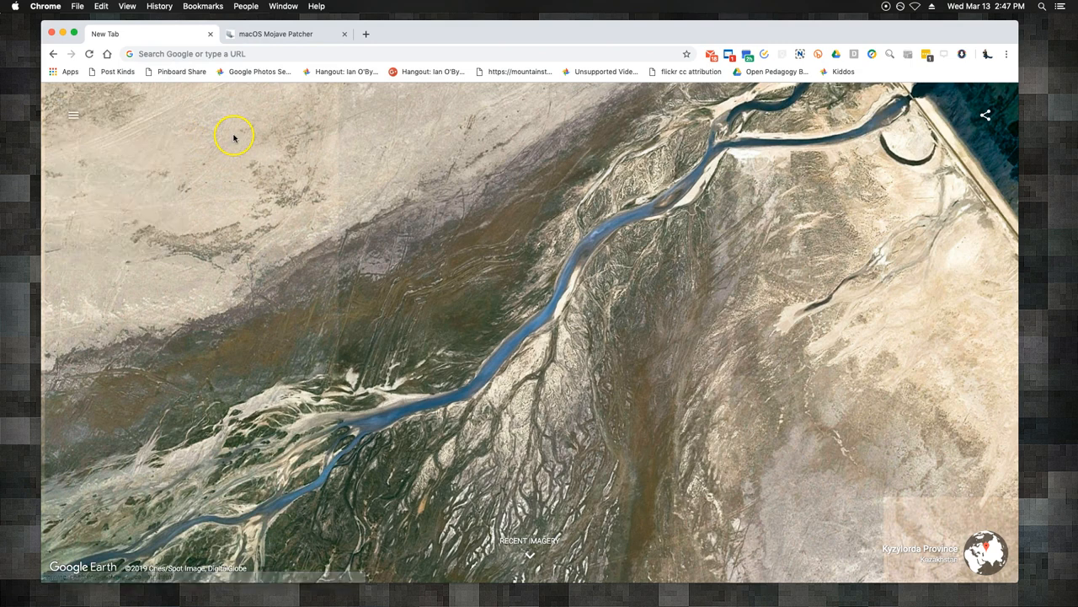
pyautogui.moveTo(180, 75)
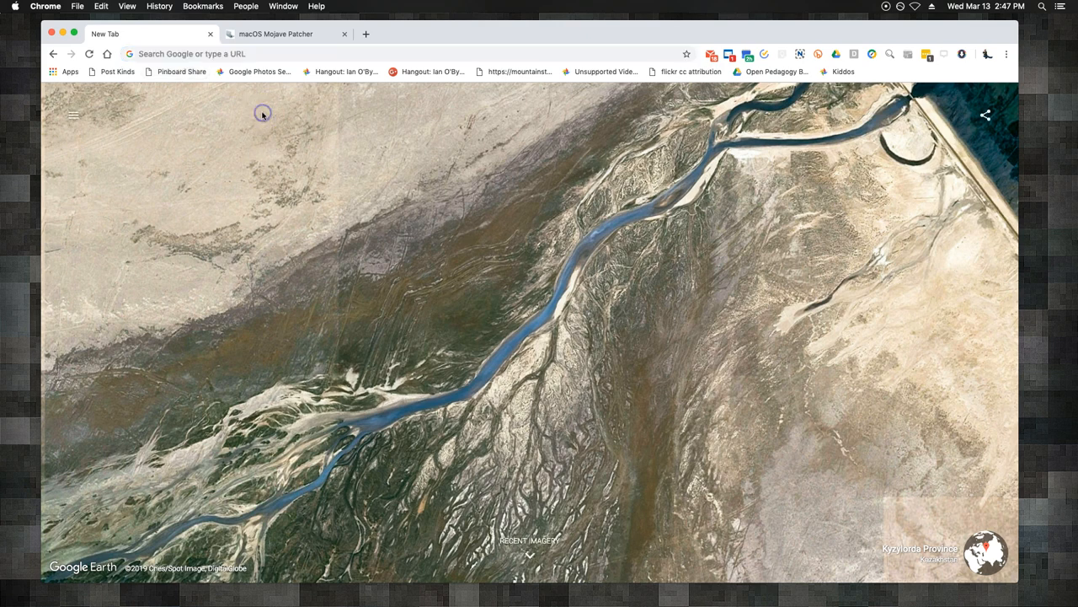
pyautogui.moveTo(285, 105)
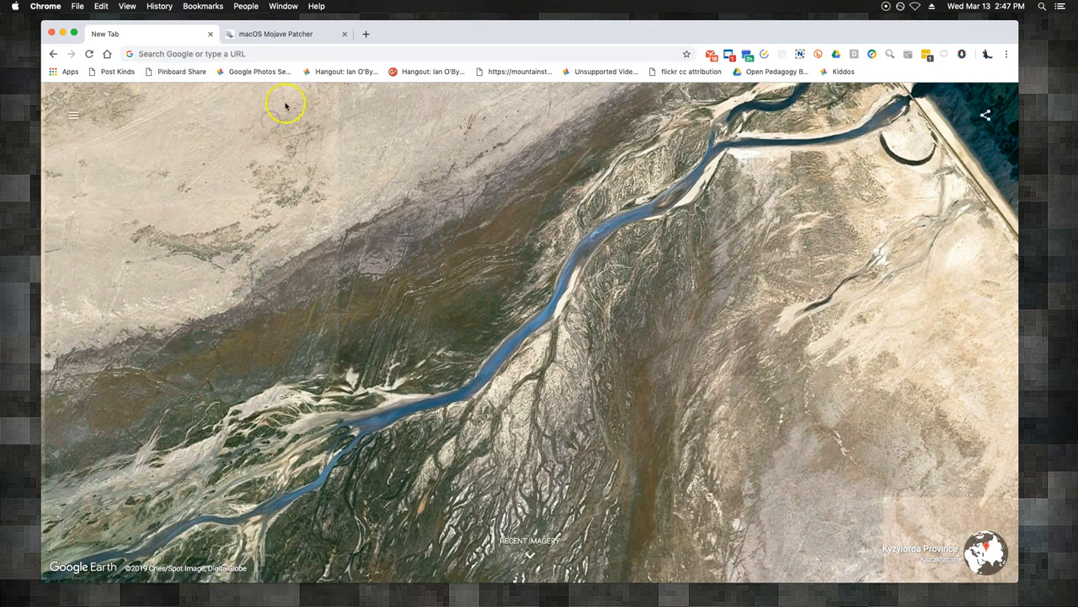
pyautogui.moveTo(509, 75)
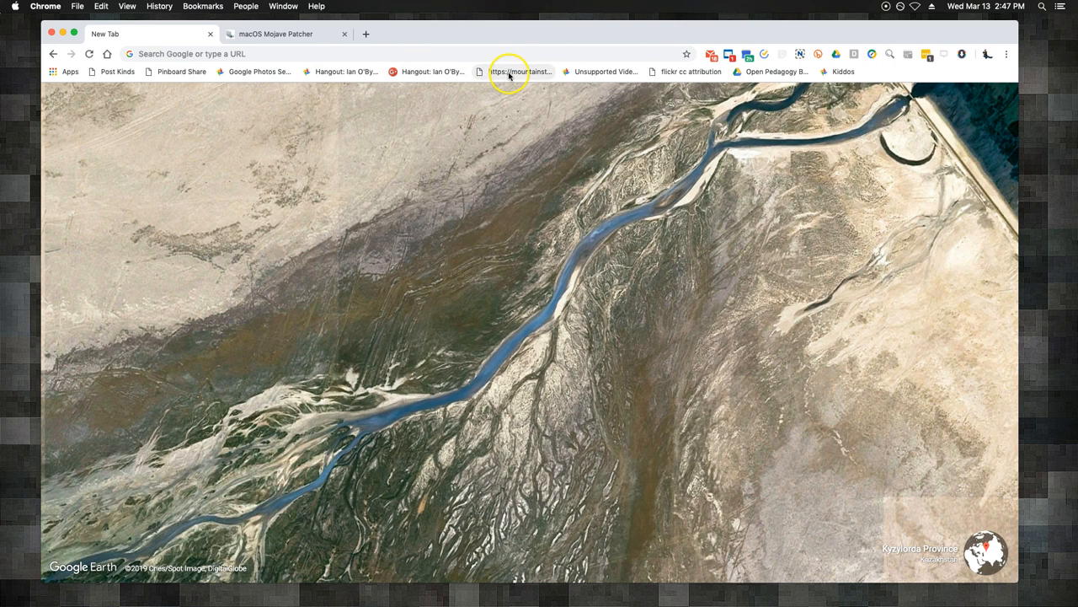
pyautogui.moveTo(607, 71)
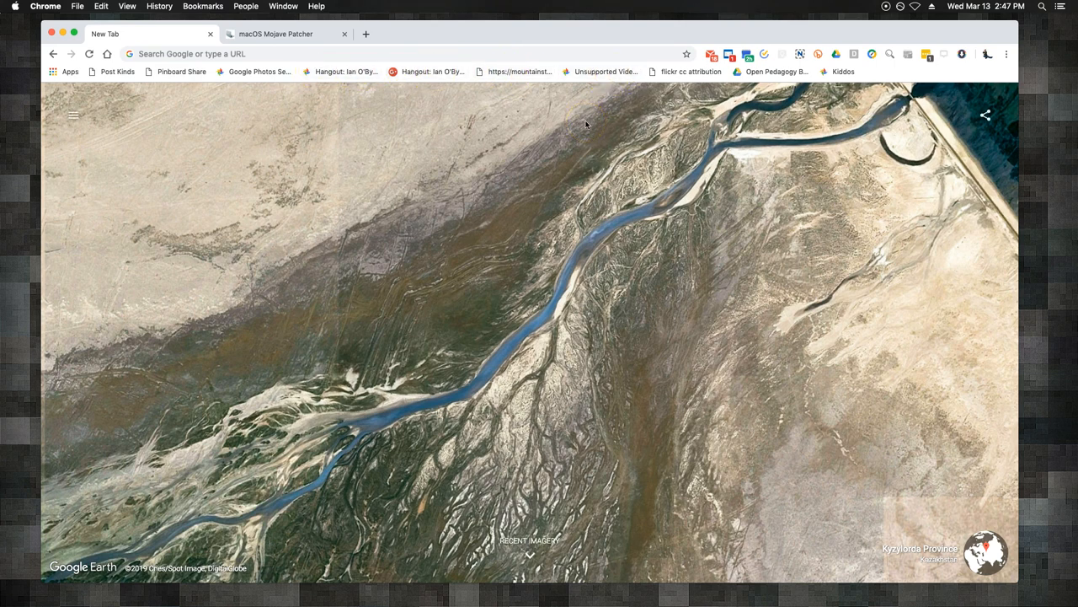
pyautogui.moveTo(527, 132)
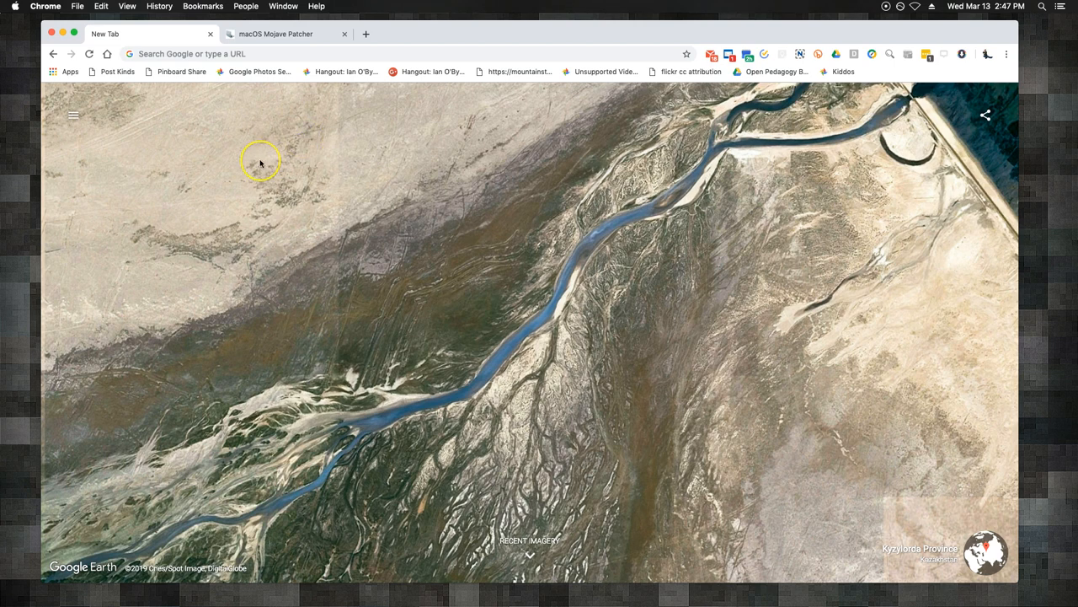
pyautogui.moveTo(296, 251)
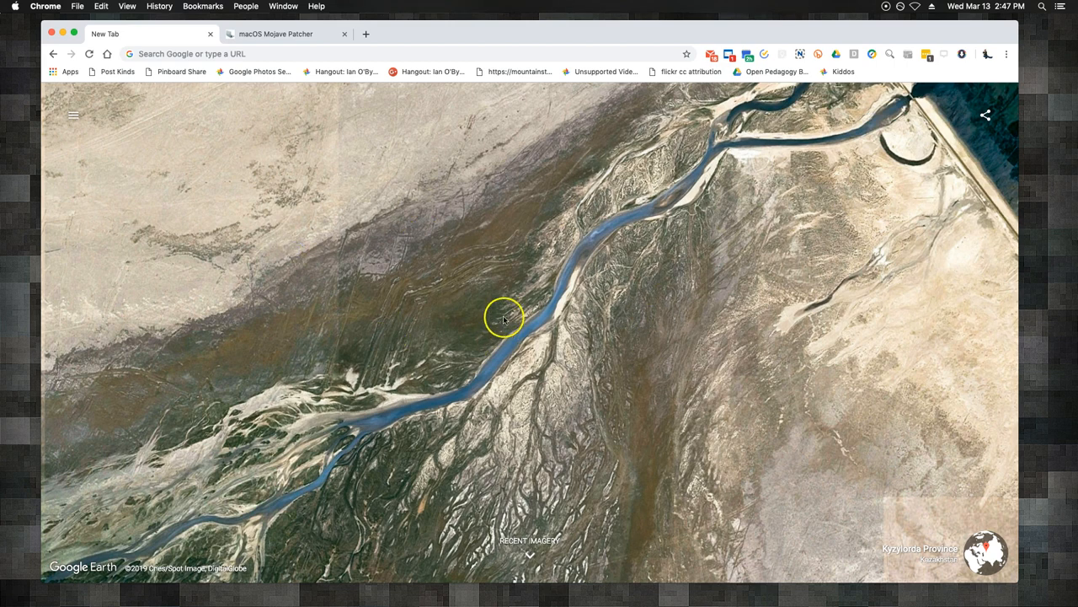
pyautogui.moveTo(739, 125)
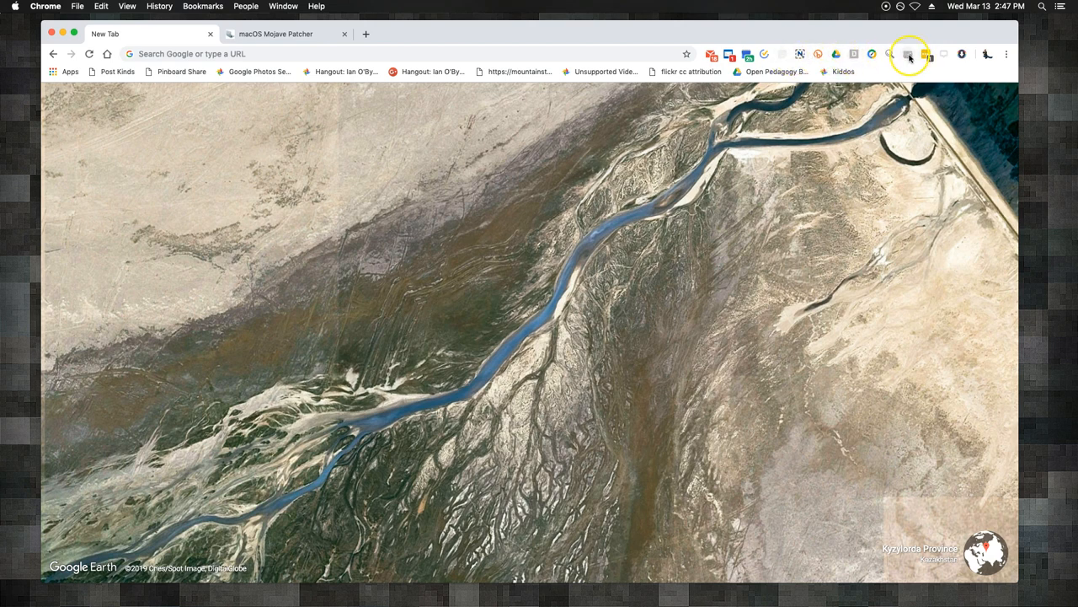
# Step: Cycle Earth View to fresh imagery showing Kailua-Kona, United States, checking the share options
pyautogui.rightClick(909, 53)
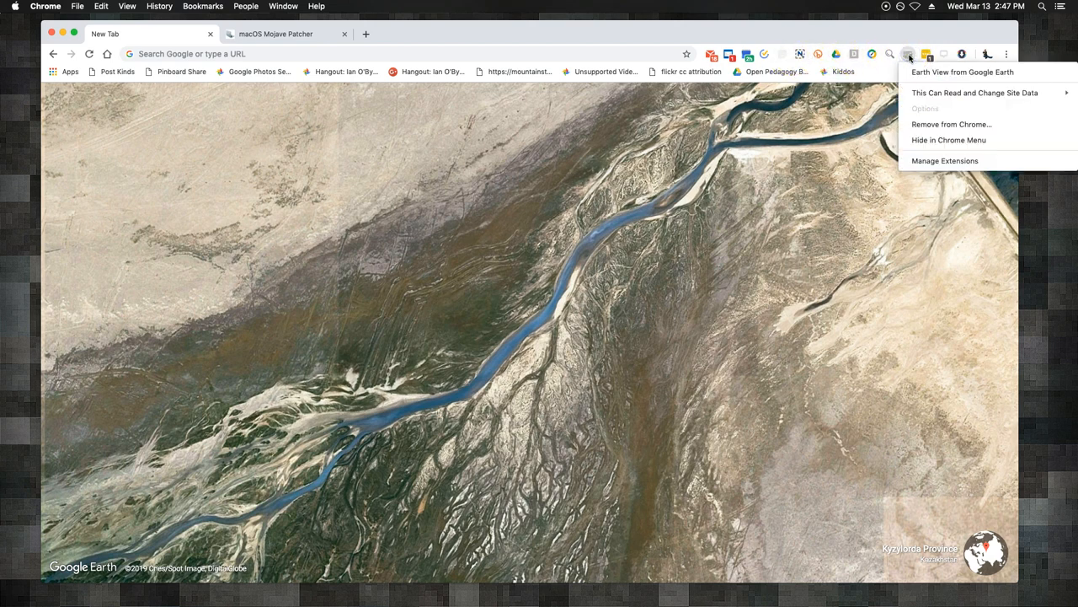
pyautogui.moveTo(931, 71)
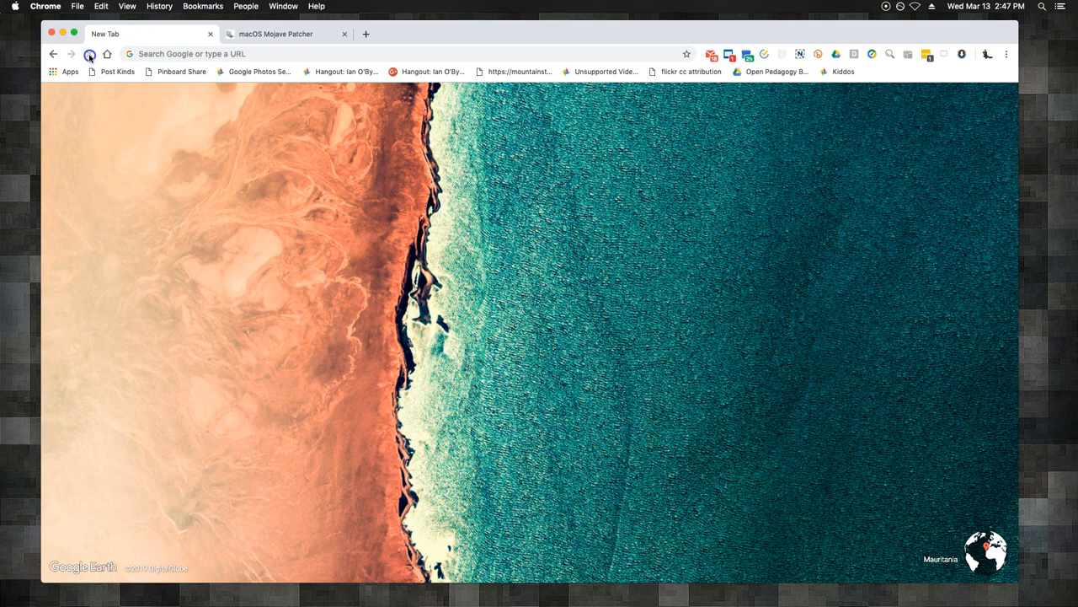
pyautogui.click(90, 54)
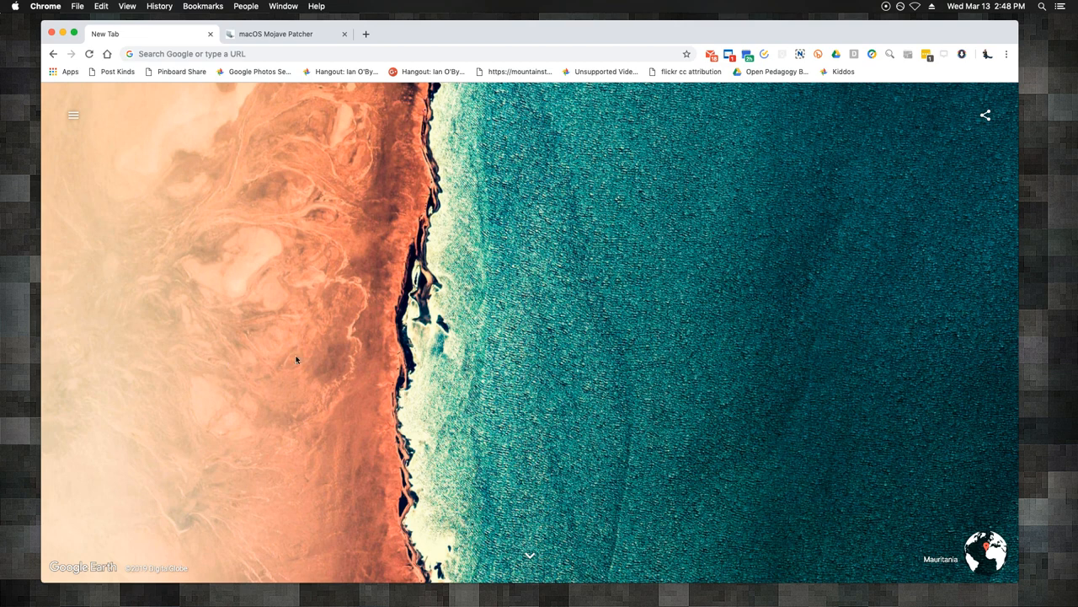
pyautogui.click(985, 114)
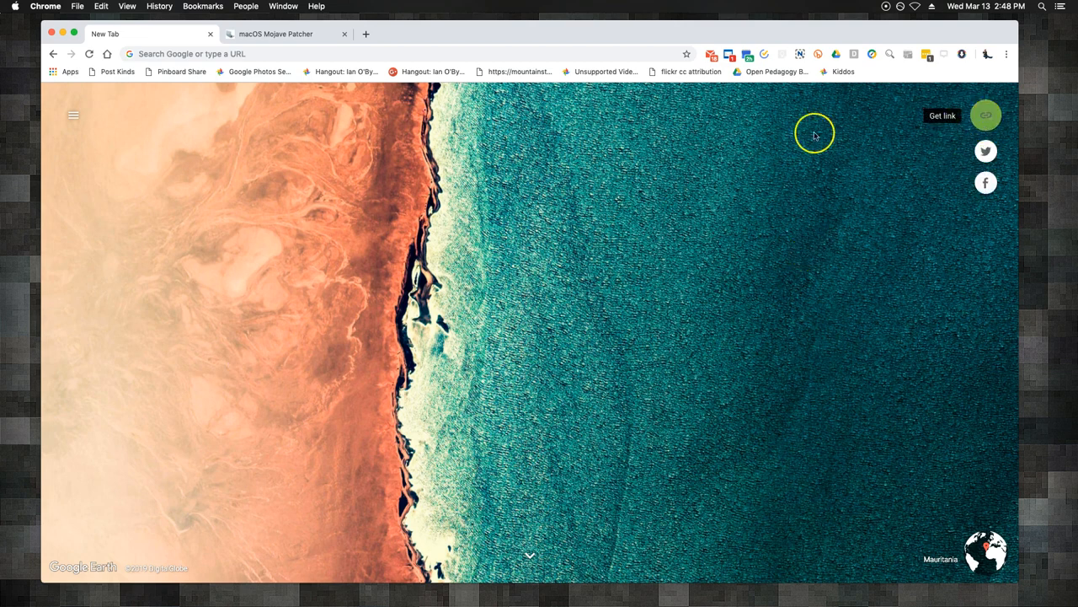
pyautogui.click(73, 116)
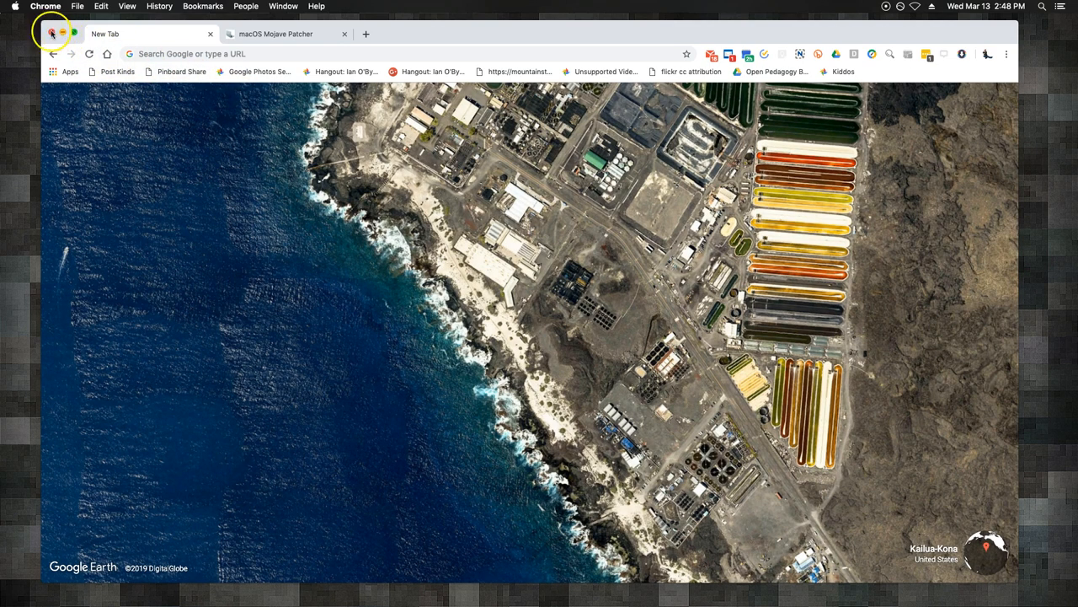
# Step: Close the Google Chrome window to reveal the empty desktop
pyautogui.click(51, 34)
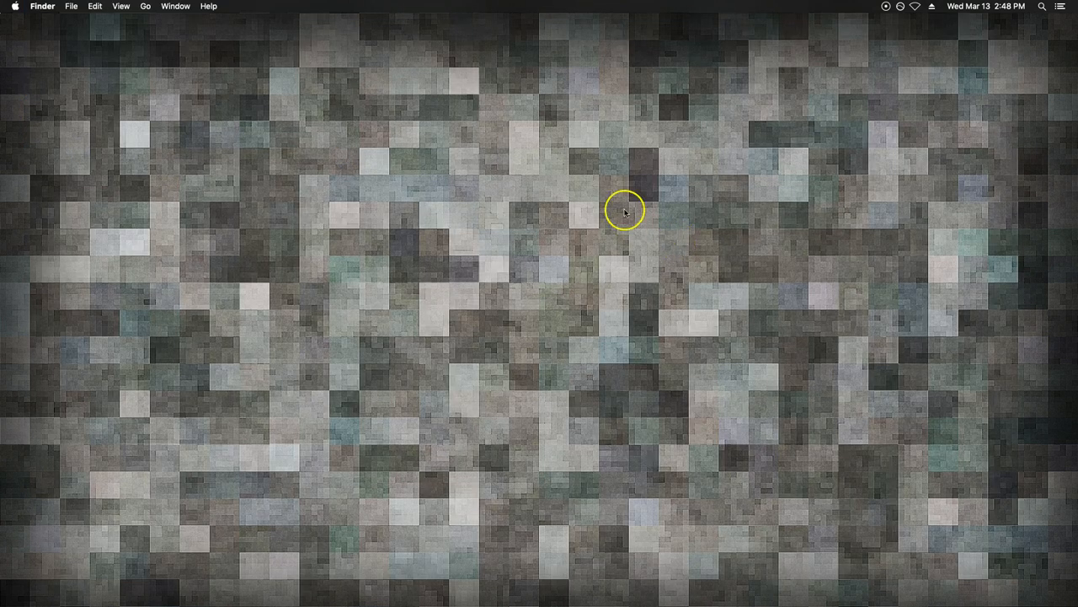
pyautogui.moveTo(462, 223)
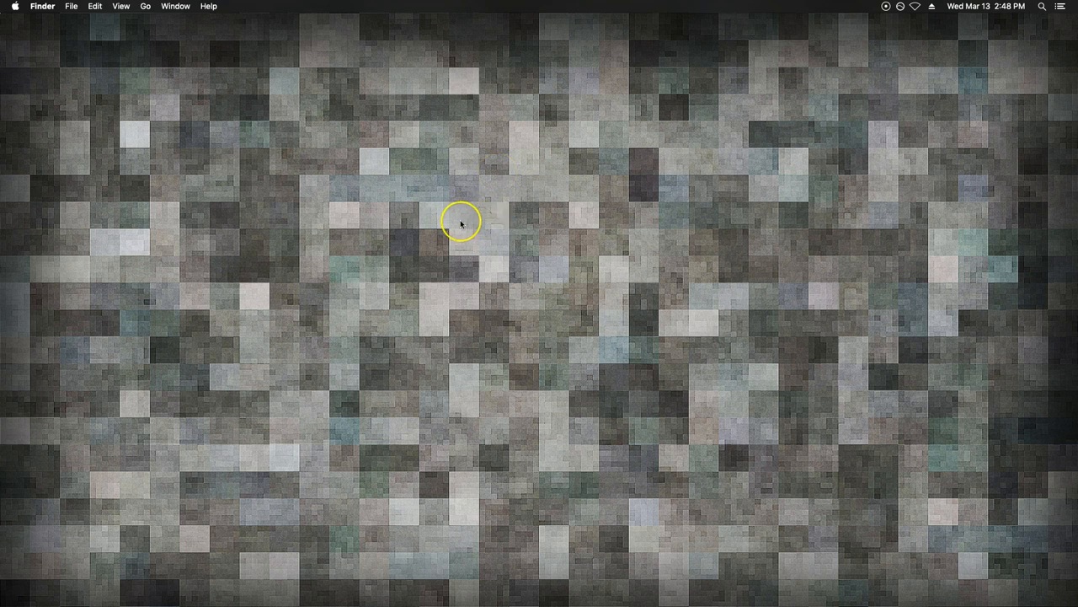
pyautogui.moveTo(484, 220)
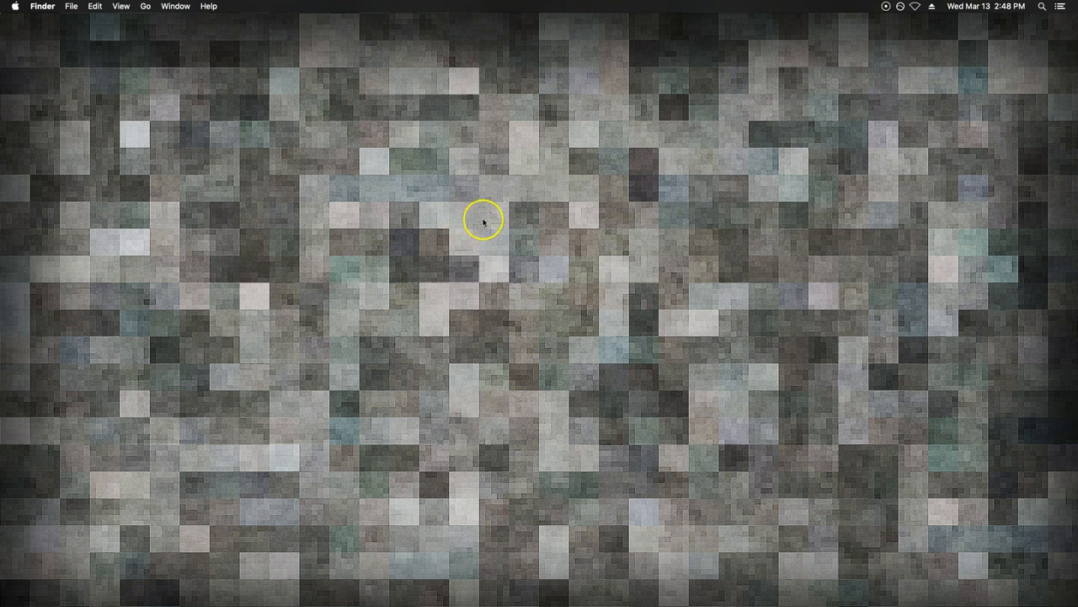
pyautogui.moveTo(926, 125)
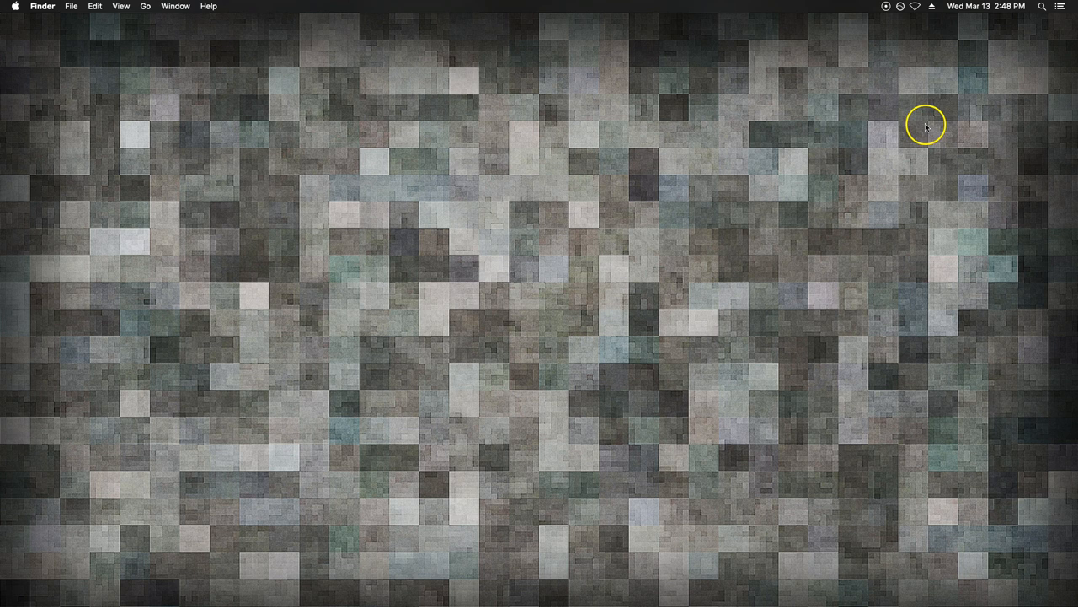
pyautogui.moveTo(550, 226)
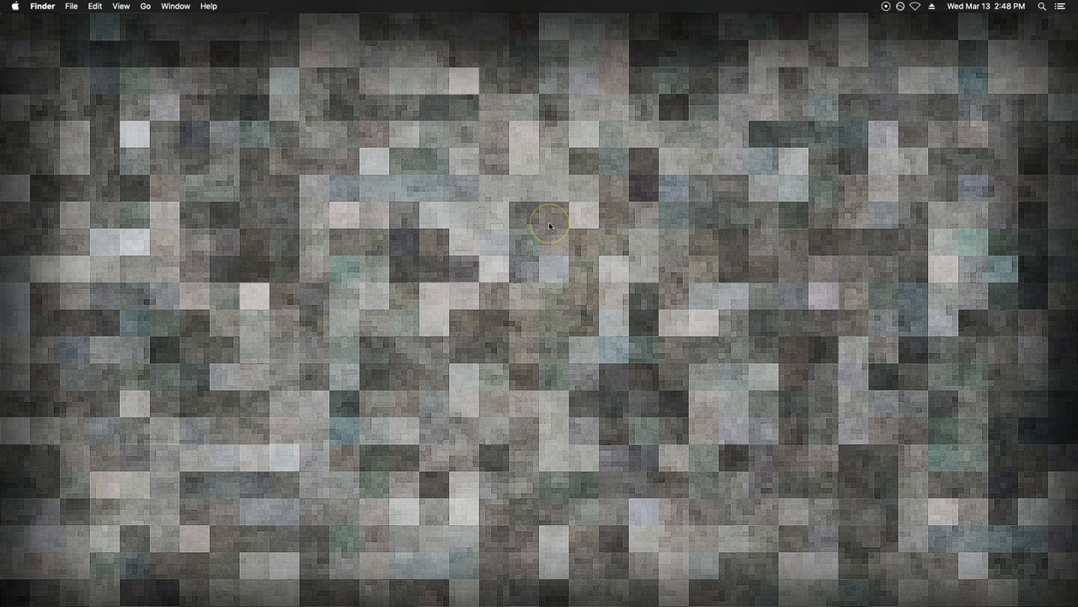
pyautogui.moveTo(630, 188)
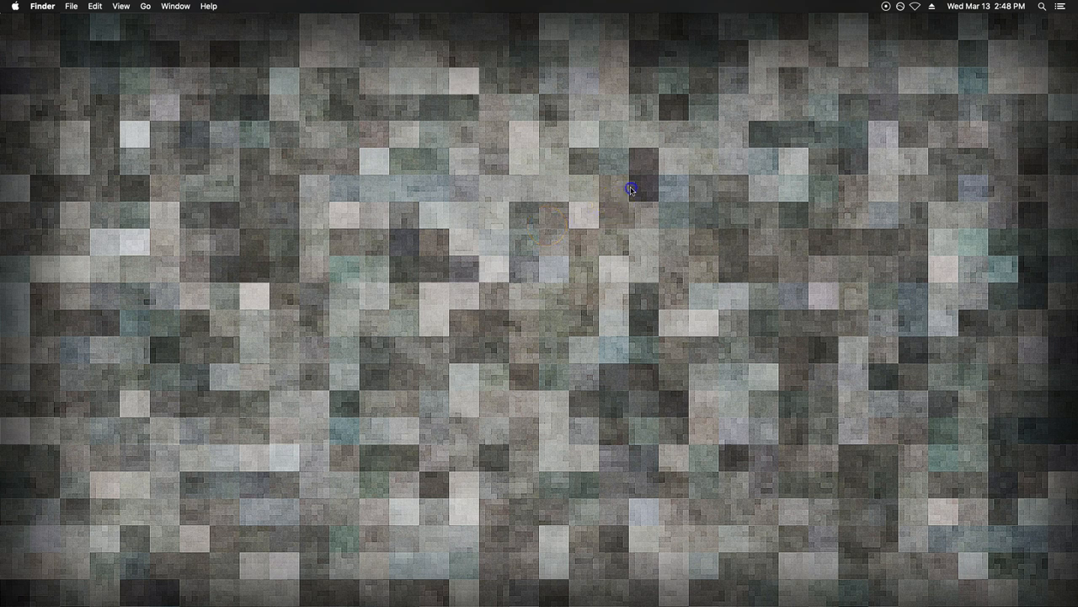
# Step: Glance at the f.lux menu-bar options, then open the Apple menu
pyautogui.click(900, 6)
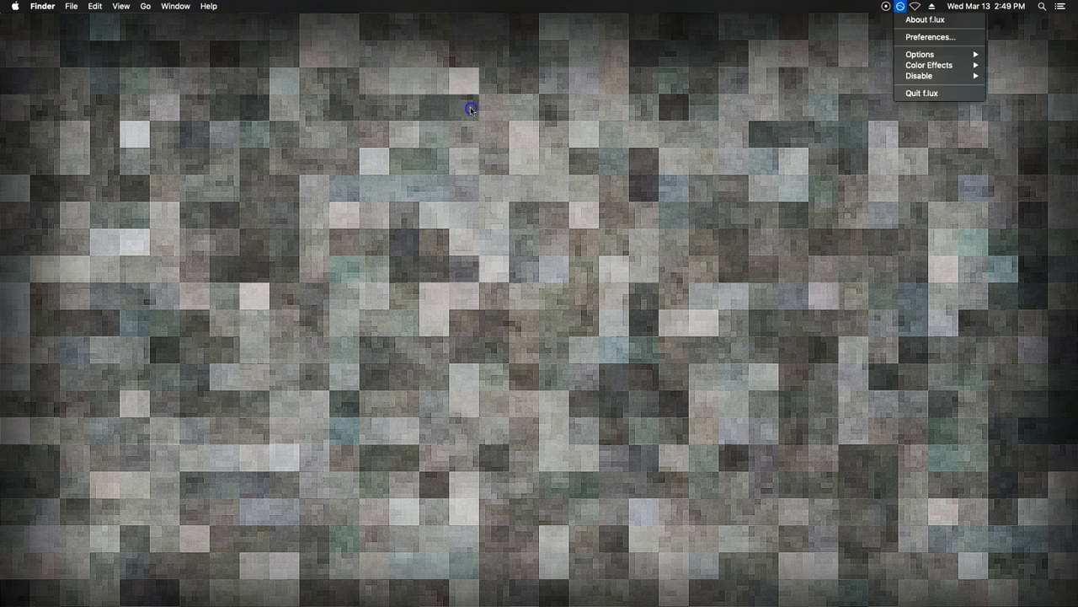
pyautogui.click(14, 6)
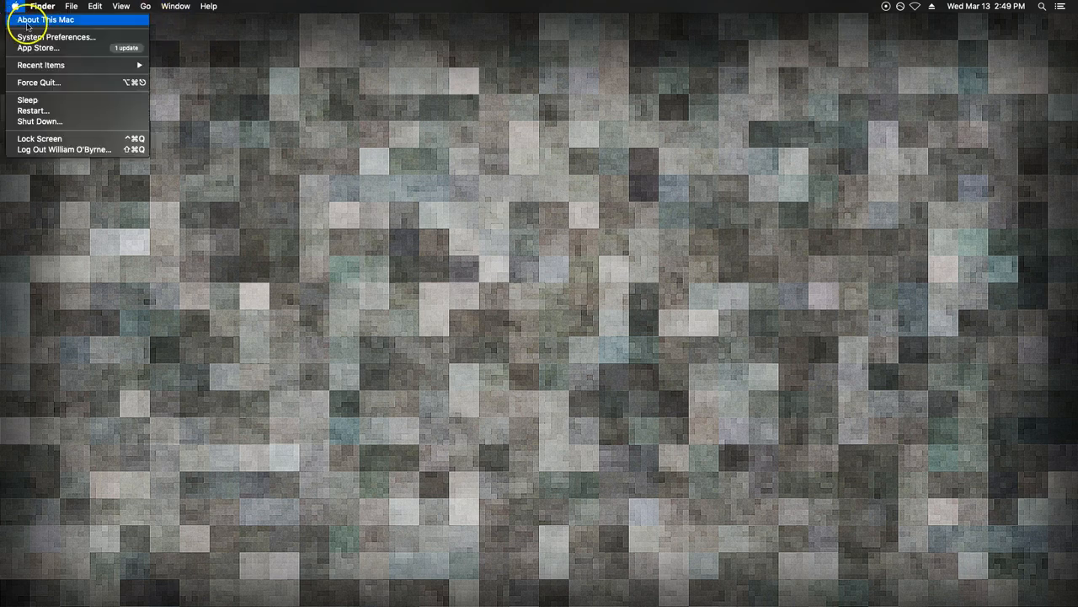
# Step: Open System Preferences, search for 'night' and then 'dark', clear the search, and close it
pyautogui.click(56, 36)
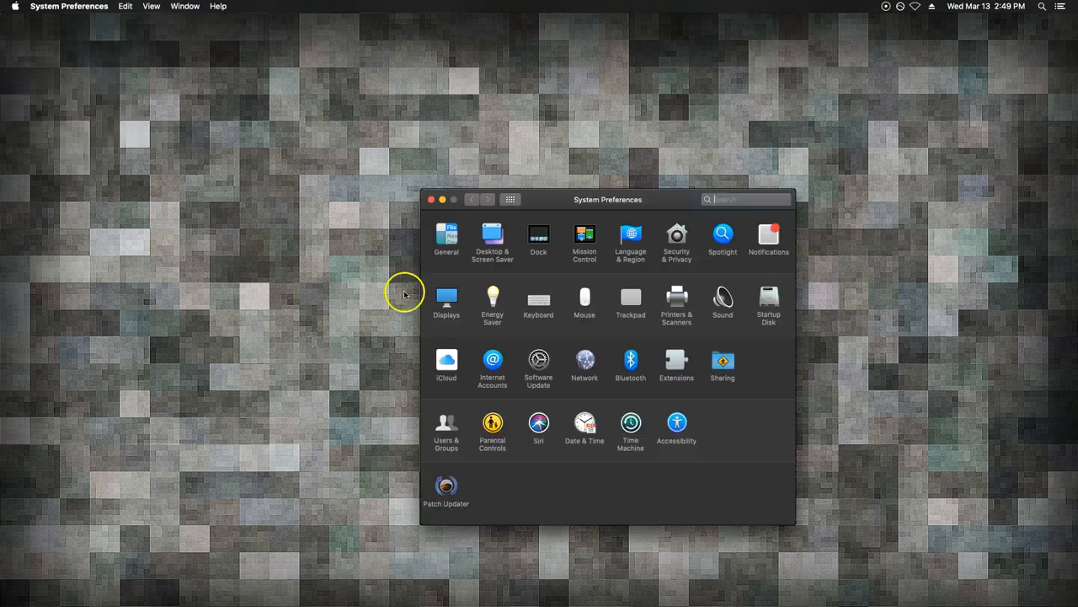
pyautogui.click(744, 199)
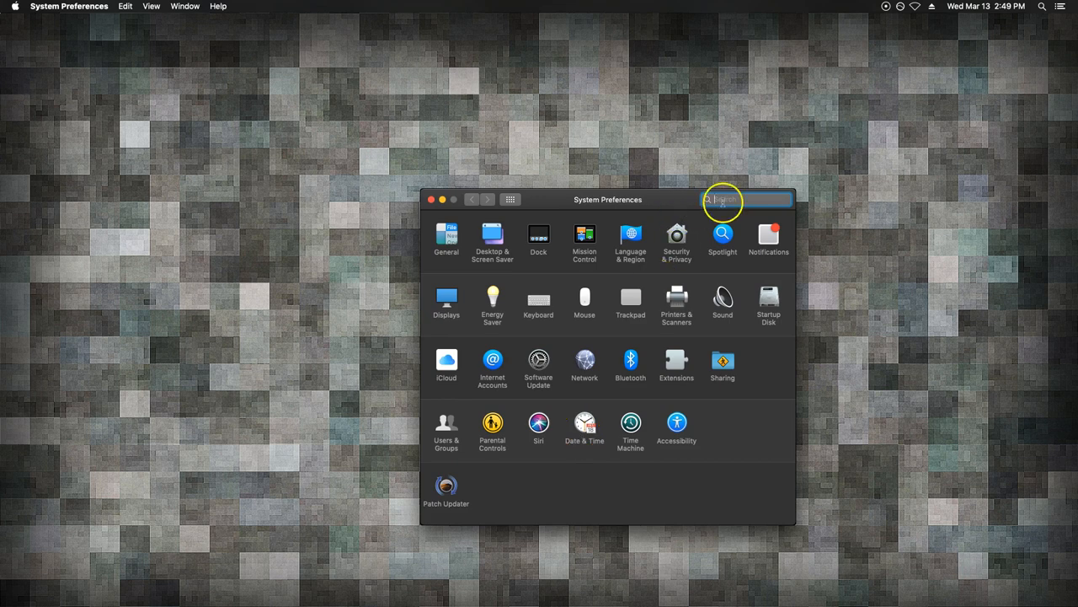
pyautogui.write('nu')
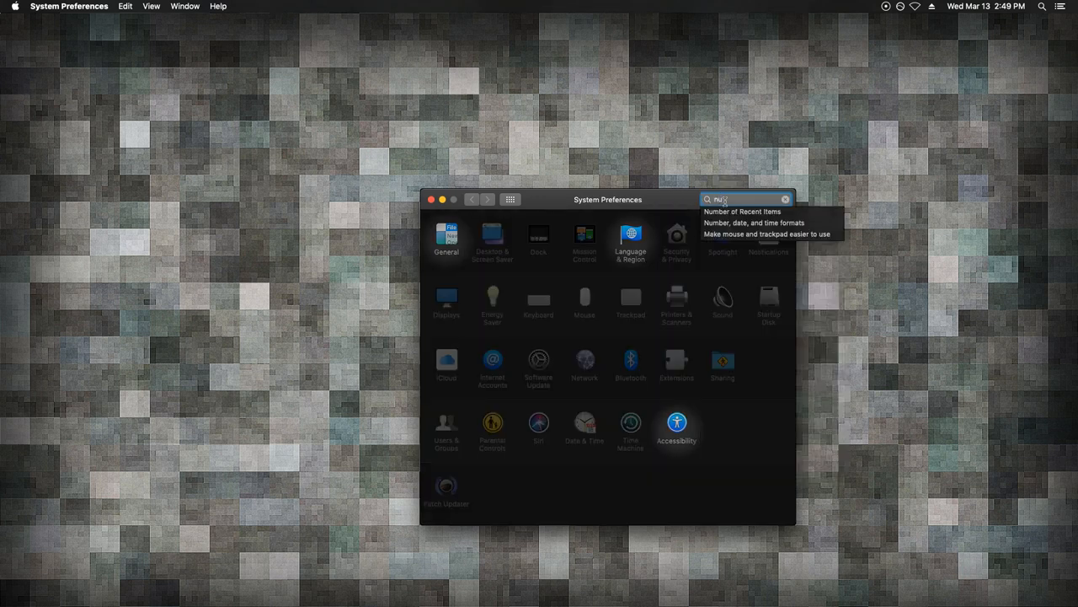
pyautogui.write('ig')
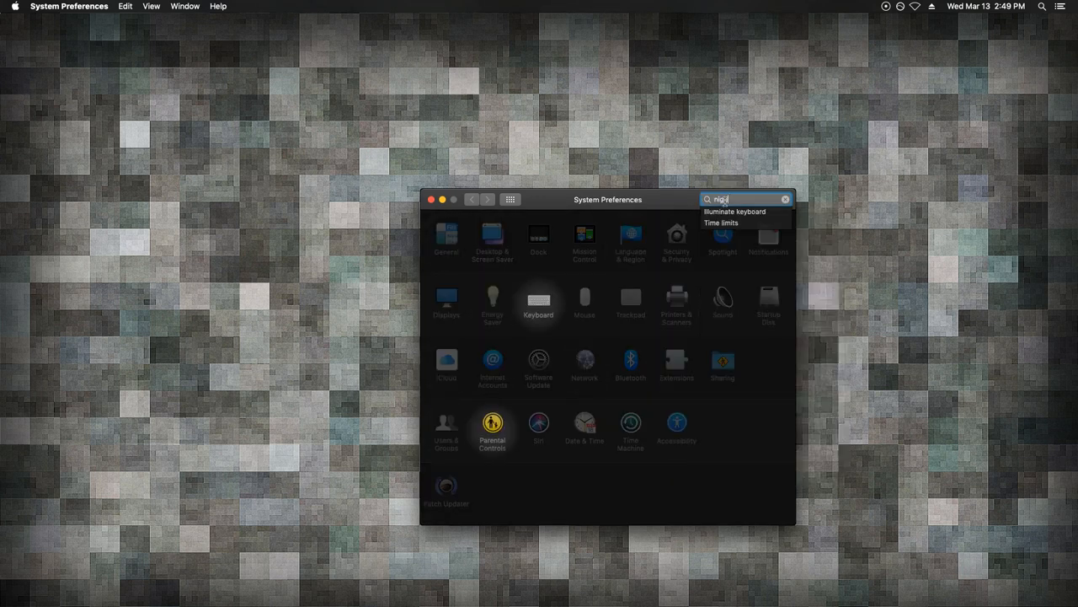
pyautogui.write('t')
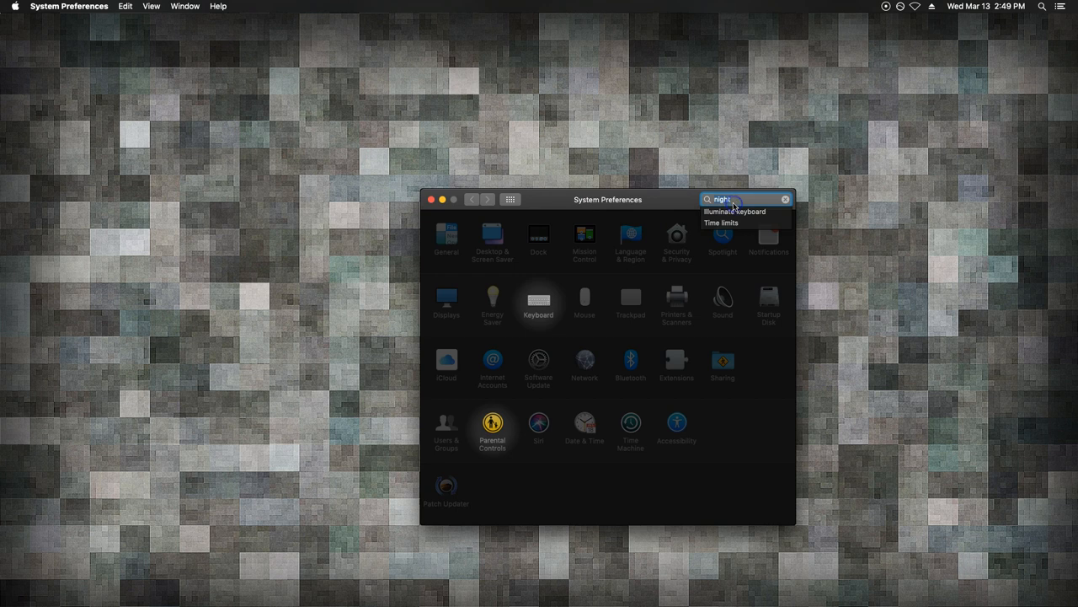
pyautogui.write('dark')
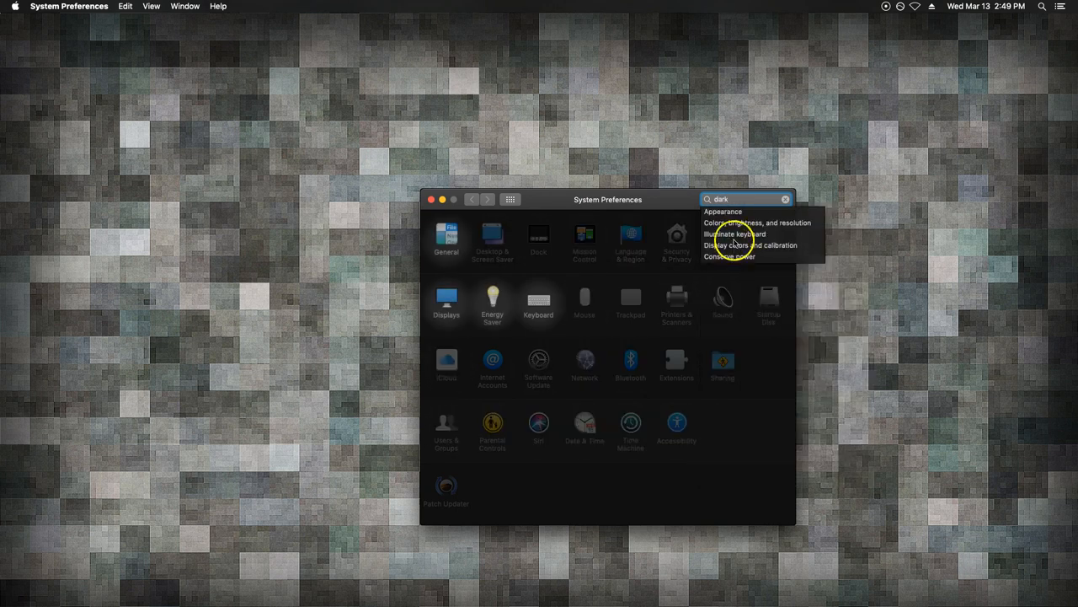
pyautogui.click(785, 199)
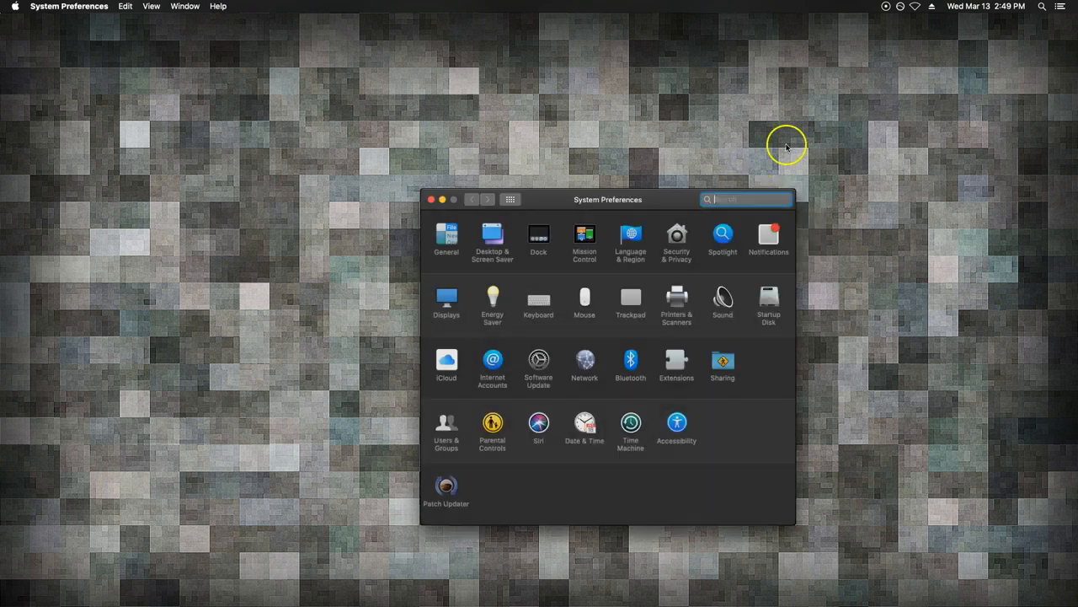
pyautogui.click(431, 200)
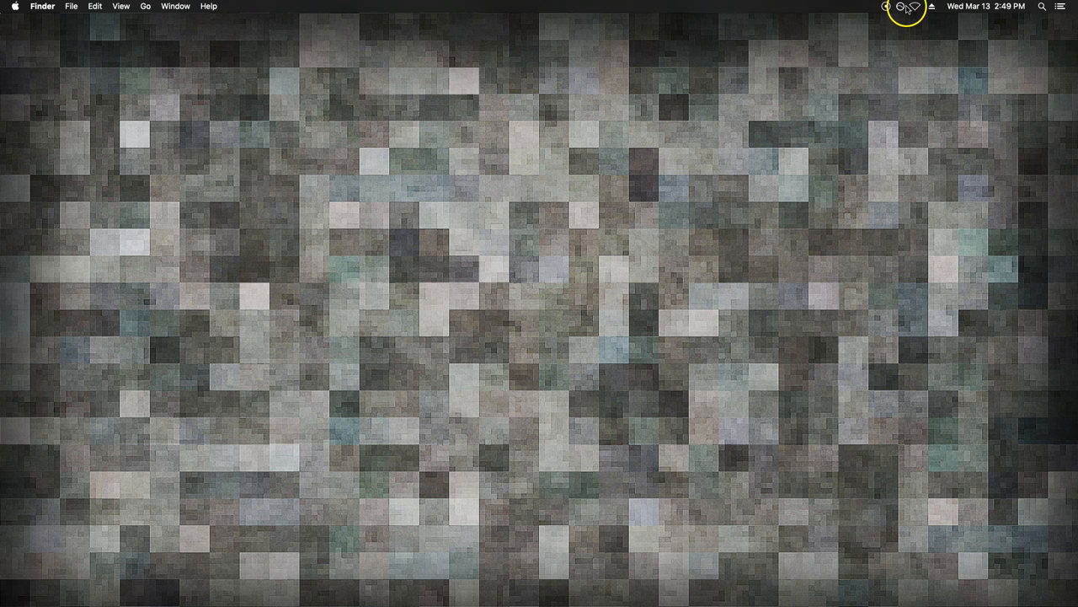
pyautogui.moveTo(454, 269)
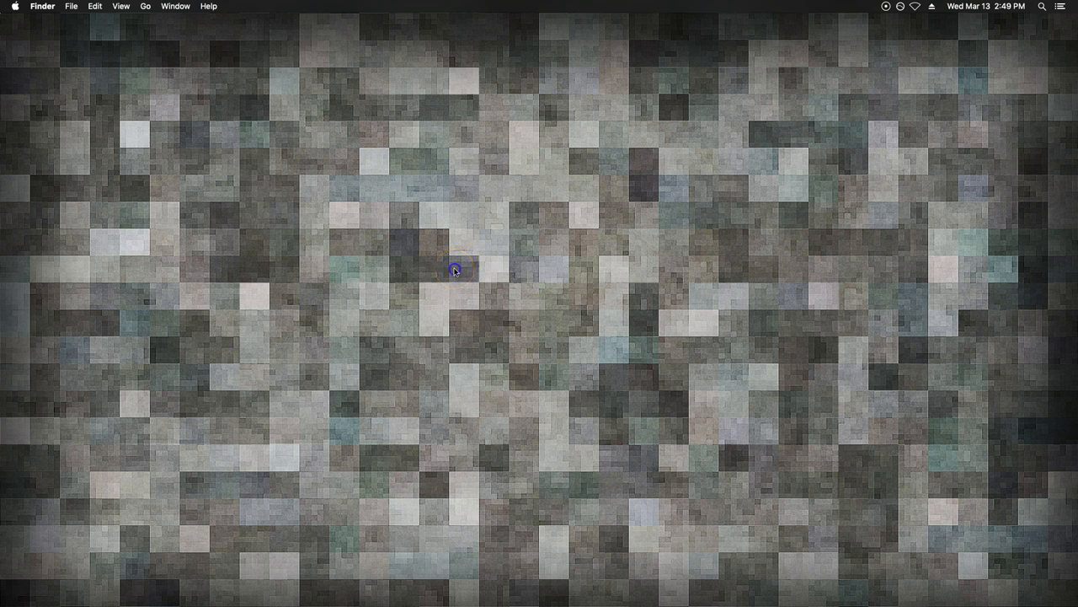
pyautogui.moveTo(483, 183)
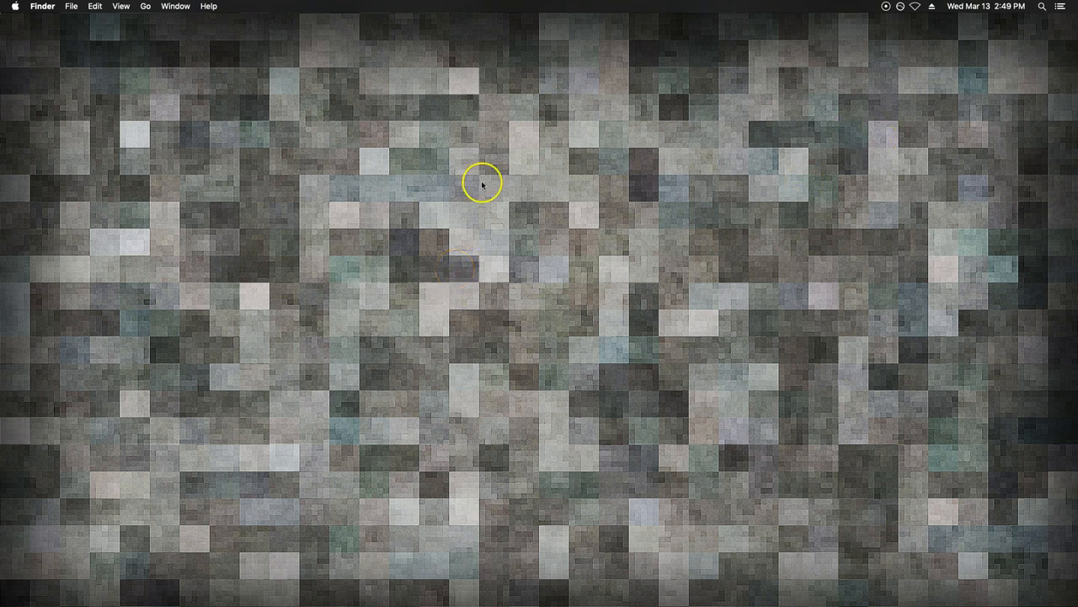
pyautogui.moveTo(341, 262)
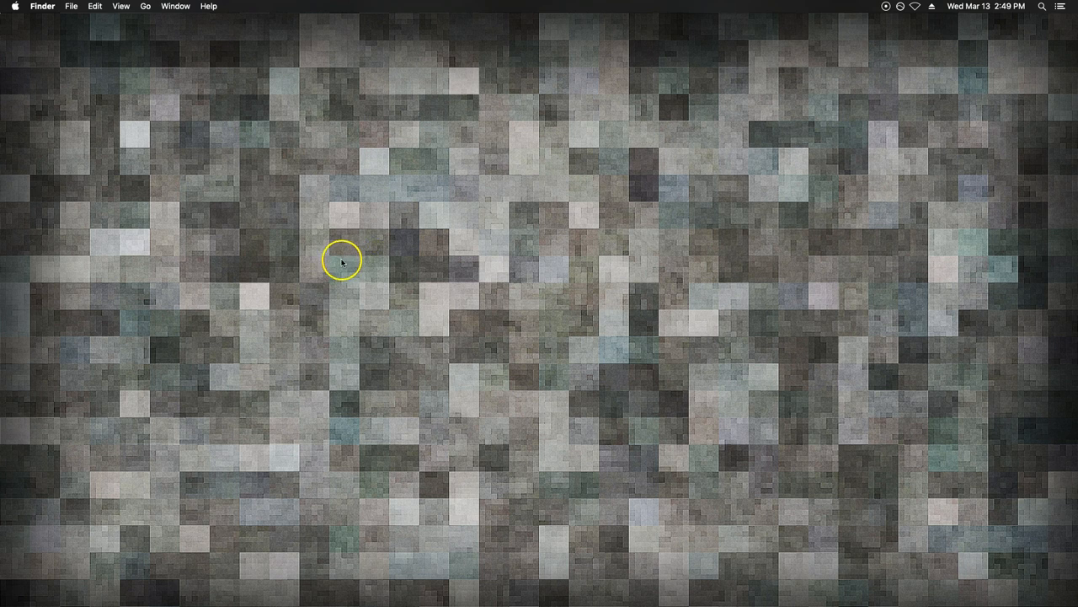
pyautogui.moveTo(380, 279)
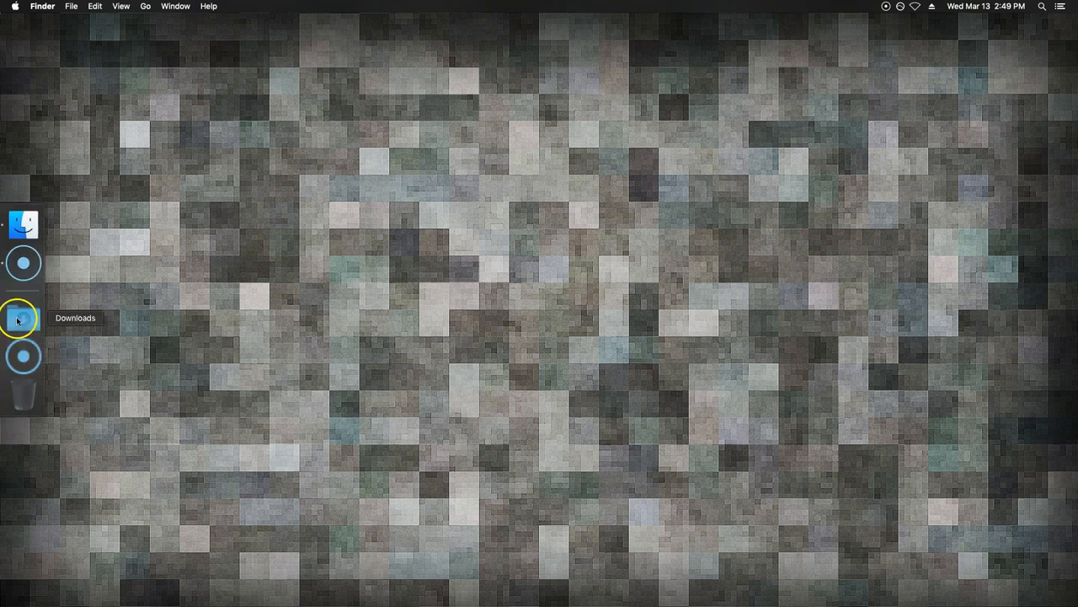
pyautogui.moveTo(24, 357)
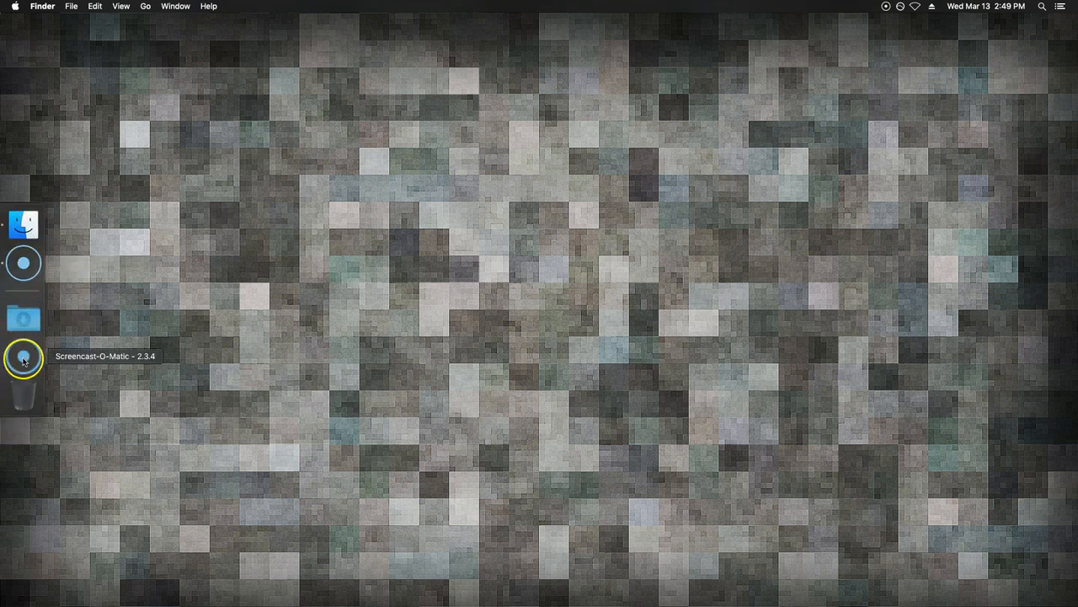
# Step: Remove Recents from the Finder sidebar Favorites using its right-click Remove from Sidebar option
pyautogui.click(22, 224)
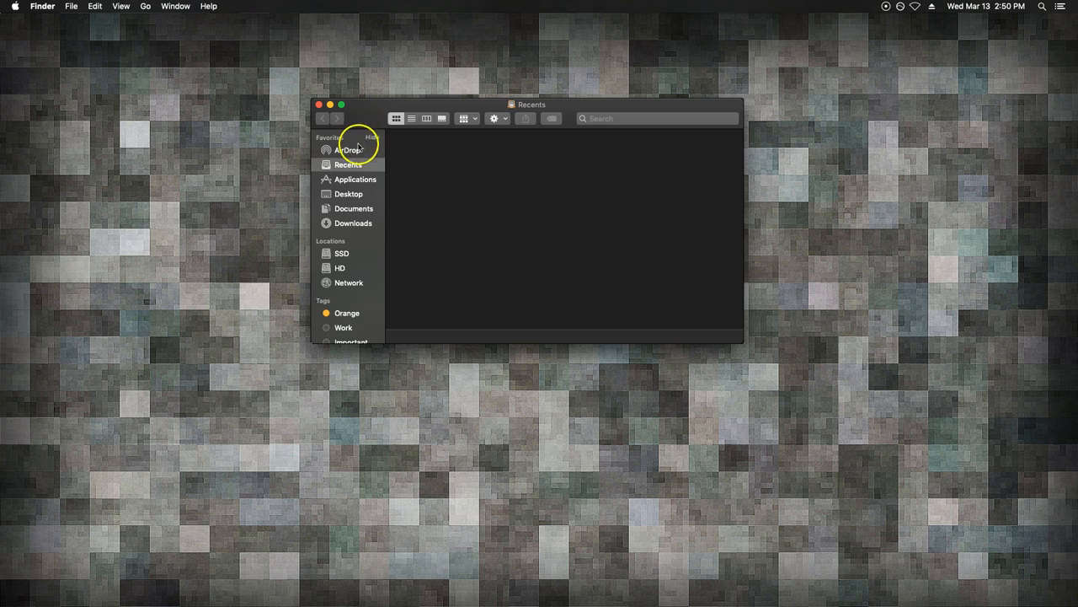
pyautogui.rightClick(349, 150)
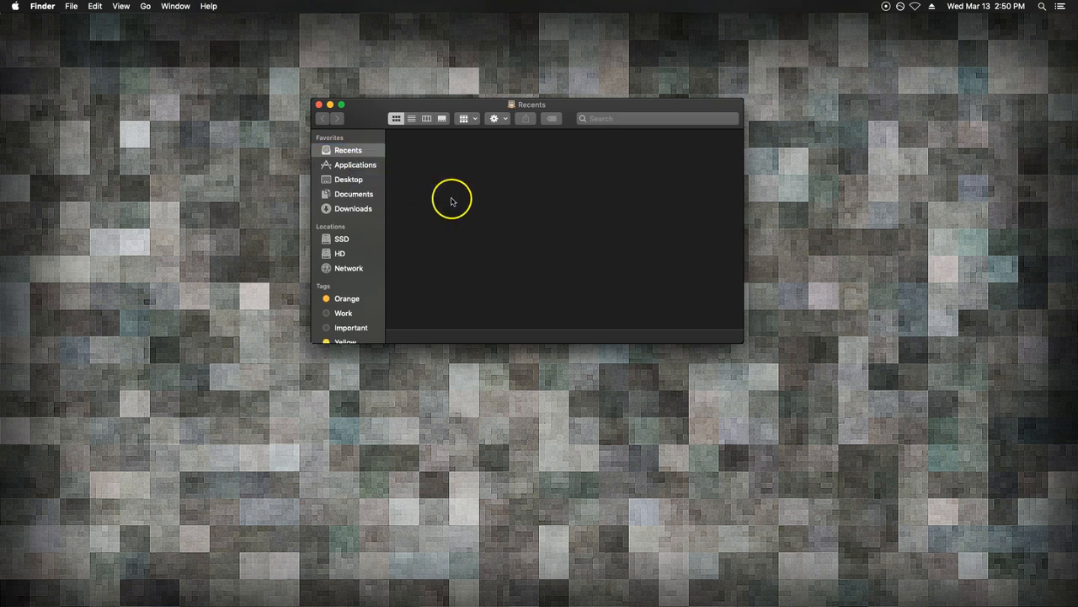
pyautogui.rightClick(345, 150)
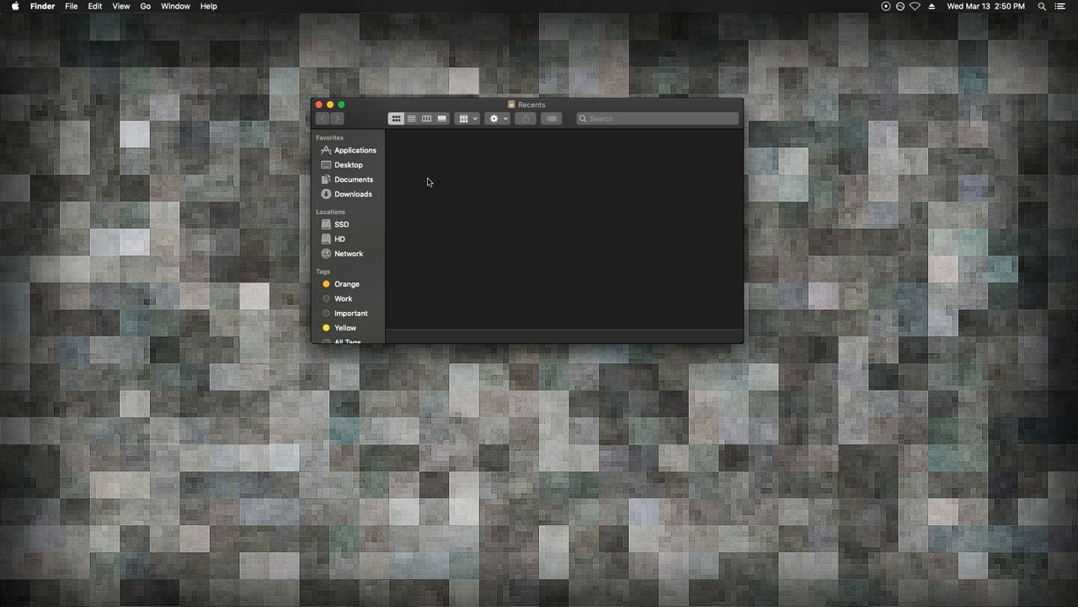
pyautogui.click(425, 188)
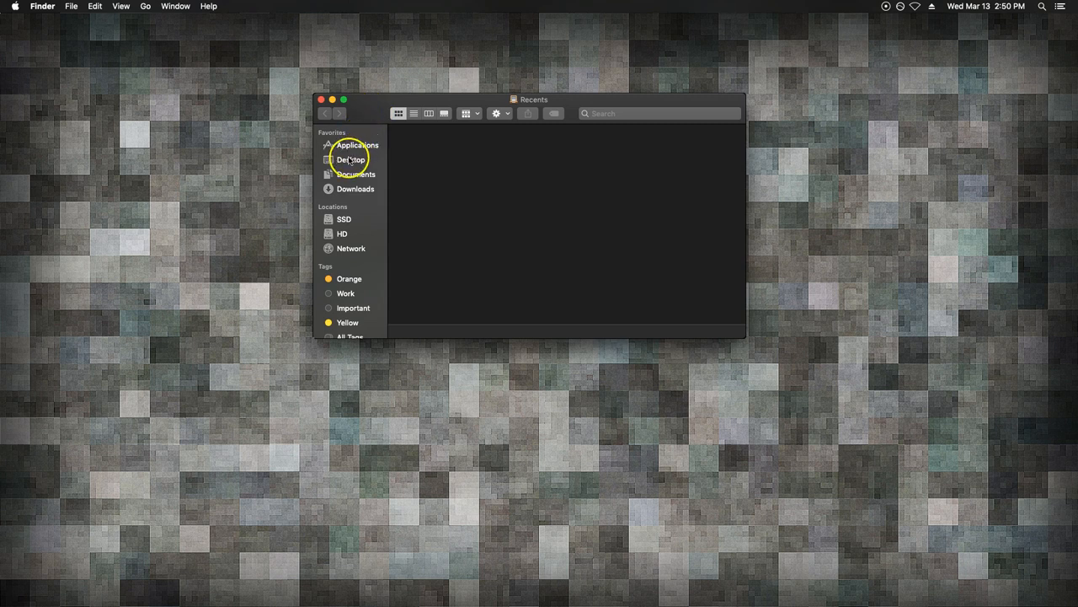
# Step: Order Favorites as Desktop, Downloads, Applications, then right-click Documents to remove it
pyautogui.click(351, 160)
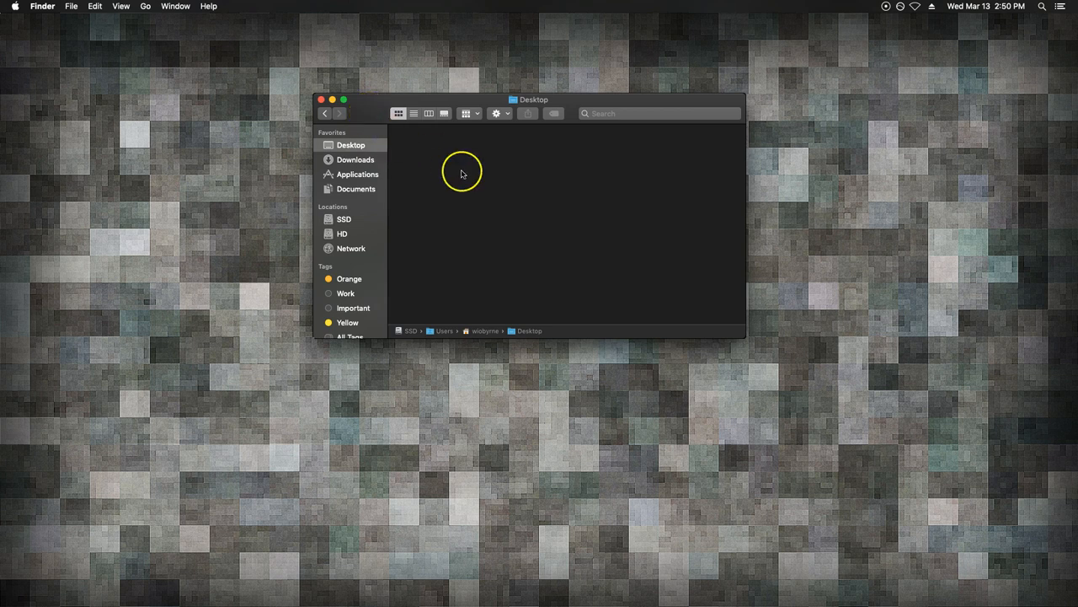
pyautogui.moveTo(425, 224)
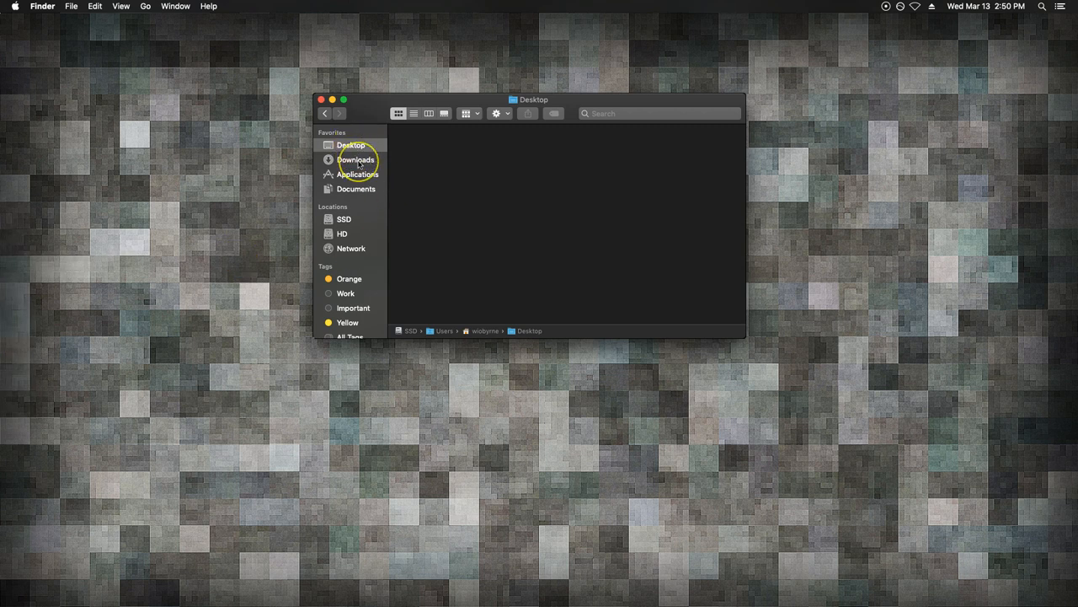
pyautogui.click(355, 159)
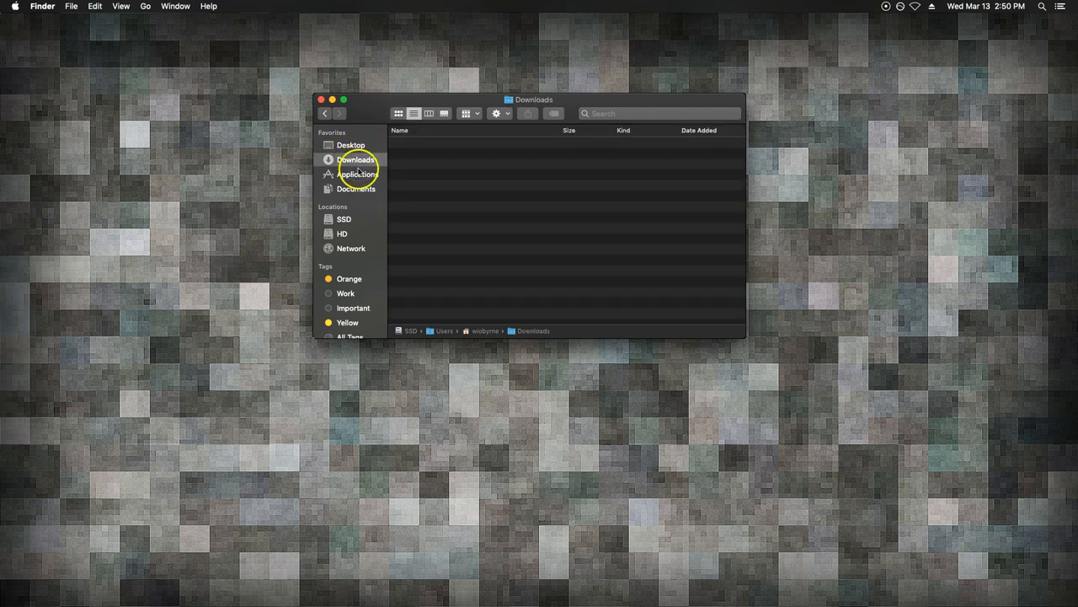
pyautogui.click(357, 174)
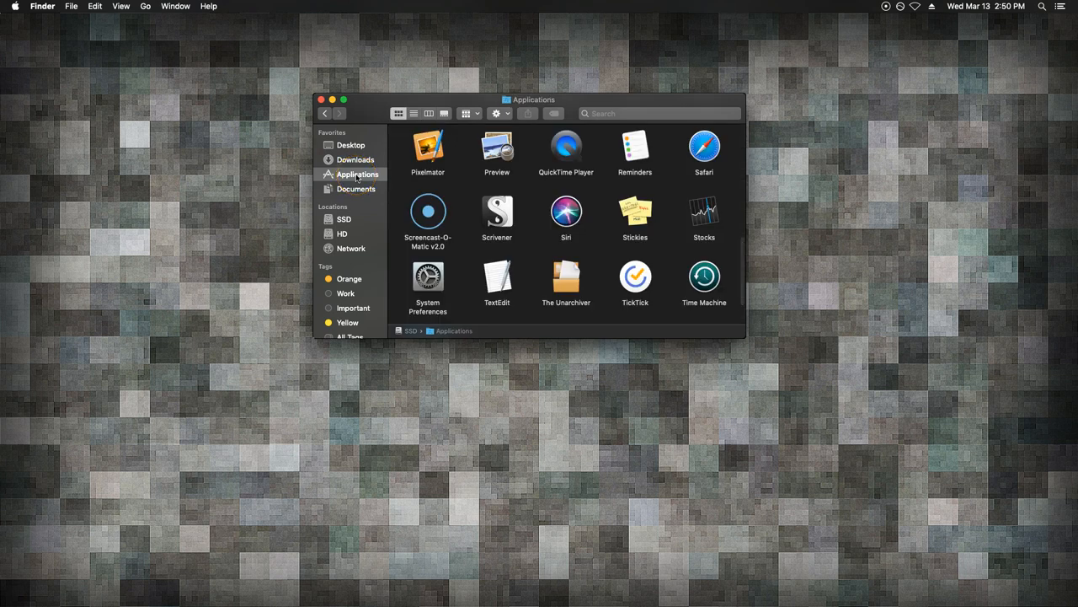
pyautogui.click(356, 189)
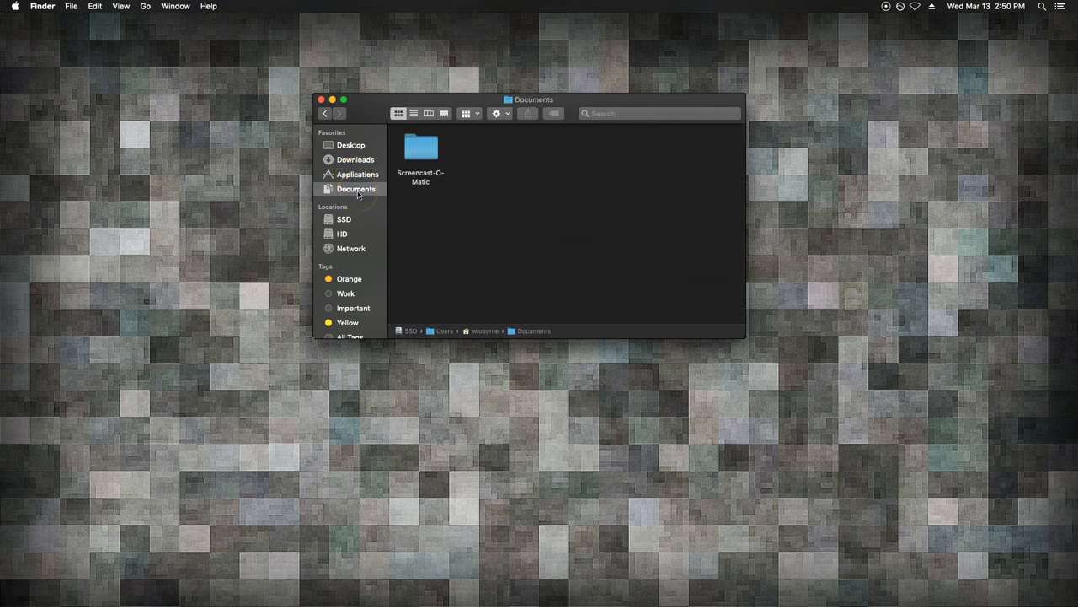
pyautogui.rightClick(356, 189)
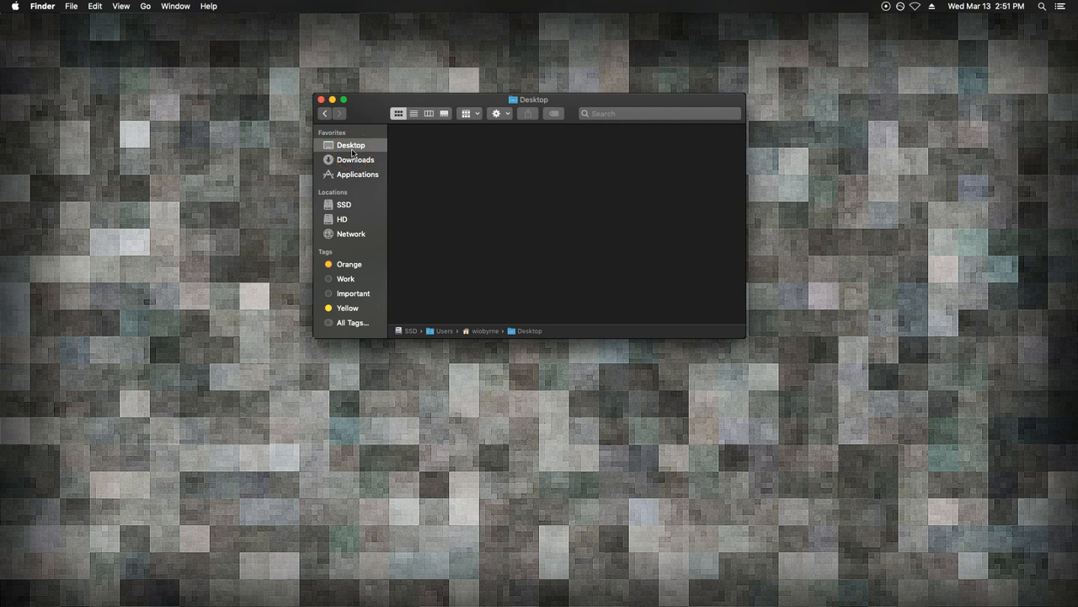
# Step: Browse Applications and the SSD and HD drives, returning to SSD
pyautogui.click(1042, 6)
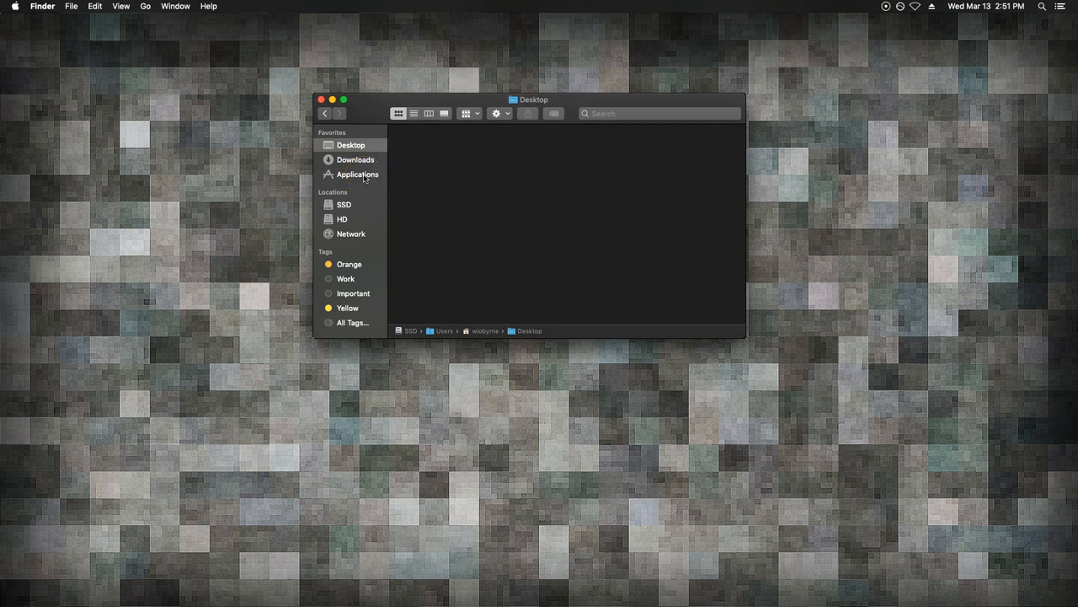
pyautogui.click(357, 175)
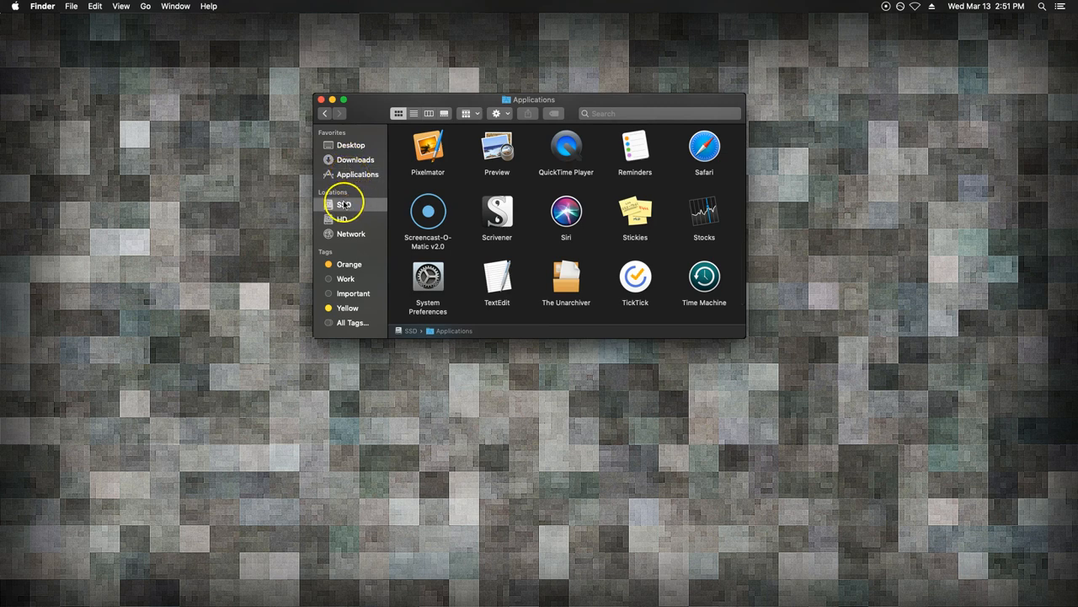
pyautogui.click(344, 204)
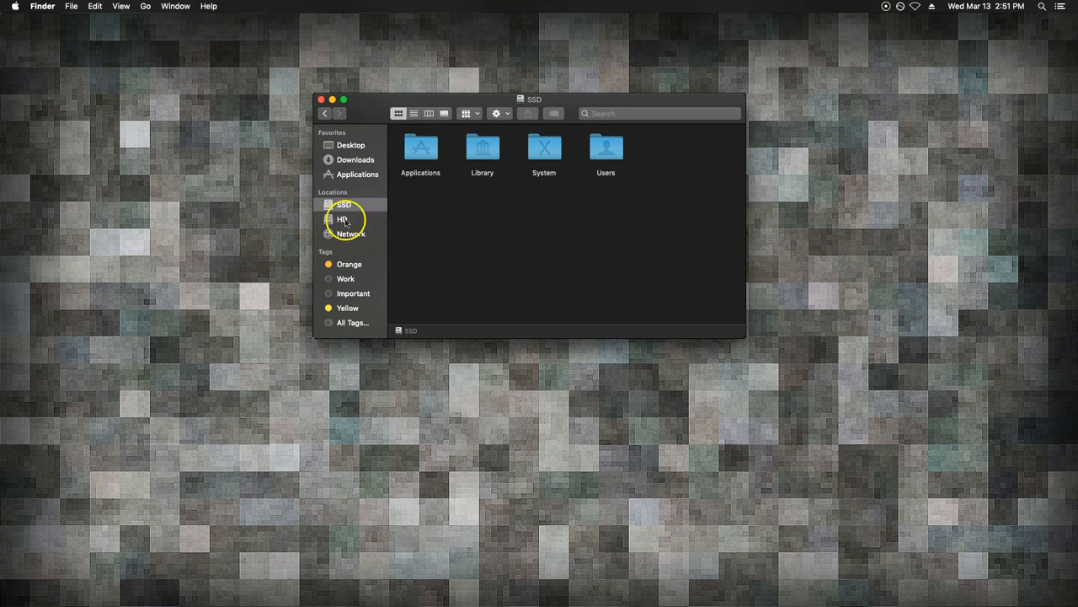
pyautogui.click(342, 219)
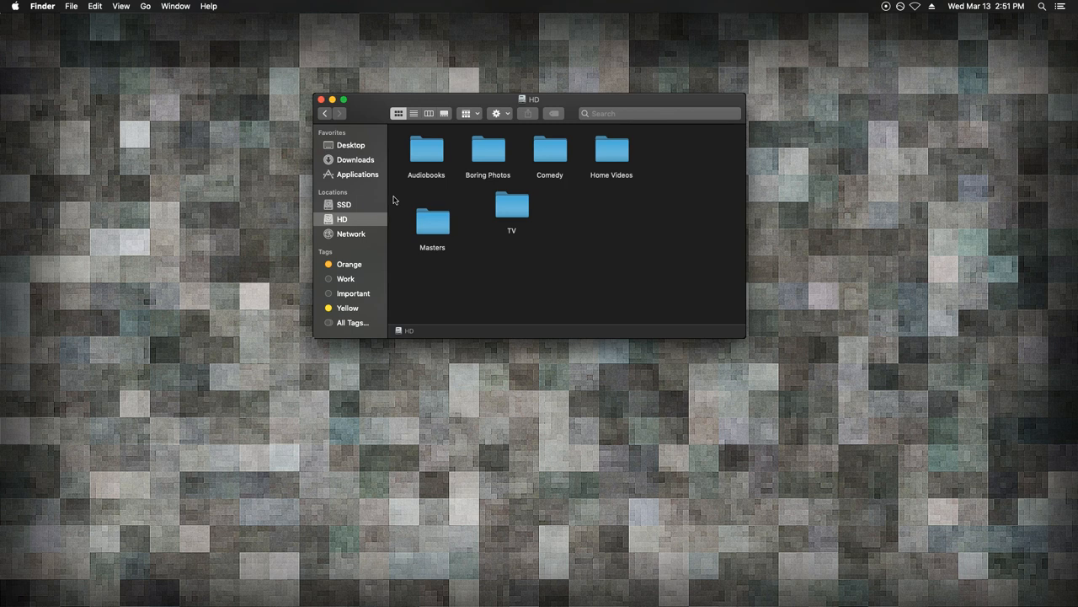
pyautogui.moveTo(388, 205)
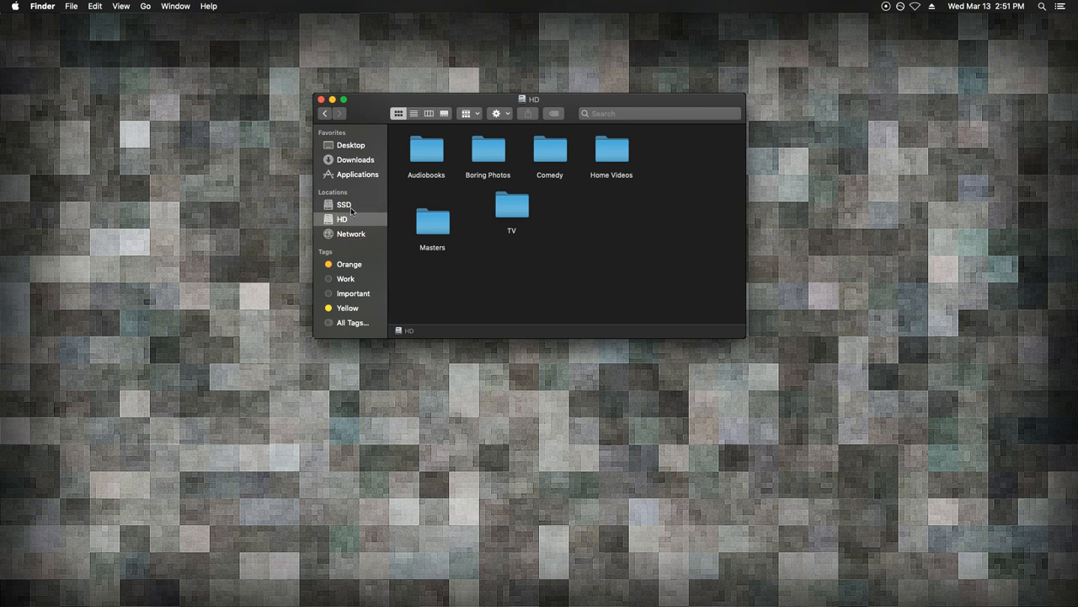
pyautogui.click(344, 204)
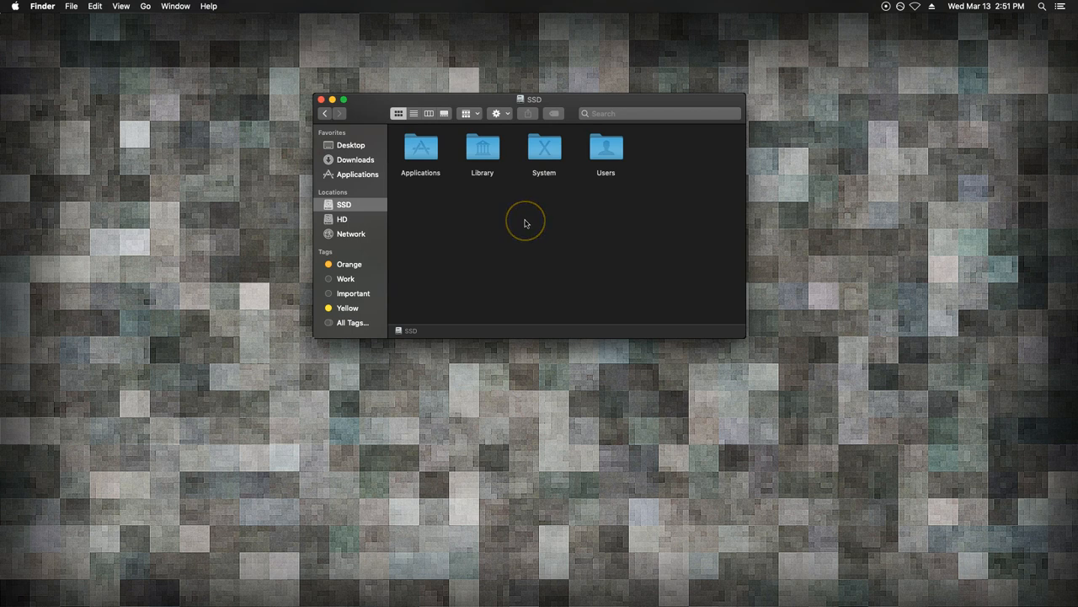
# Step: View Network computers and select the shield computer, then revisit HD, SSD and Orange tag
pyautogui.click(350, 233)
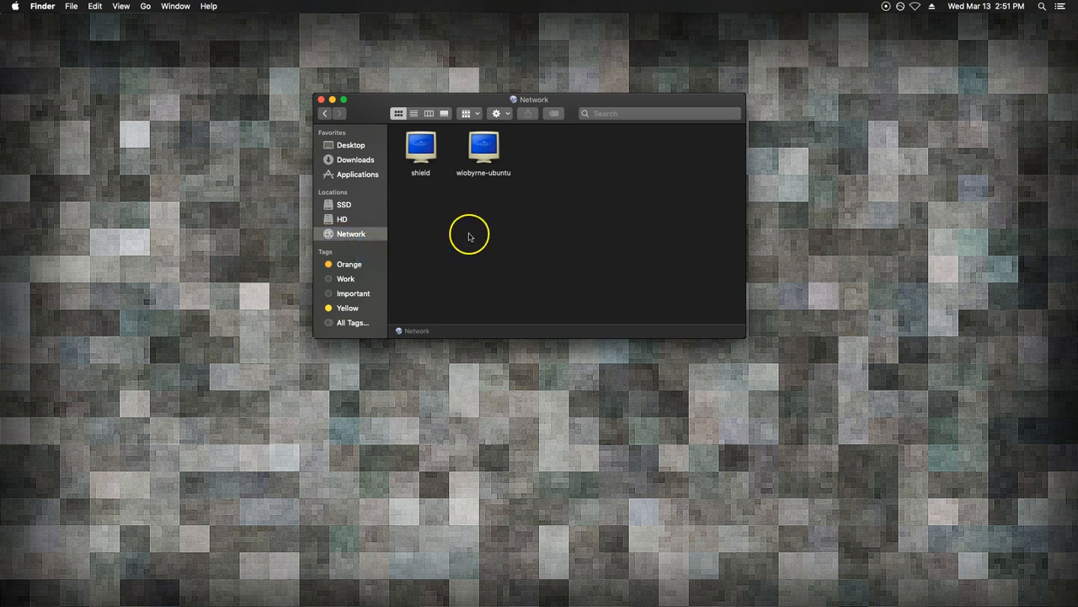
pyautogui.click(420, 148)
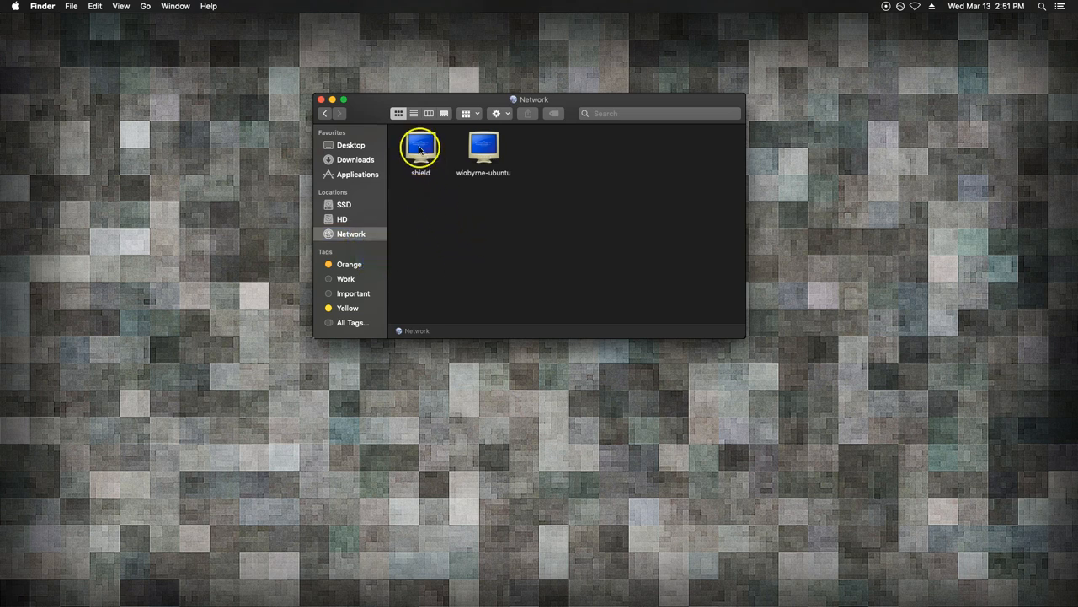
pyautogui.click(342, 219)
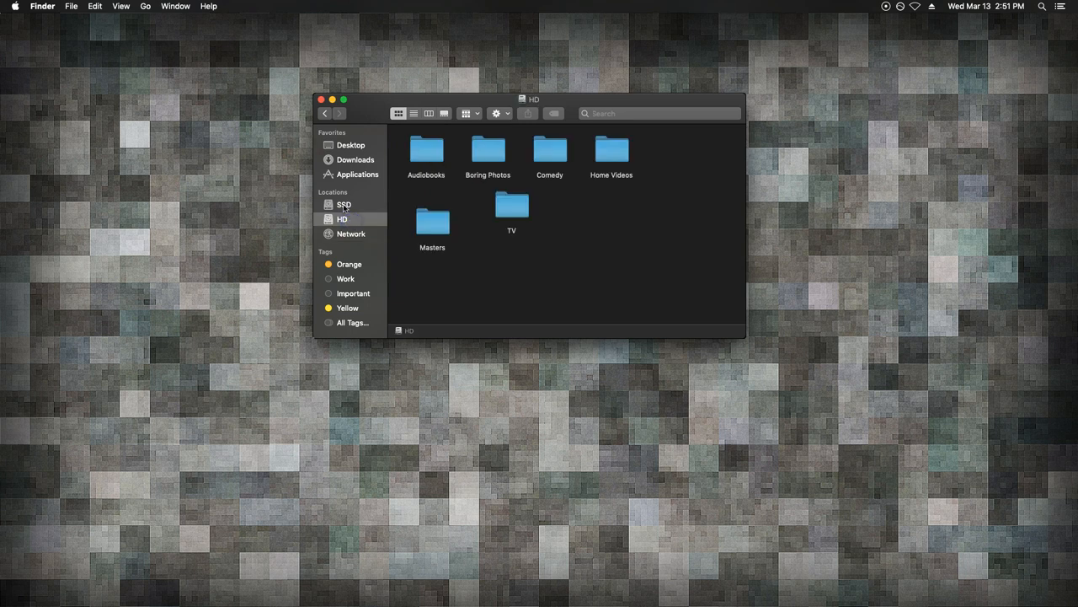
pyautogui.click(344, 204)
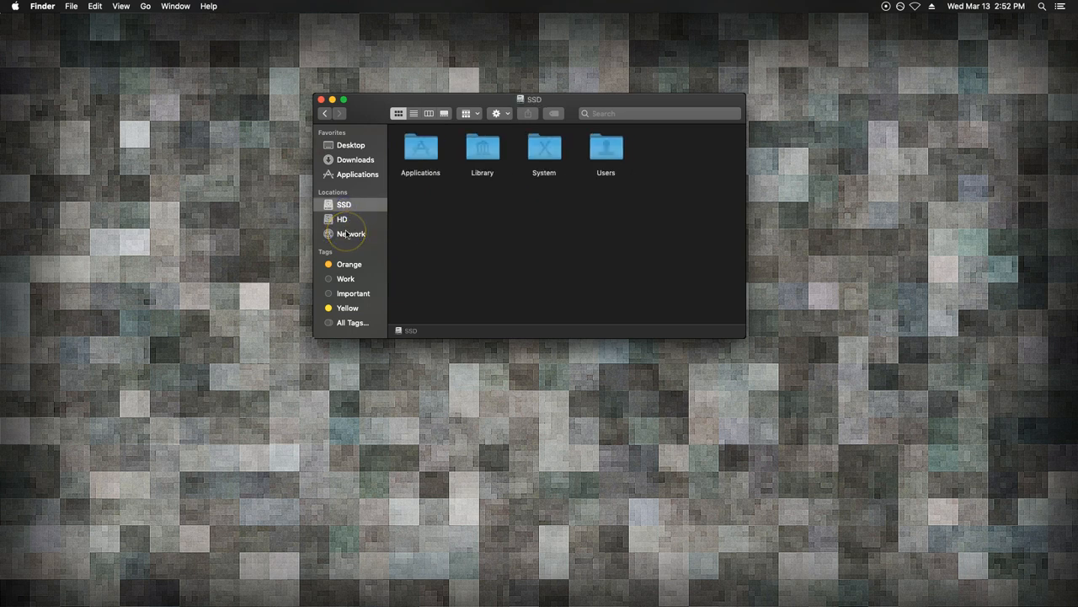
pyautogui.click(349, 264)
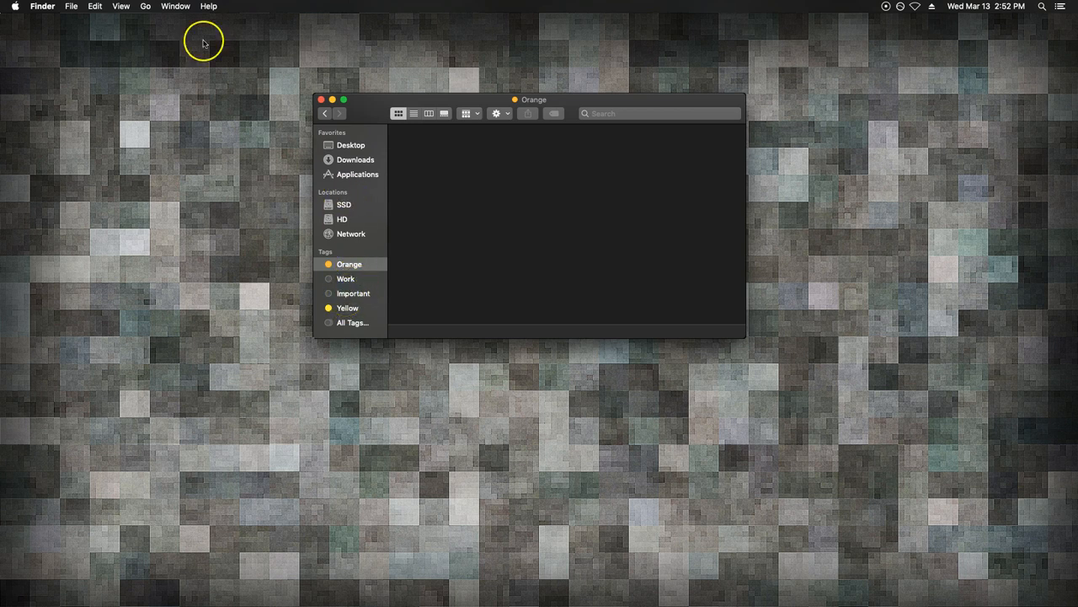
# Step: In Finder Preferences, stop showing hard disks and CDs, DVDs and iPods on the desktop
pyautogui.click(42, 6)
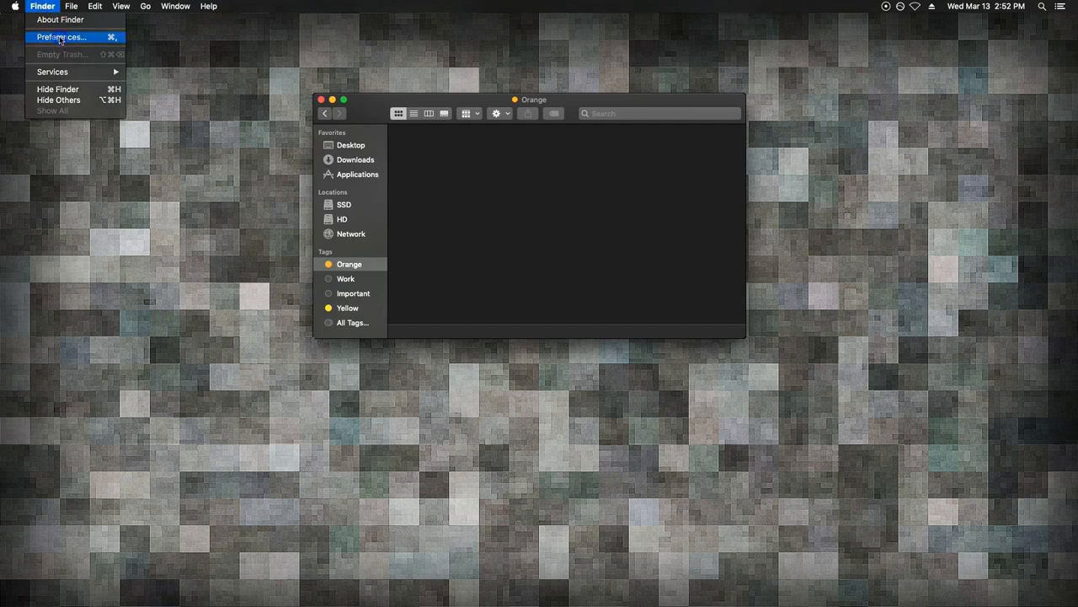
pyautogui.click(60, 36)
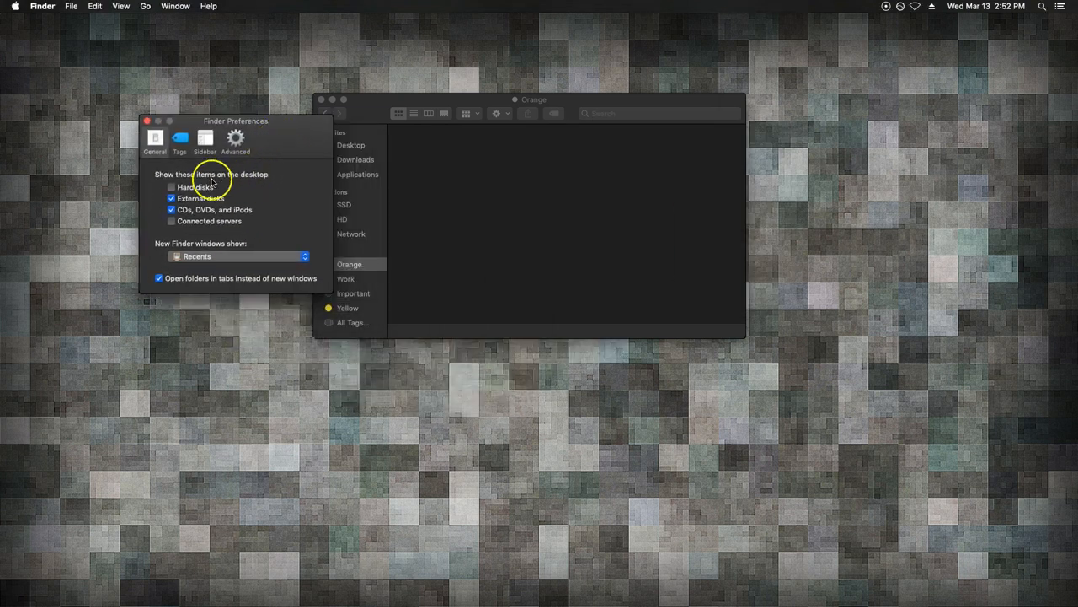
pyautogui.click(171, 187)
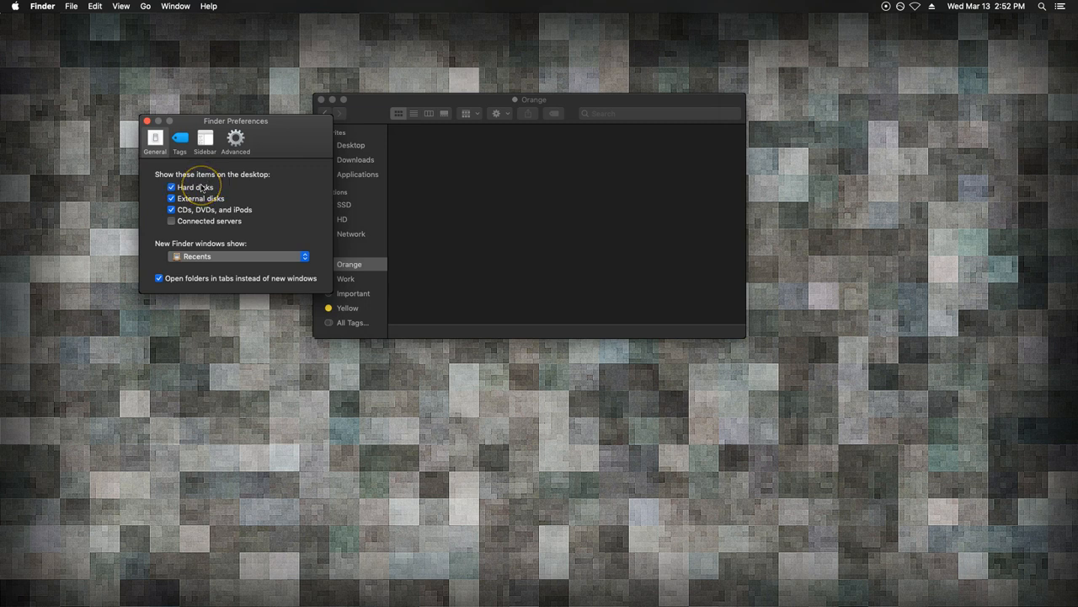
pyautogui.click(171, 187)
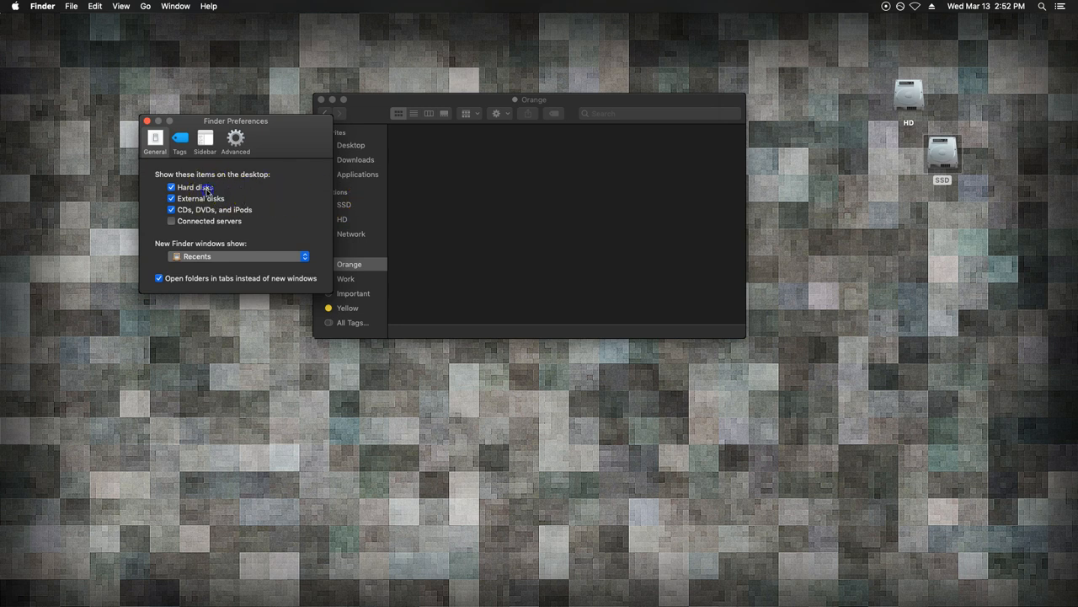
pyautogui.click(171, 187)
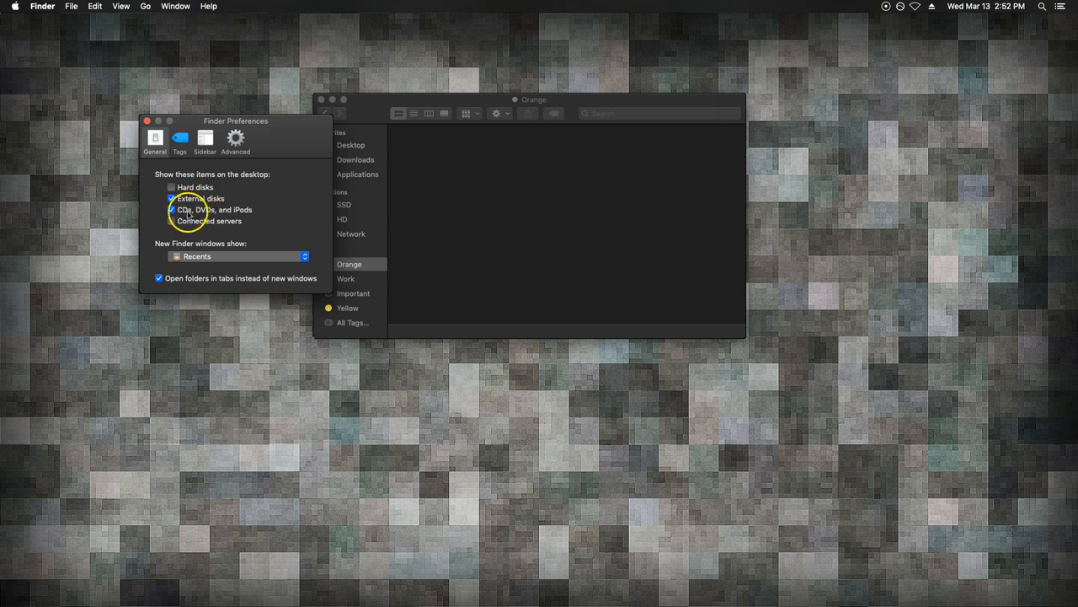
pyautogui.click(171, 210)
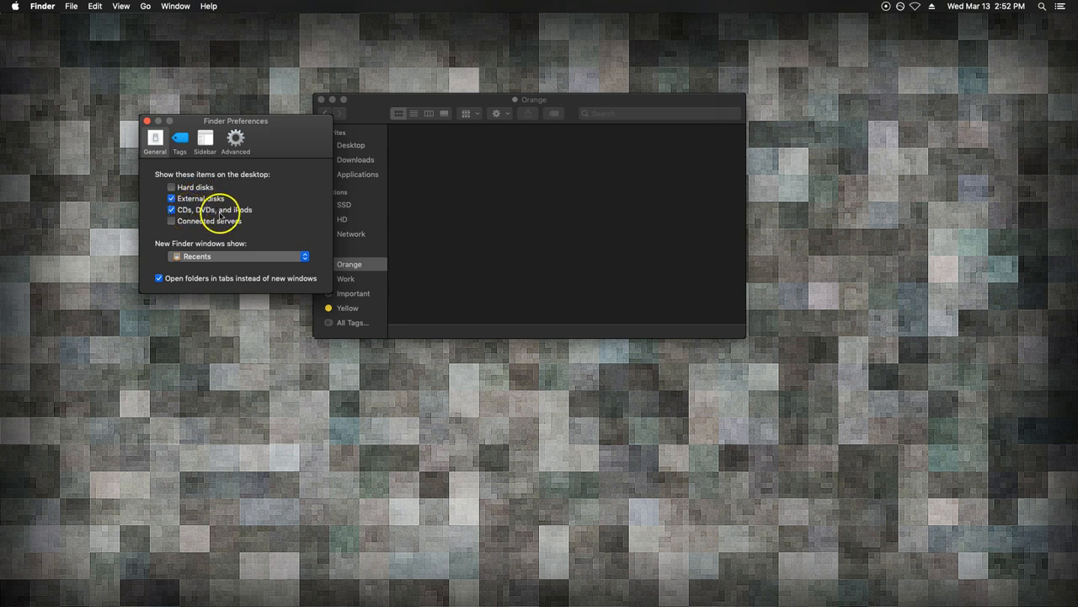
pyautogui.click(171, 210)
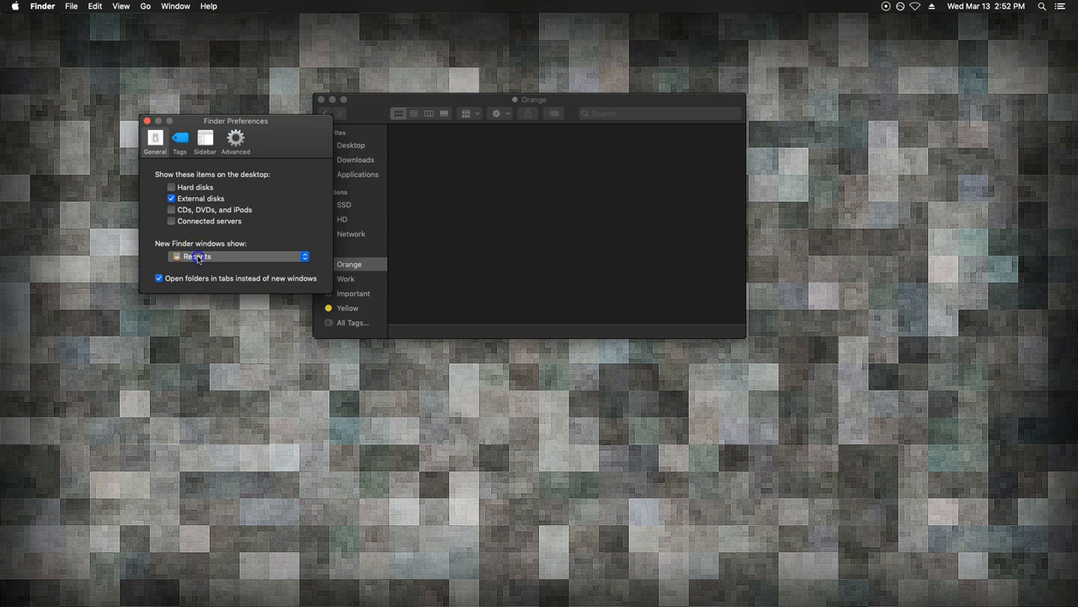
# Step: Set new Finder windows to open on Desktop and view the sidebar tags settings
pyautogui.click(240, 256)
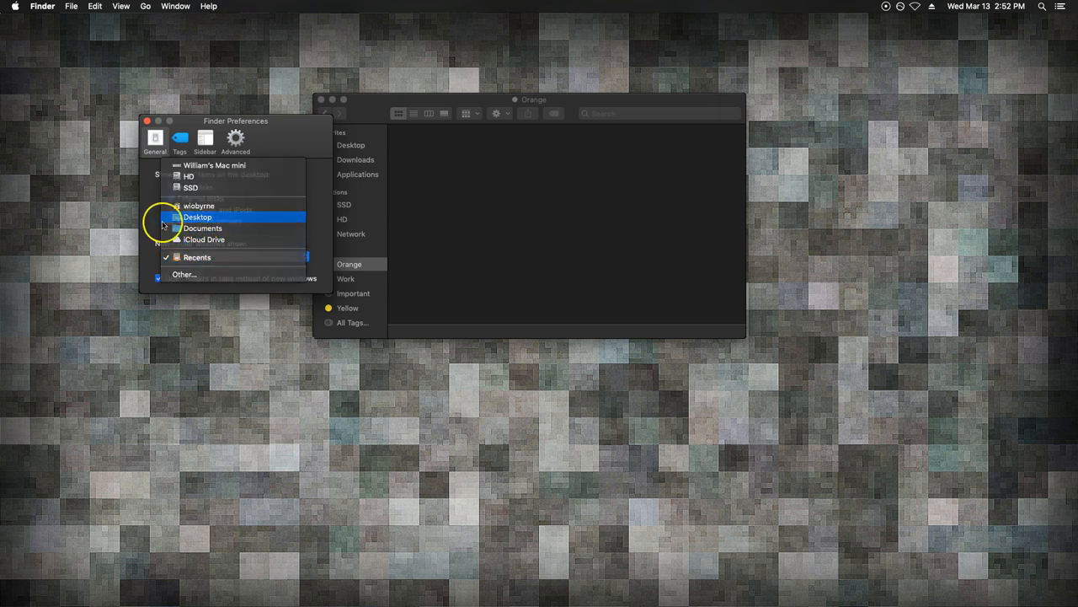
pyautogui.click(197, 216)
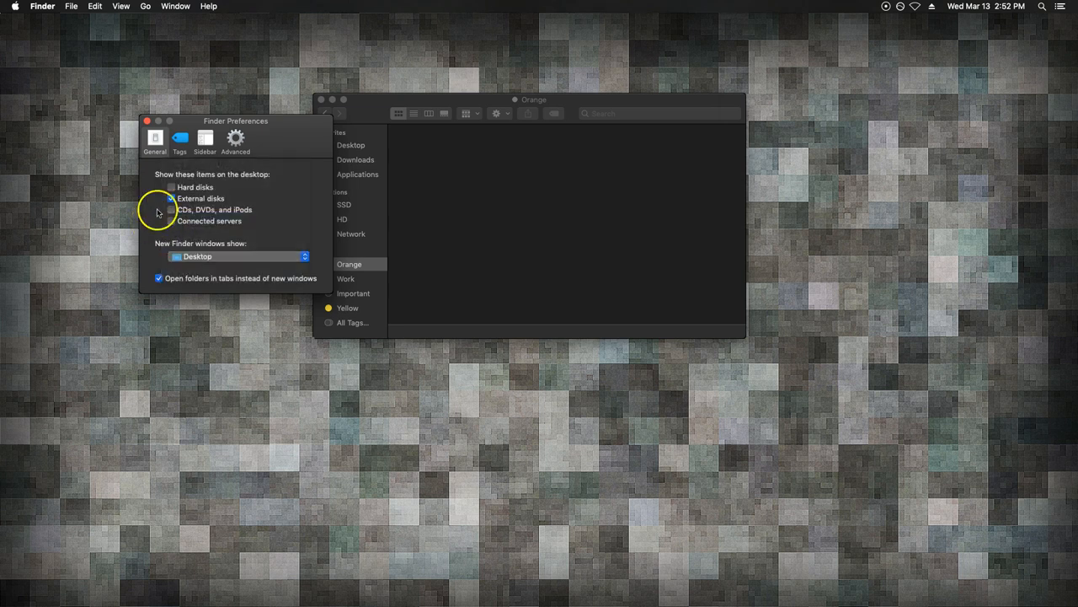
pyautogui.click(179, 137)
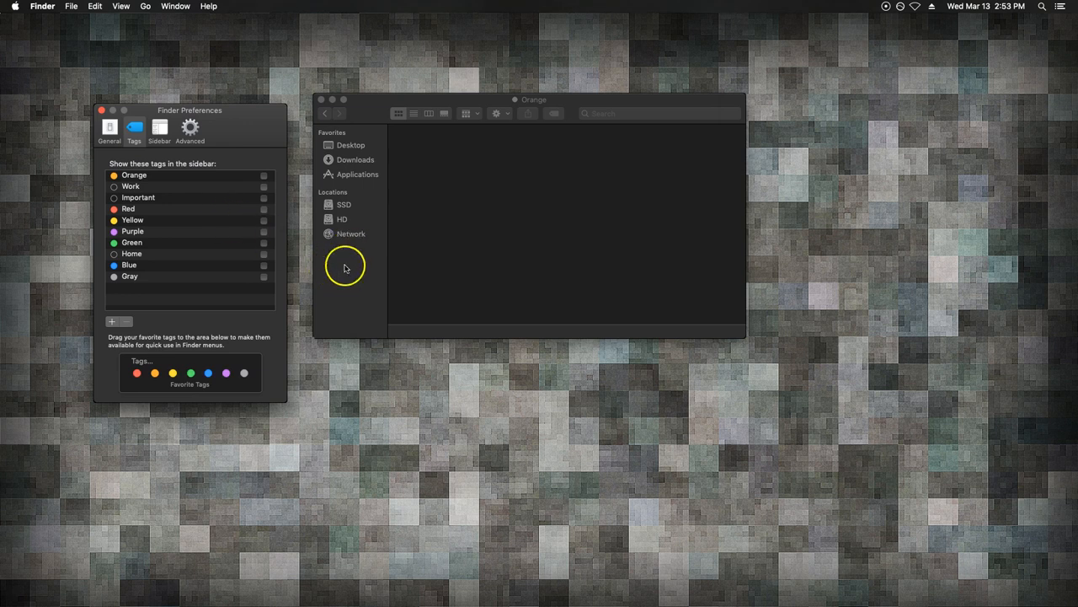
# Step: Look at the Sidebar and Advanced preference tabs, then close Finder Preferences
pyautogui.click(159, 128)
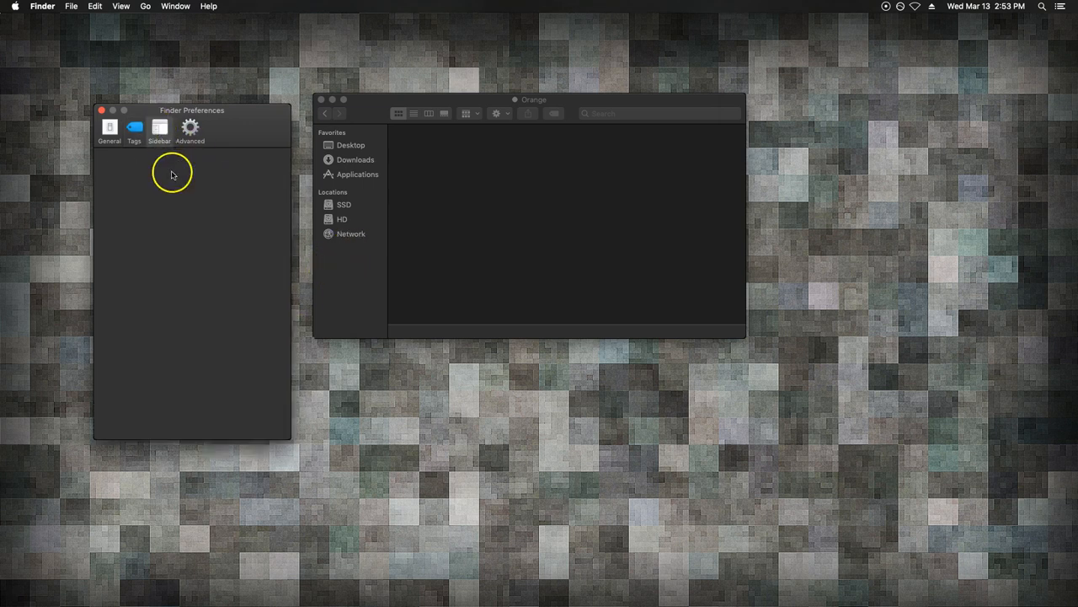
pyautogui.click(159, 131)
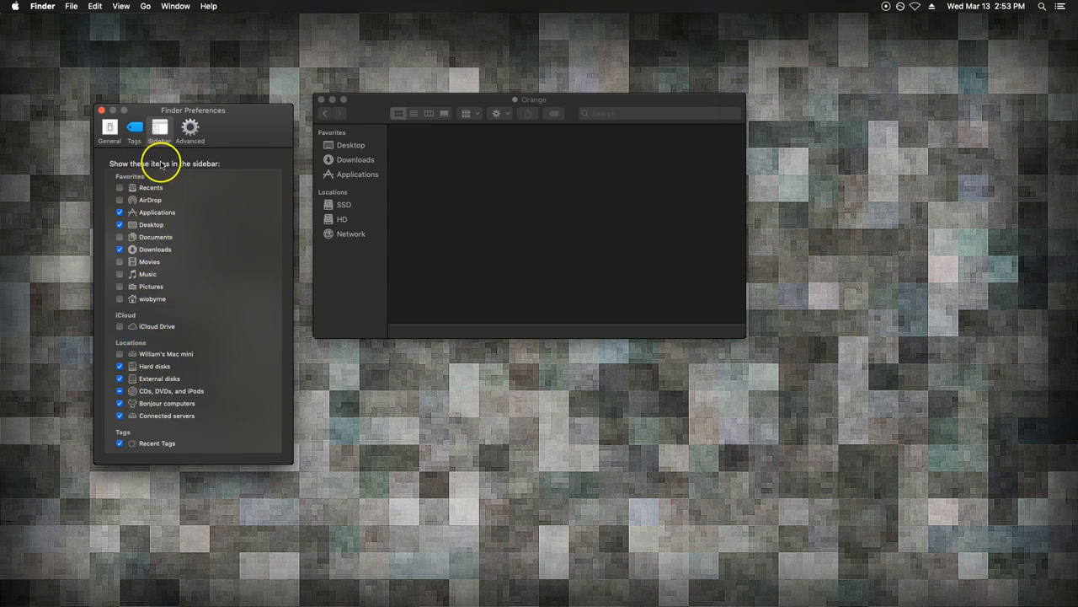
pyautogui.click(189, 127)
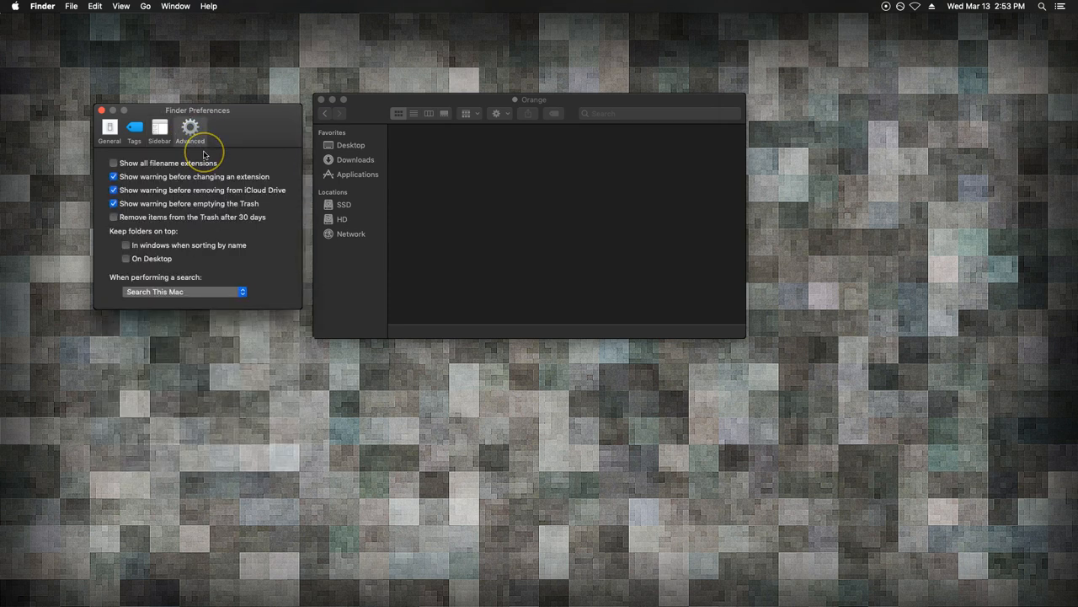
pyautogui.moveTo(85, 259)
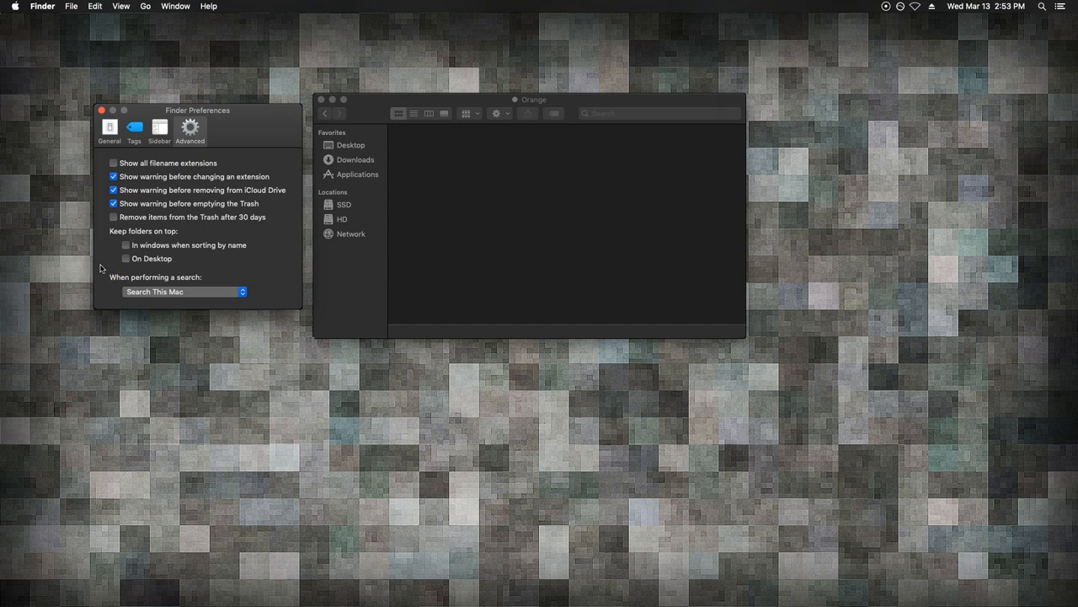
pyautogui.click(120, 6)
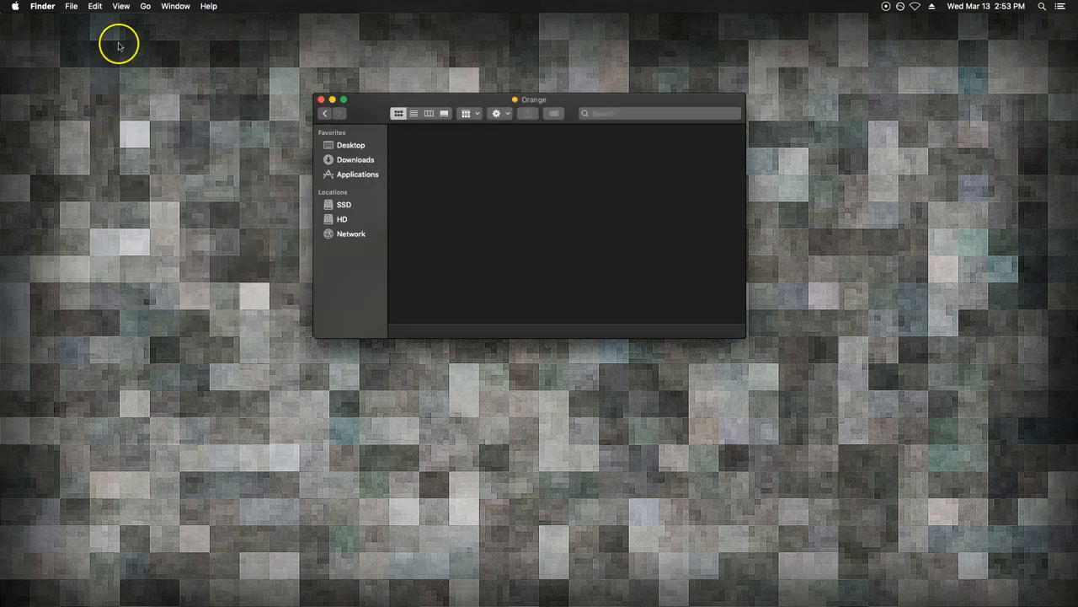
# Step: Turn on the Finder tab bar and path bar, then switch to Desktop
pyautogui.click(121, 6)
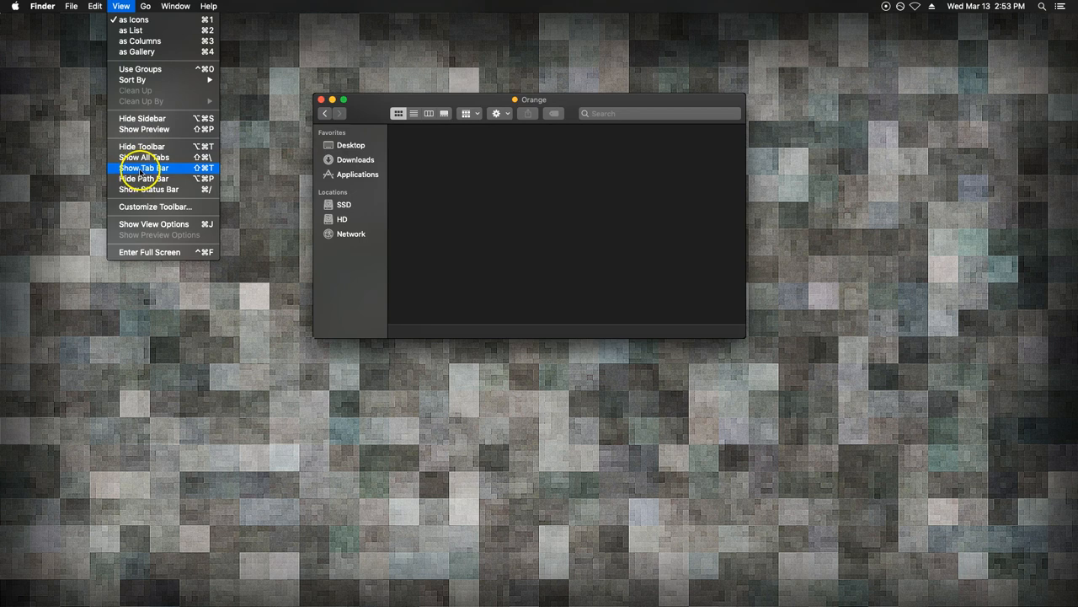
pyautogui.click(143, 168)
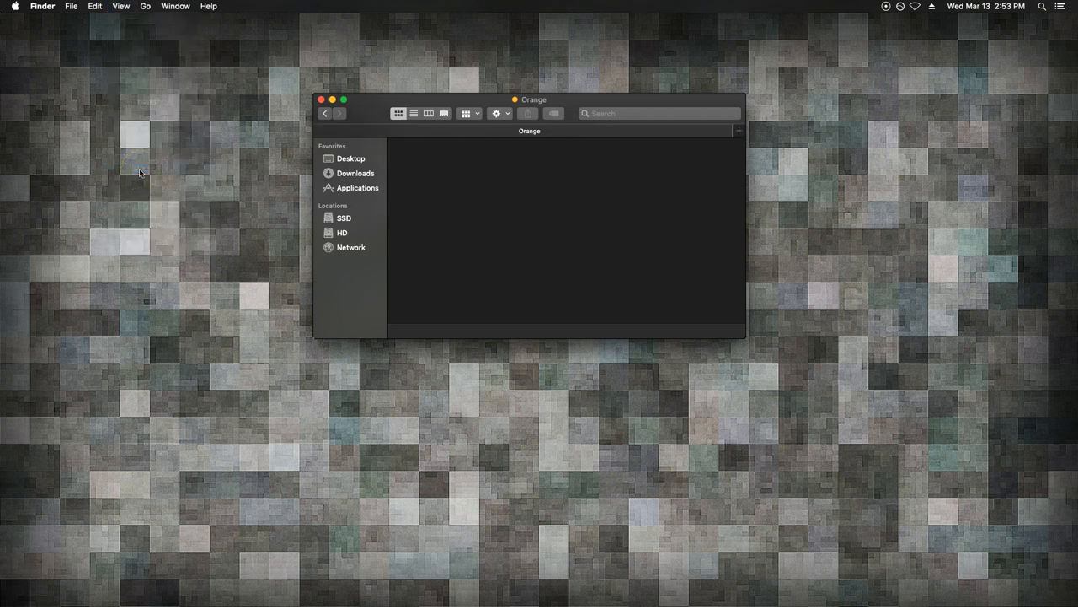
pyautogui.click(121, 6)
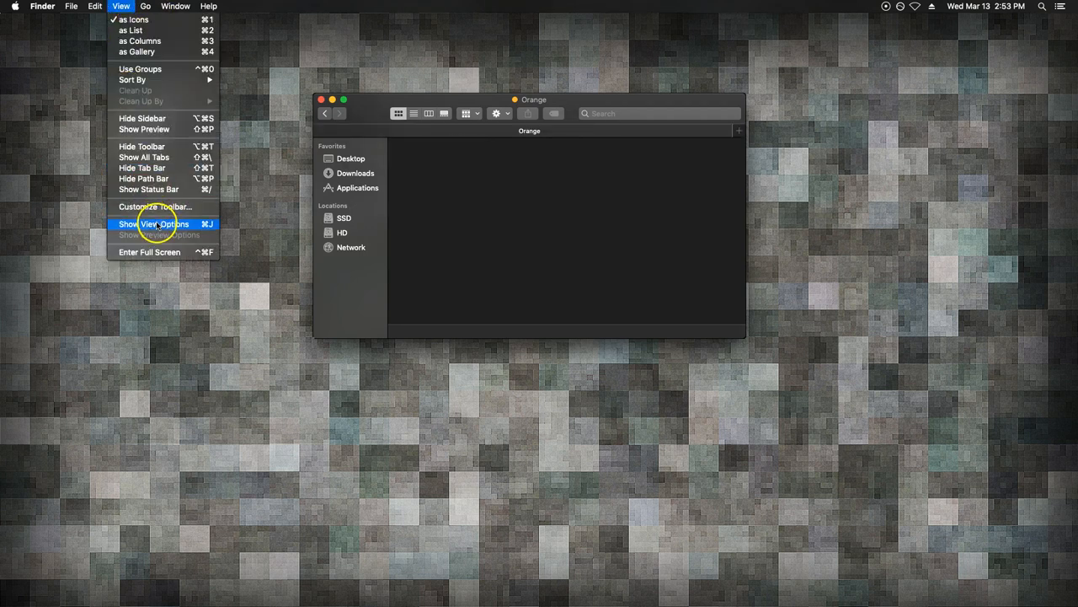
pyautogui.moveTo(143, 178)
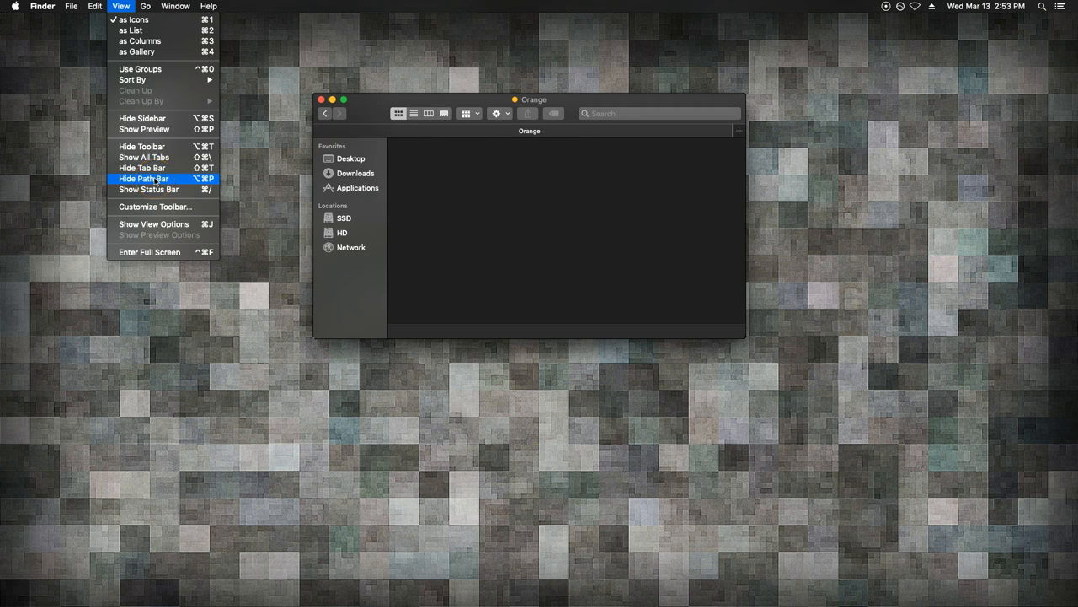
pyautogui.click(144, 178)
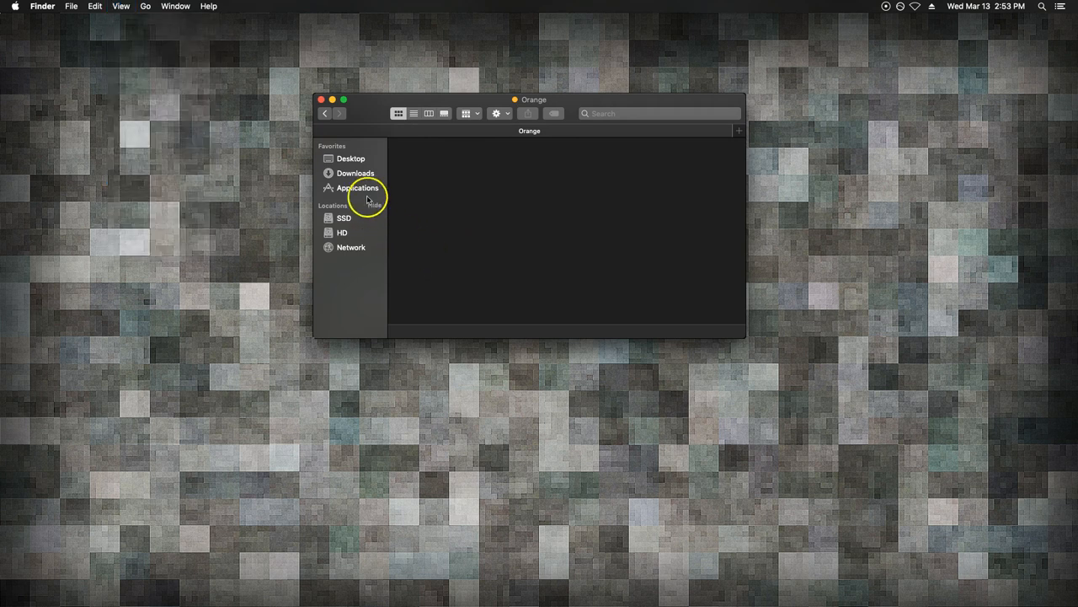
pyautogui.click(350, 158)
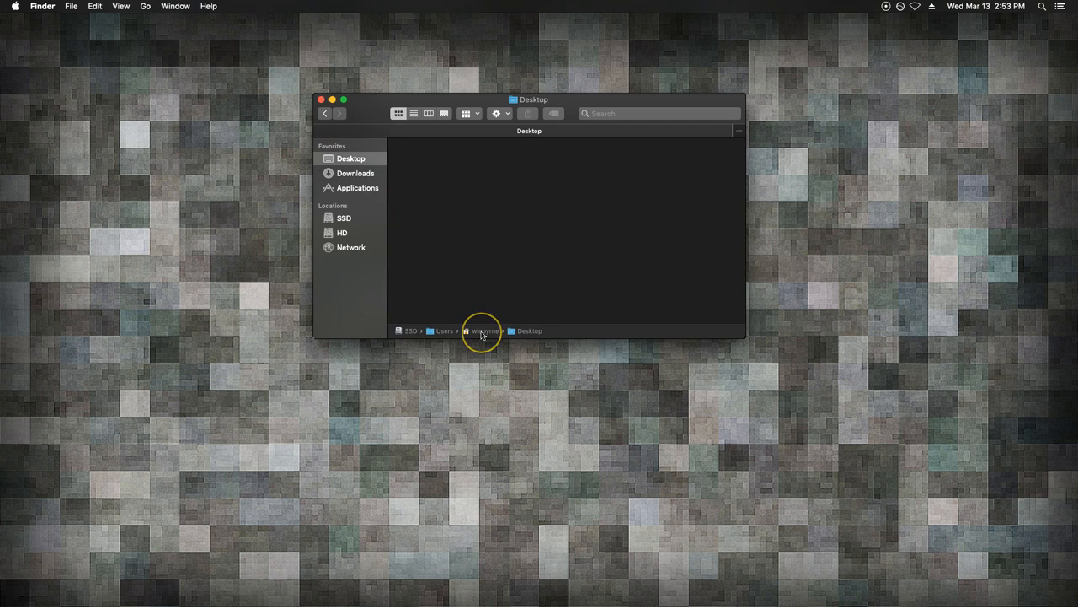
pyautogui.moveTo(449, 333)
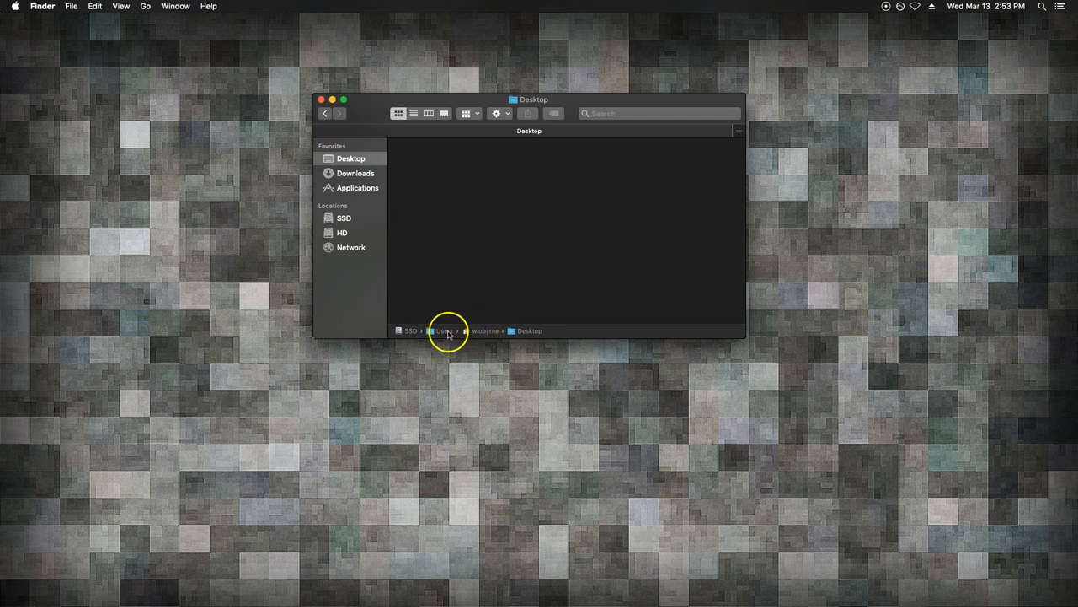
# Step: Go to the top of SSD and open Users, the home folder and Pictures
pyautogui.click(343, 217)
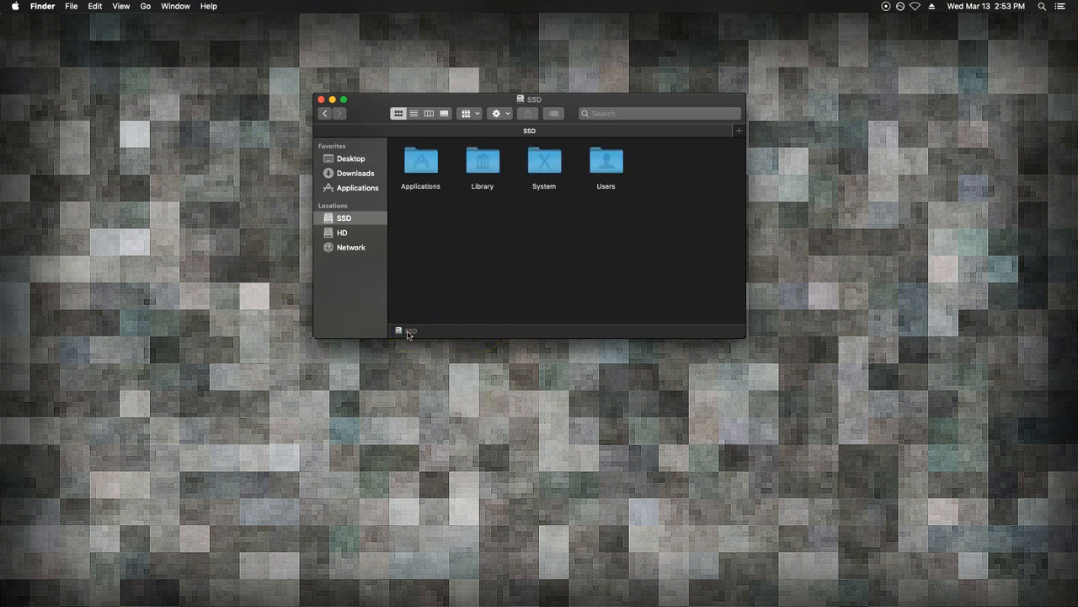
pyautogui.moveTo(592, 186)
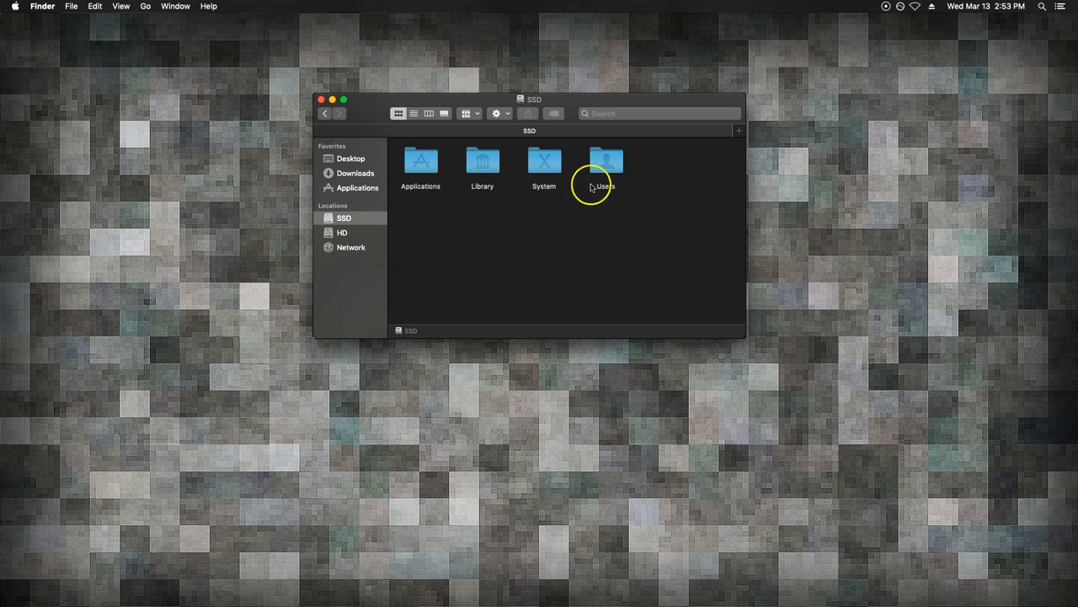
pyautogui.doubleClick(606, 160)
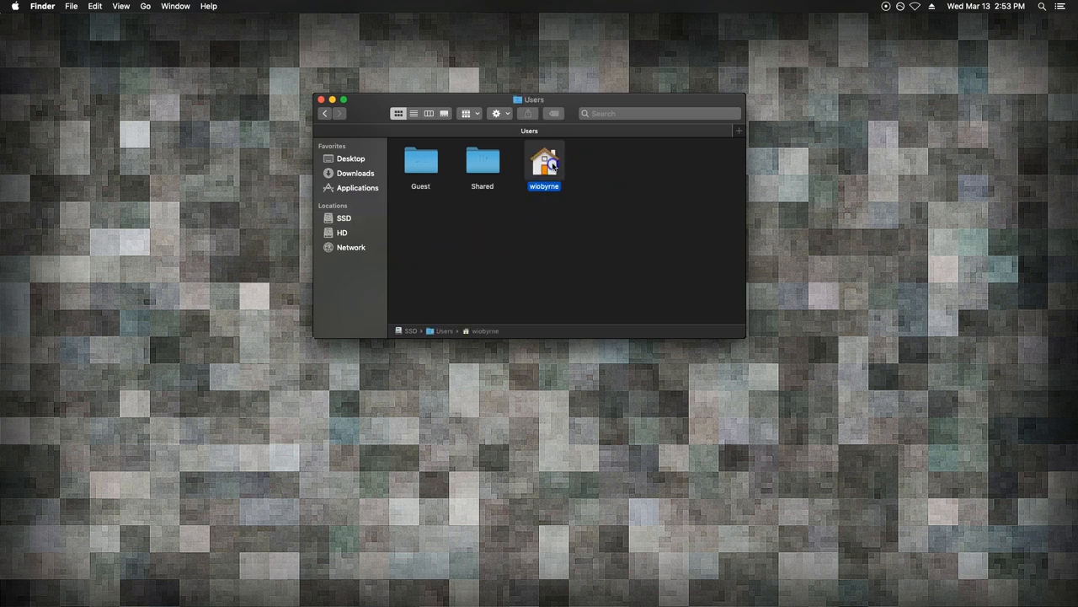
pyautogui.doubleClick(543, 160)
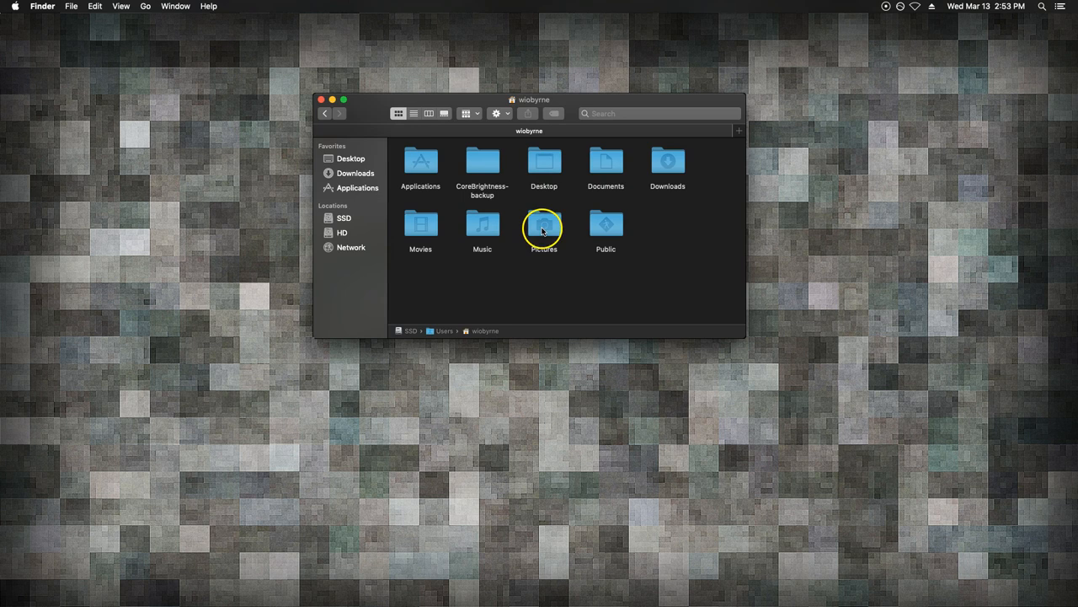
pyautogui.doubleClick(543, 227)
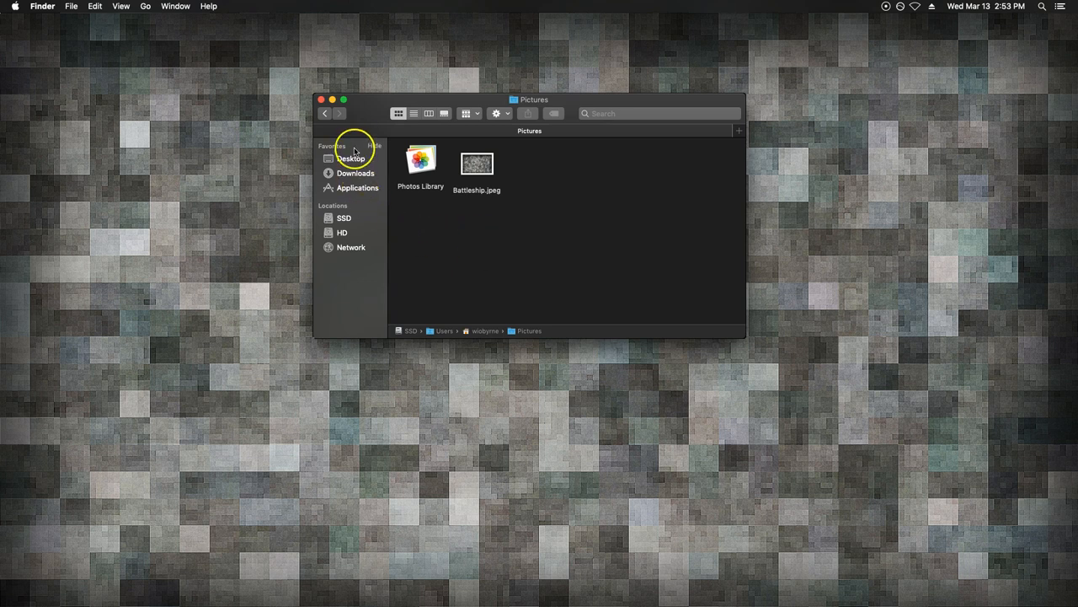
# Step: Visit Desktop, Downloads, SSD and HD from the sidebar, ending on Applications
pyautogui.click(351, 159)
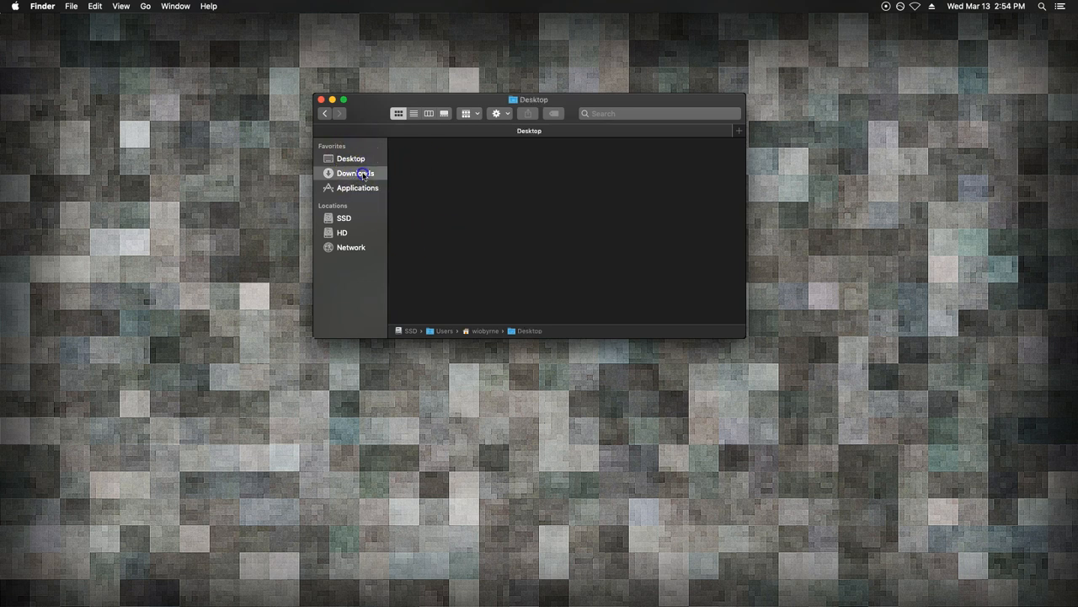
pyautogui.click(355, 172)
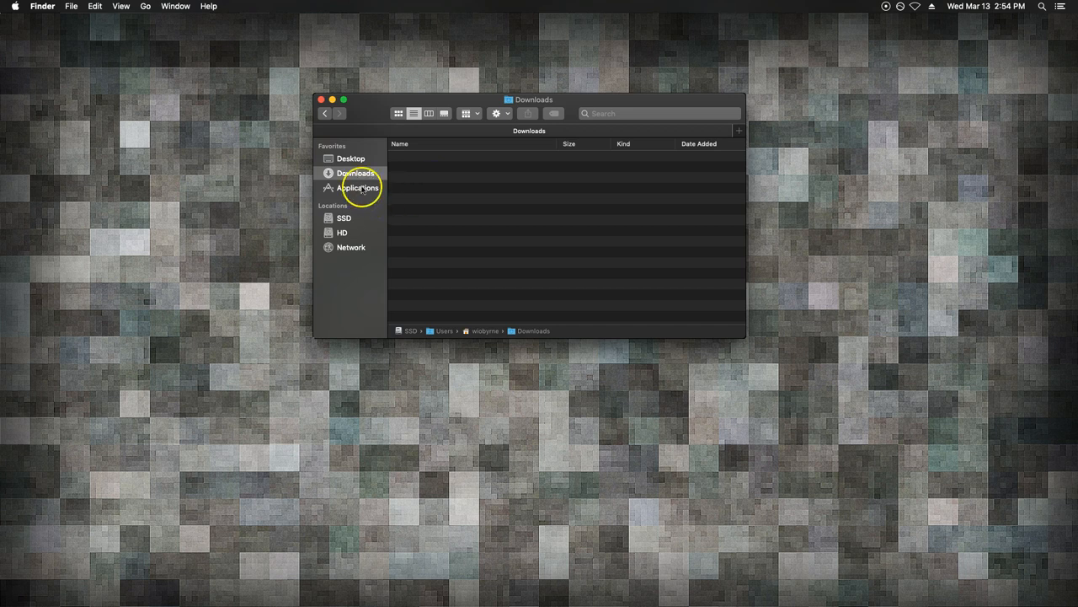
pyautogui.click(344, 217)
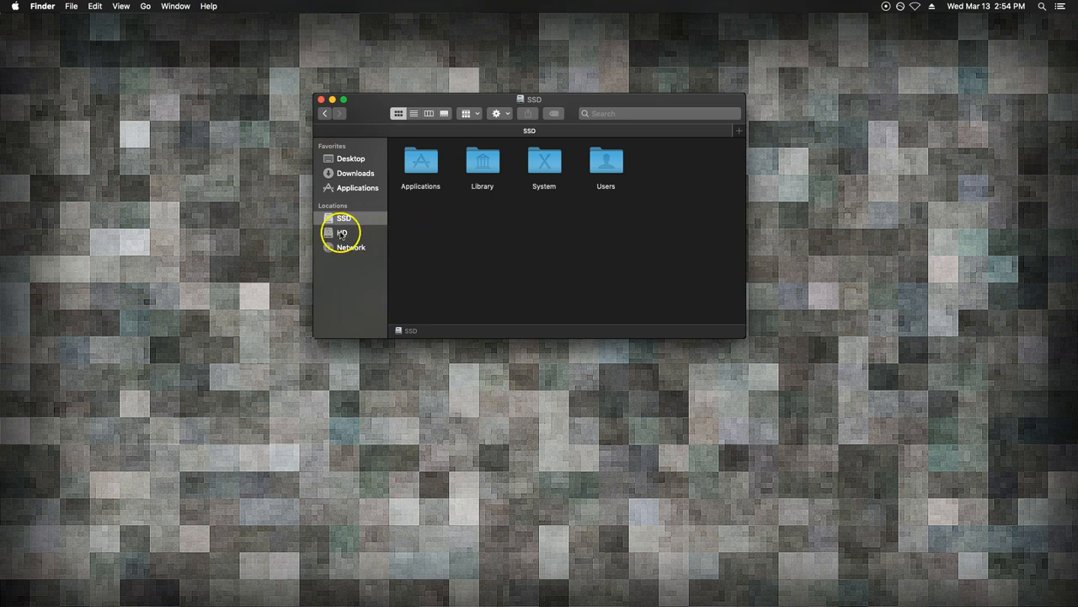
pyautogui.click(342, 233)
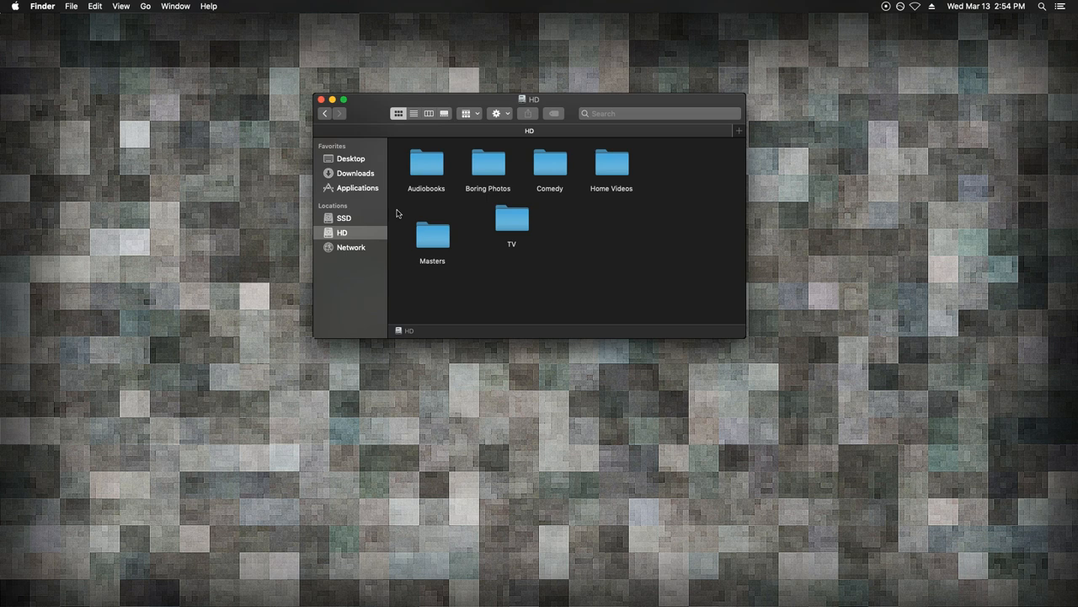
pyautogui.click(357, 187)
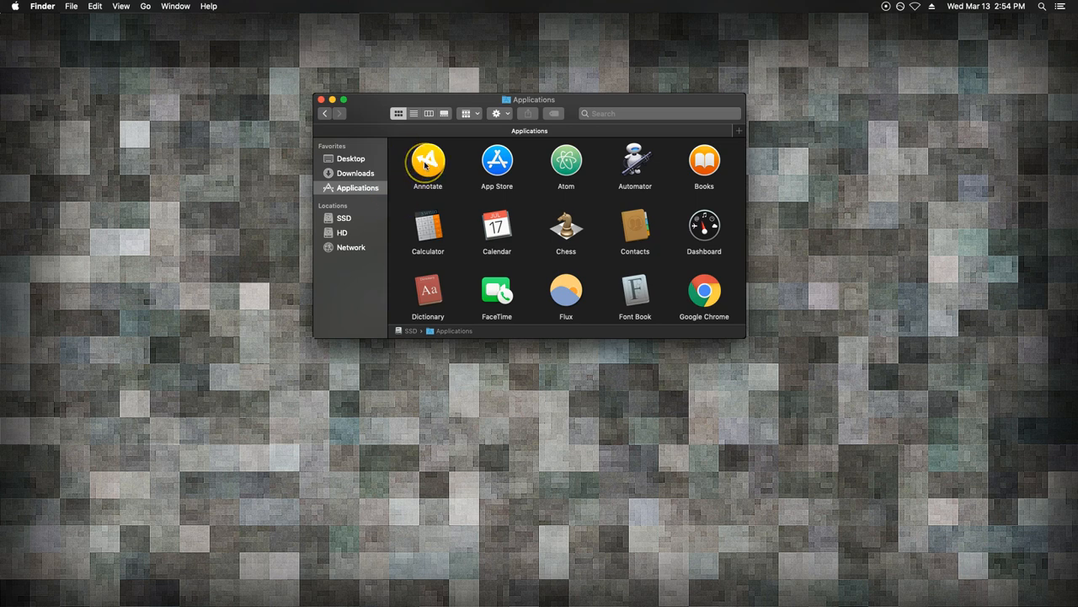
pyautogui.moveTo(403, 200)
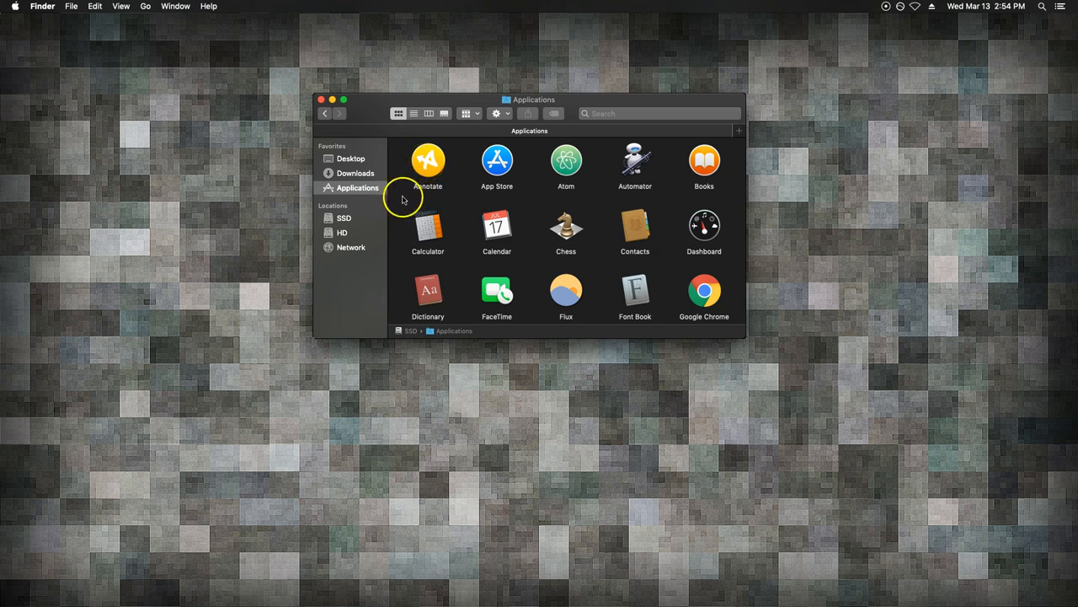
# Step: Scroll through the Applications folder and launch Google Chrome
pyautogui.scroll(-3)
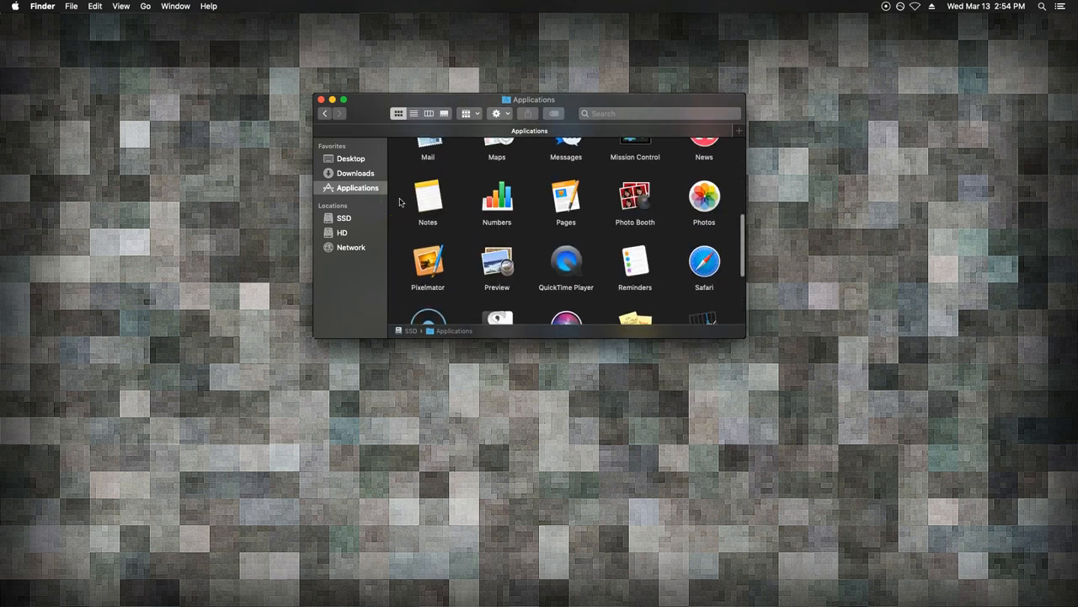
pyautogui.scroll(-3)
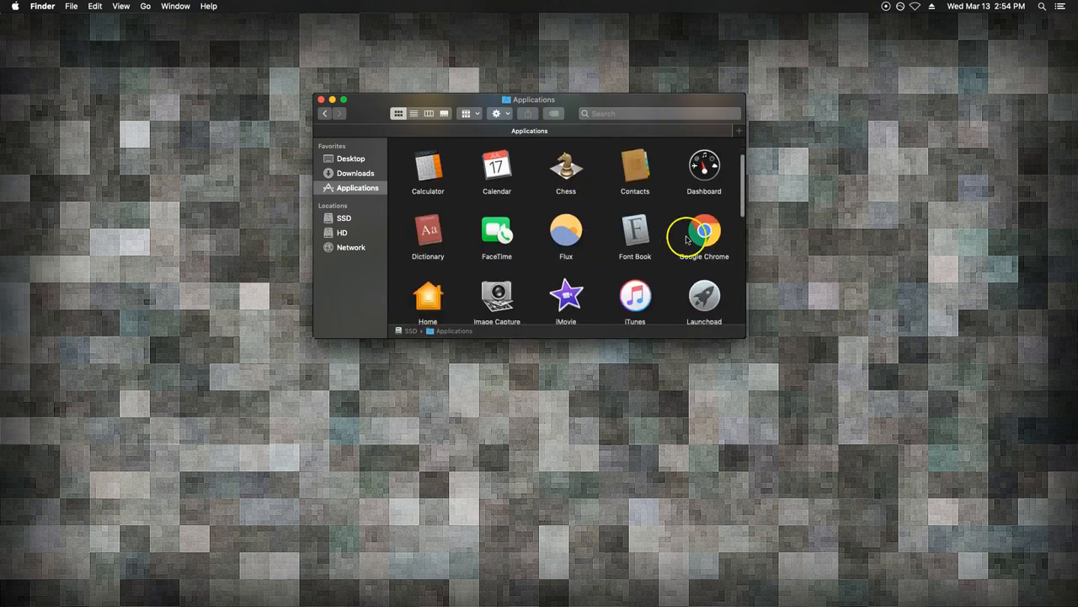
pyautogui.click(703, 232)
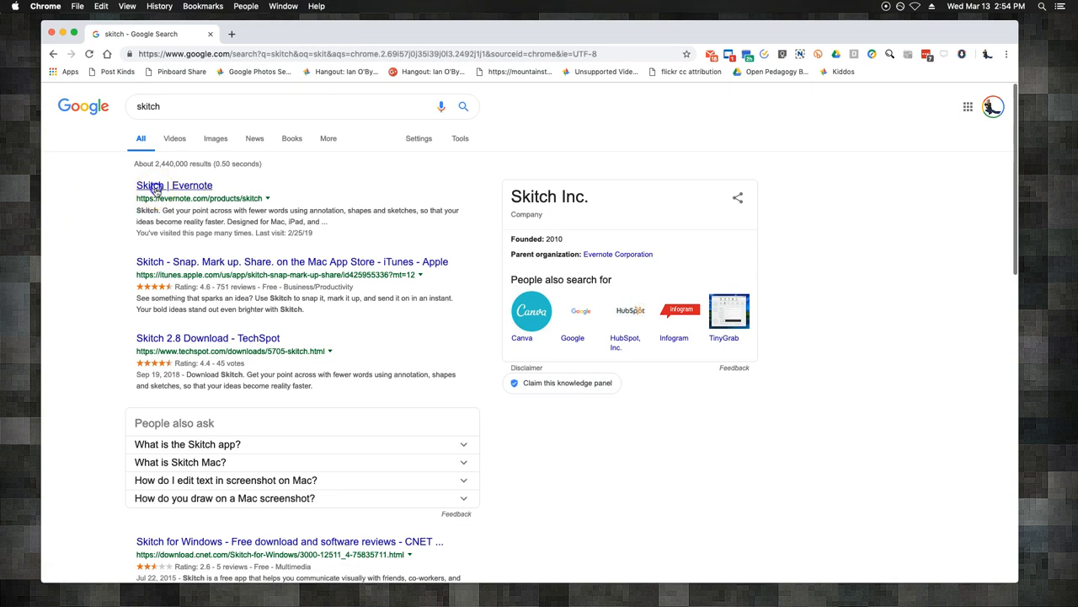
# Step: Open the 'Skitch | Evernote' search result, then close the Chrome window
pyautogui.click(175, 185)
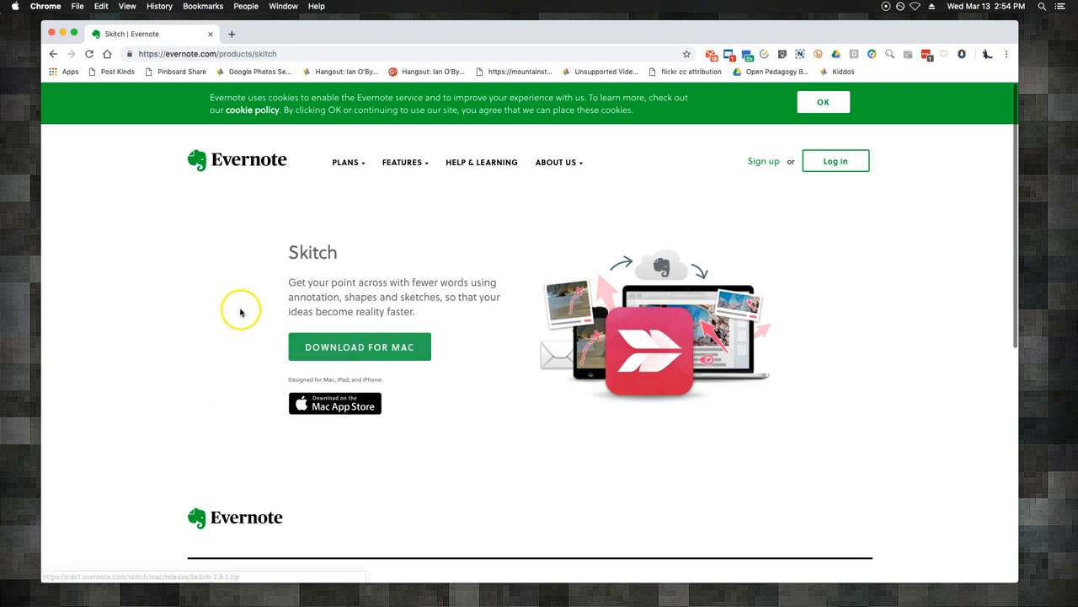
pyautogui.click(359, 346)
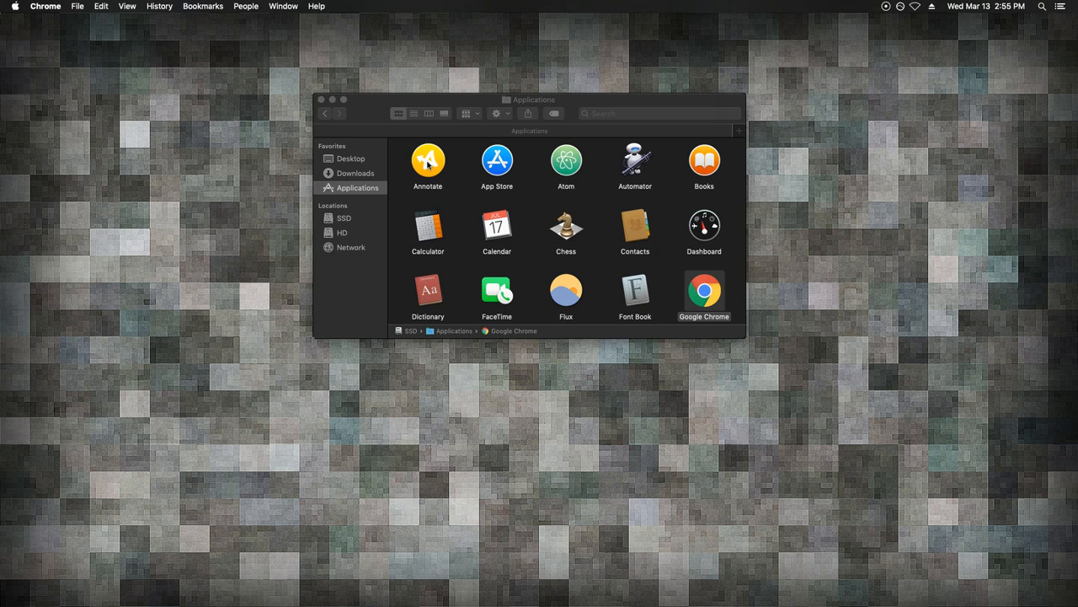
pyautogui.moveTo(396, 192)
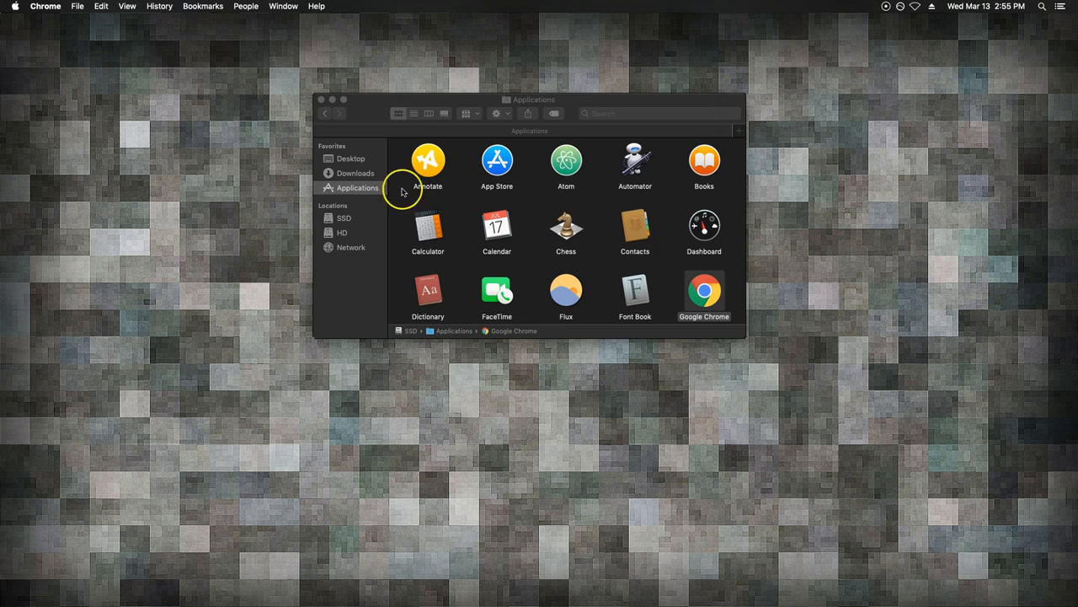
pyautogui.moveTo(401, 194)
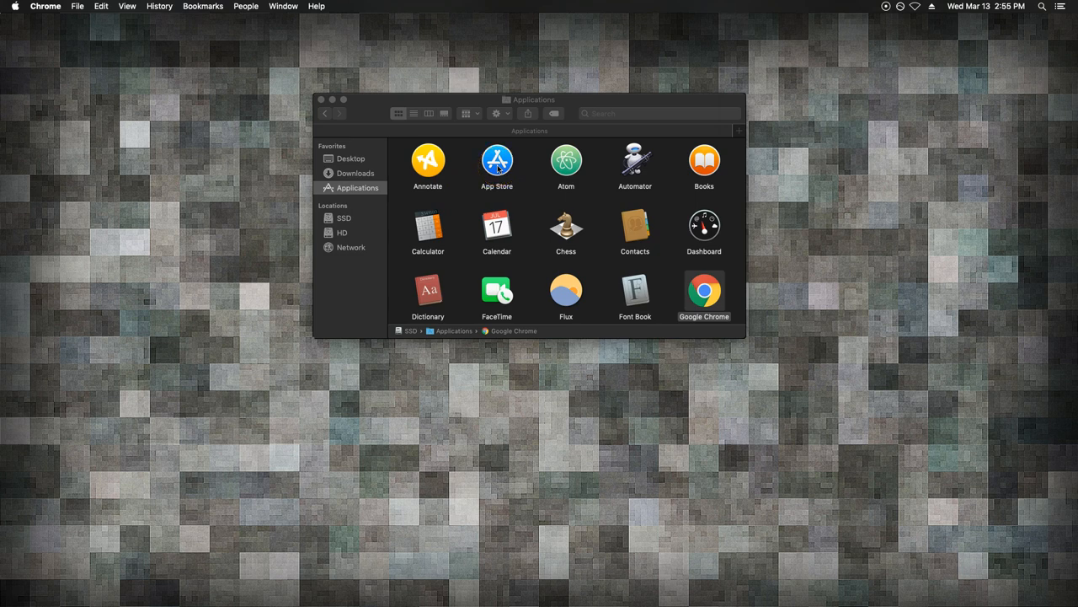
pyautogui.moveTo(462, 199)
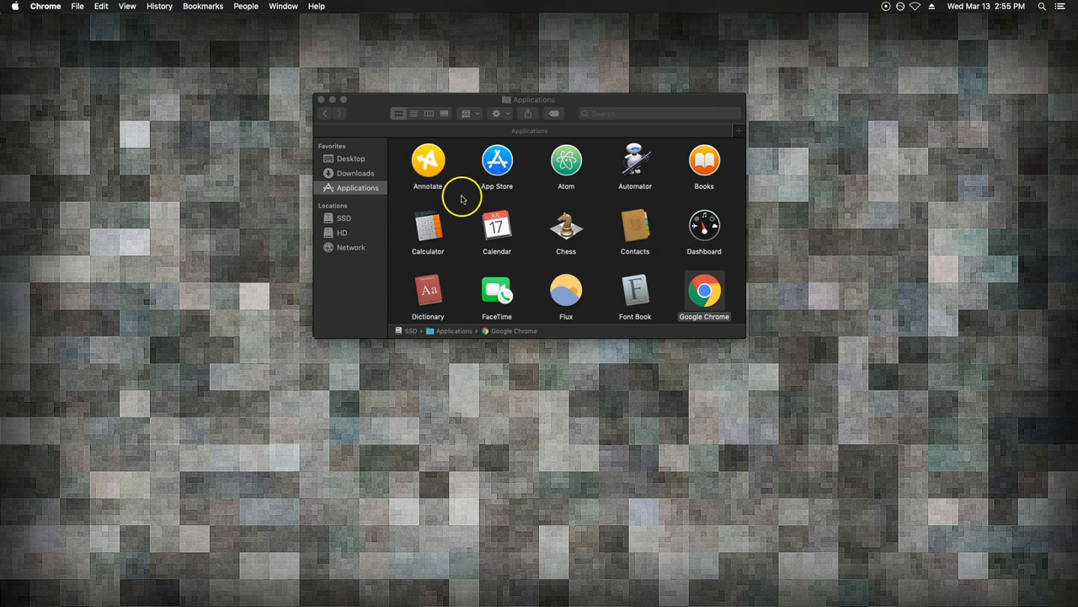
pyautogui.moveTo(566, 161)
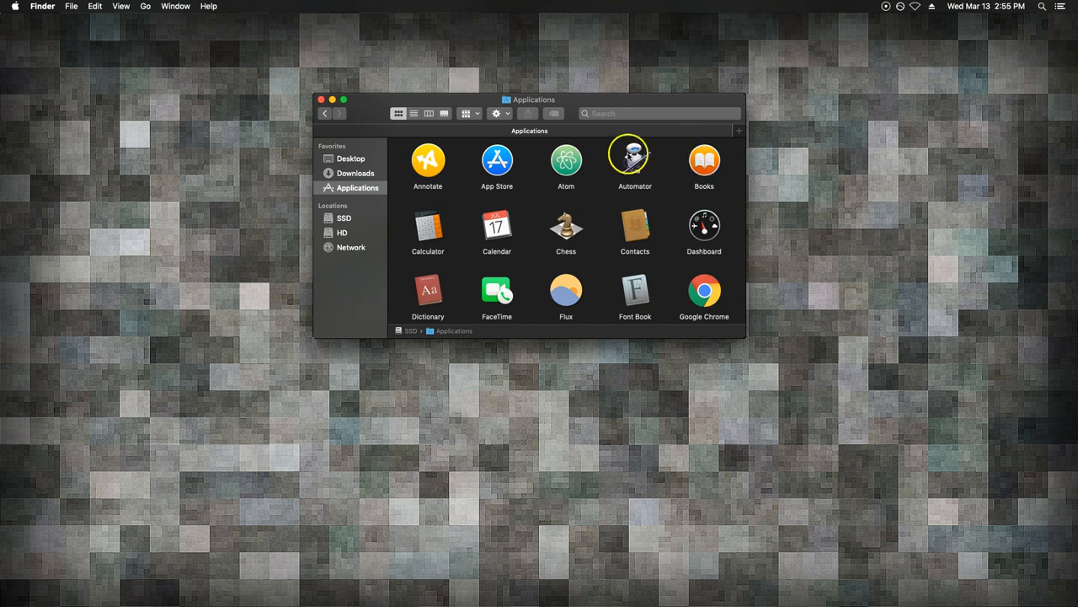
pyautogui.moveTo(400, 233)
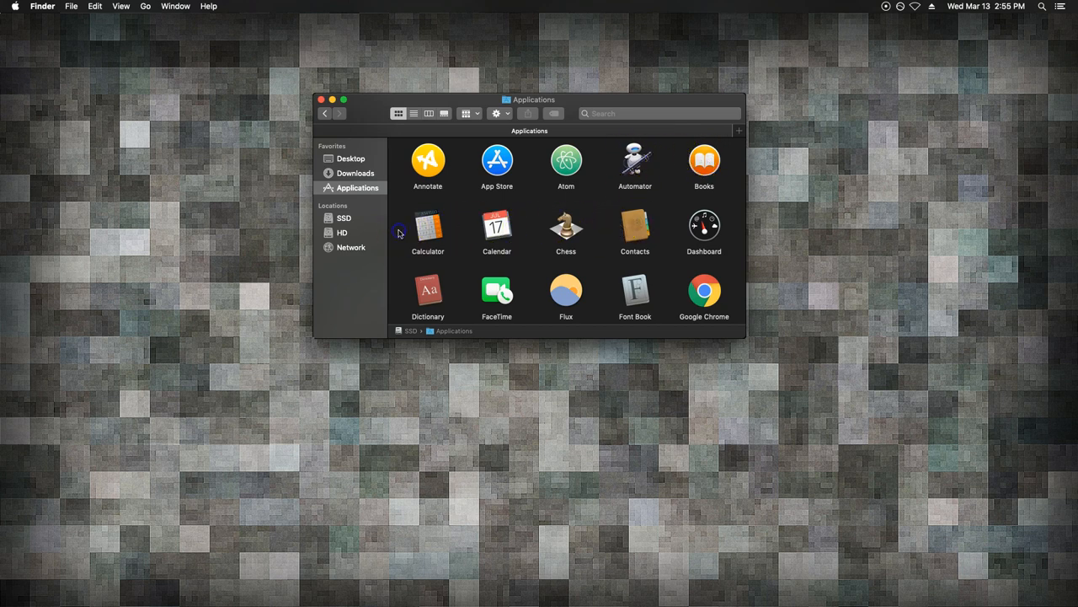
# Step: Activate the Finder Applications window and scroll down through apps starting from Annotate
pyautogui.click(427, 228)
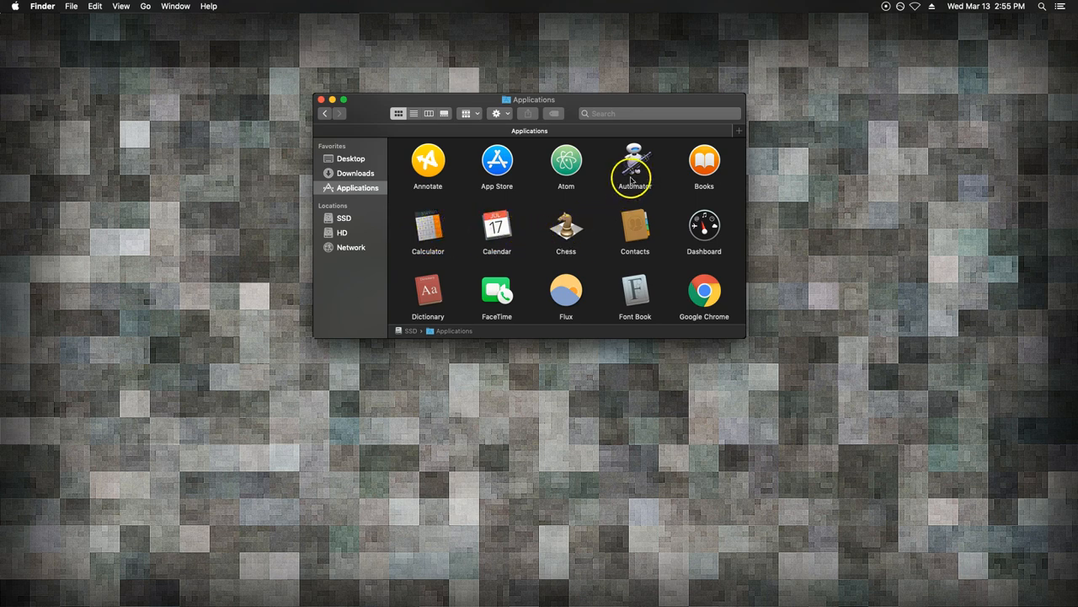
pyautogui.scroll(-3)
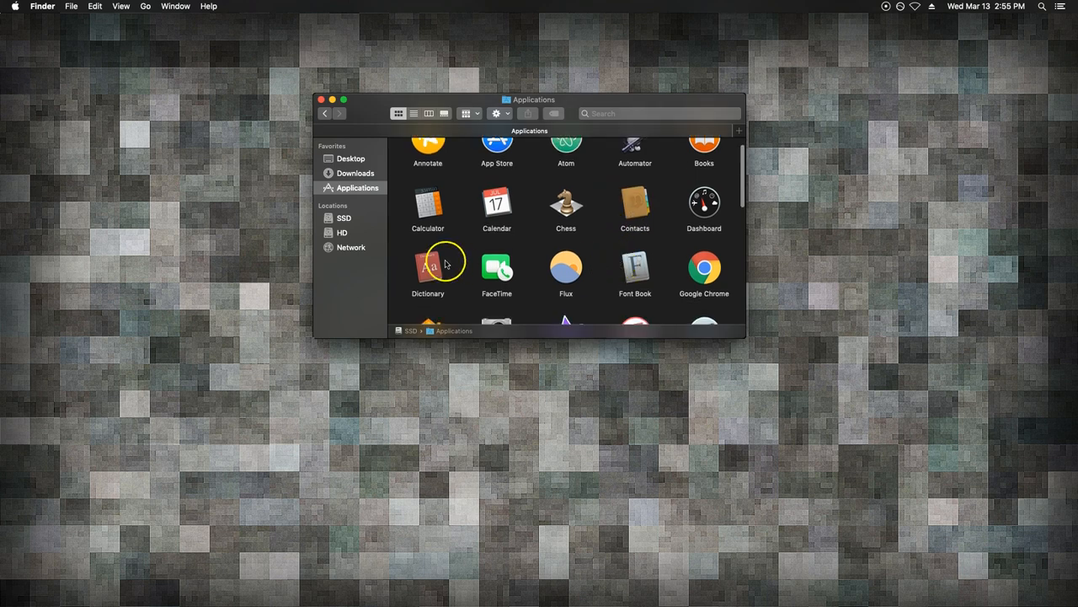
pyautogui.scroll(-3)
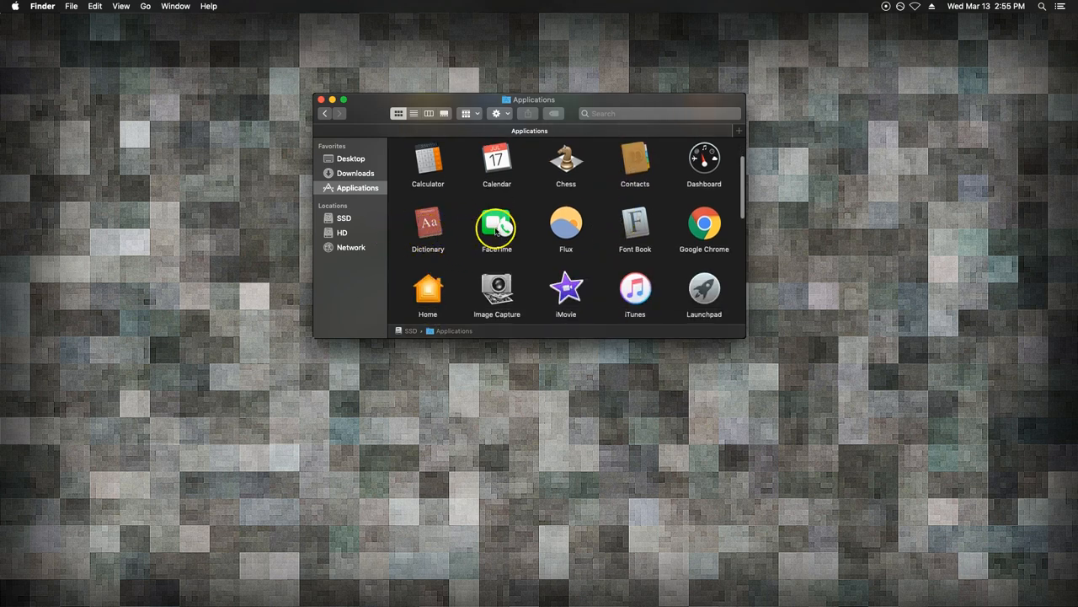
pyautogui.scroll(-3)
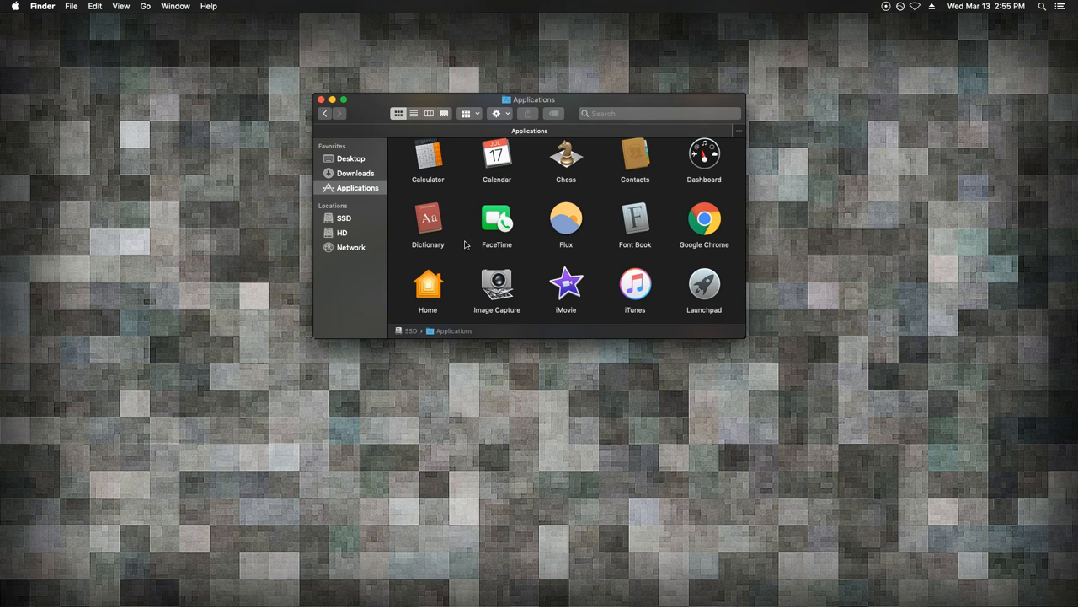
pyautogui.moveTo(464, 228)
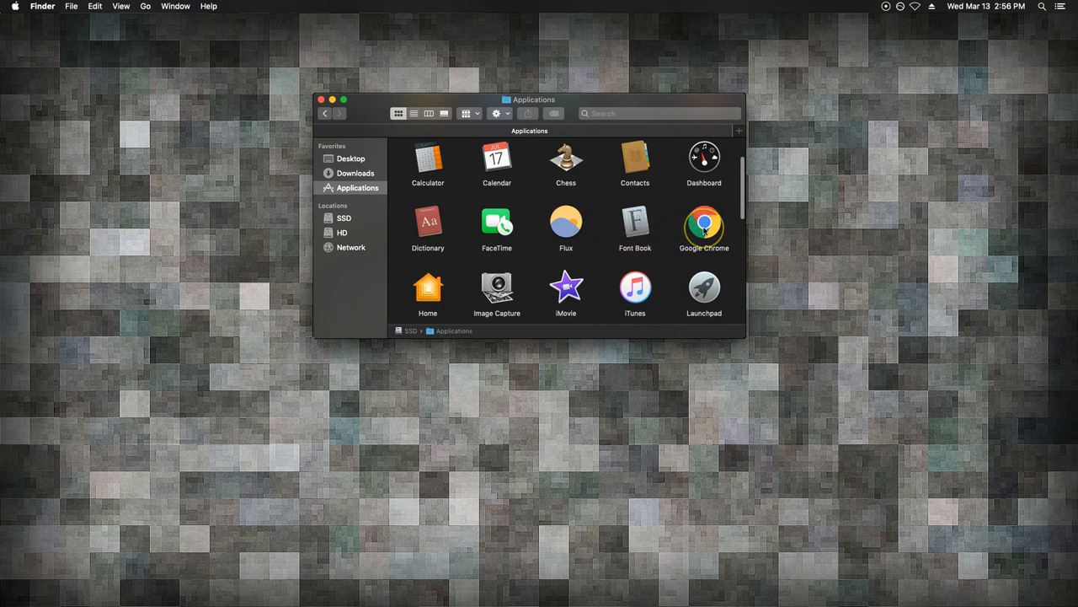
pyautogui.scroll(-3)
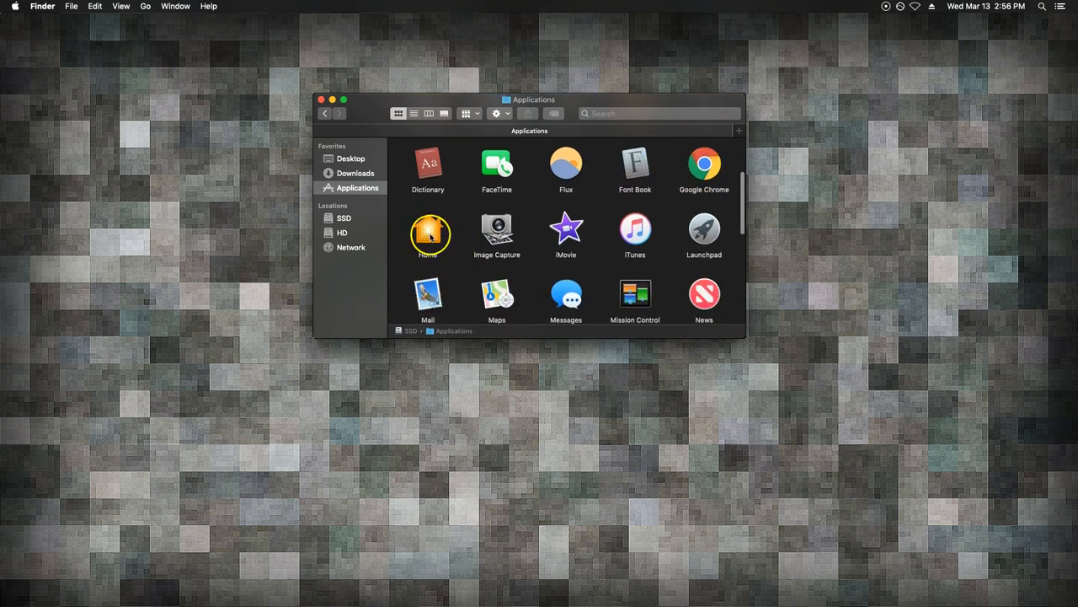
pyautogui.moveTo(403, 234)
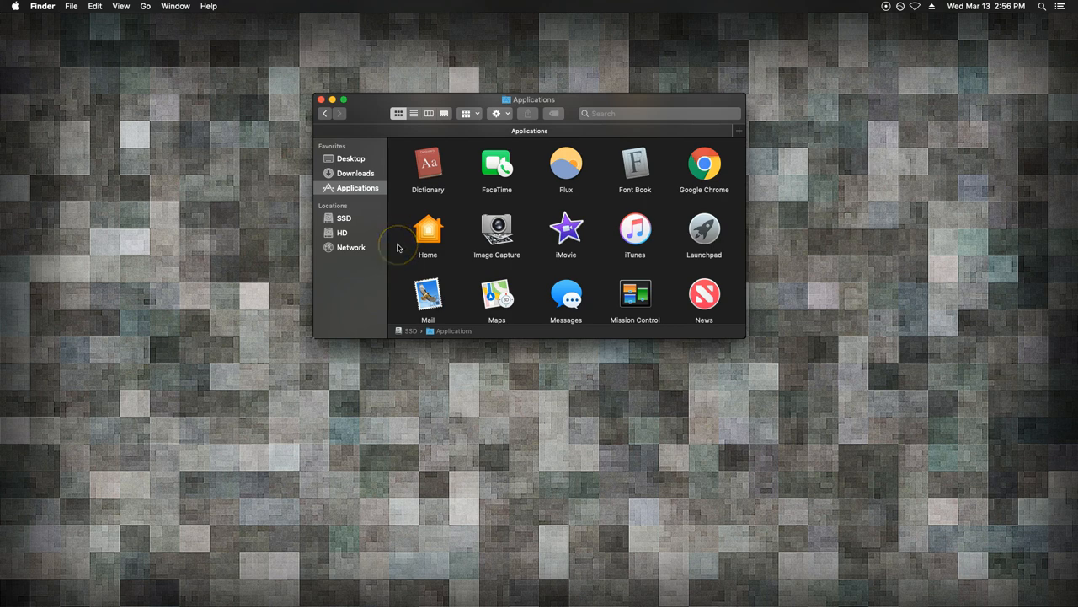
pyautogui.scroll(-3)
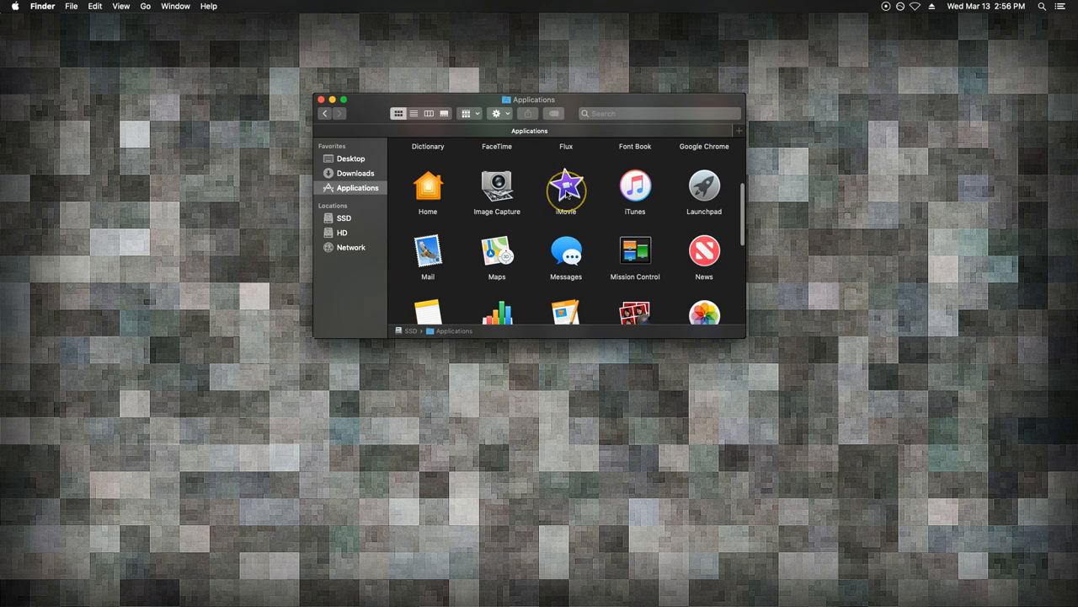
pyautogui.scroll(-3)
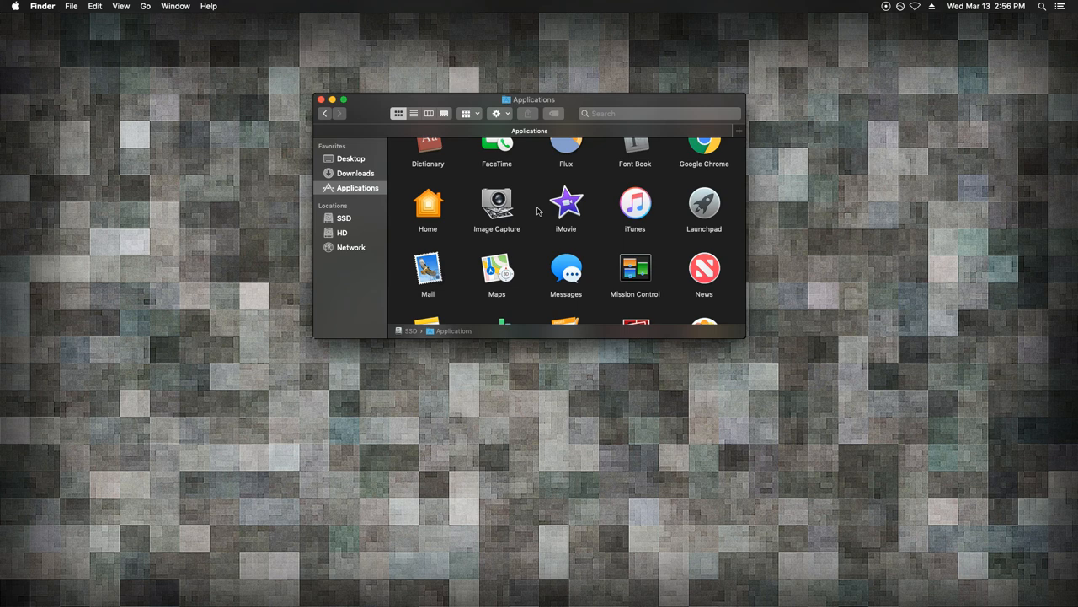
pyautogui.moveTo(533, 219)
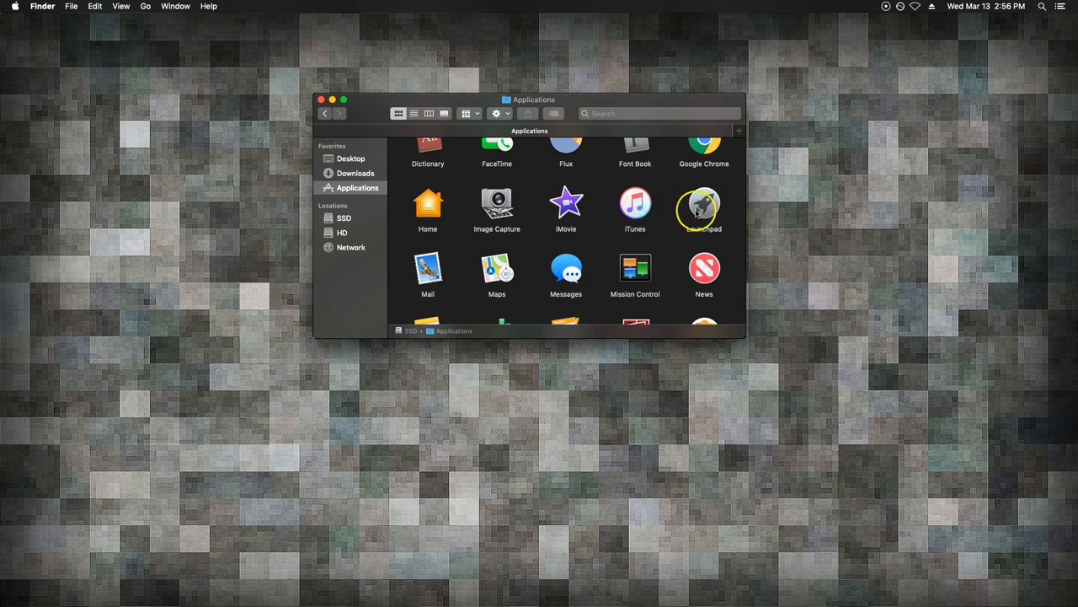
pyautogui.scroll(-3)
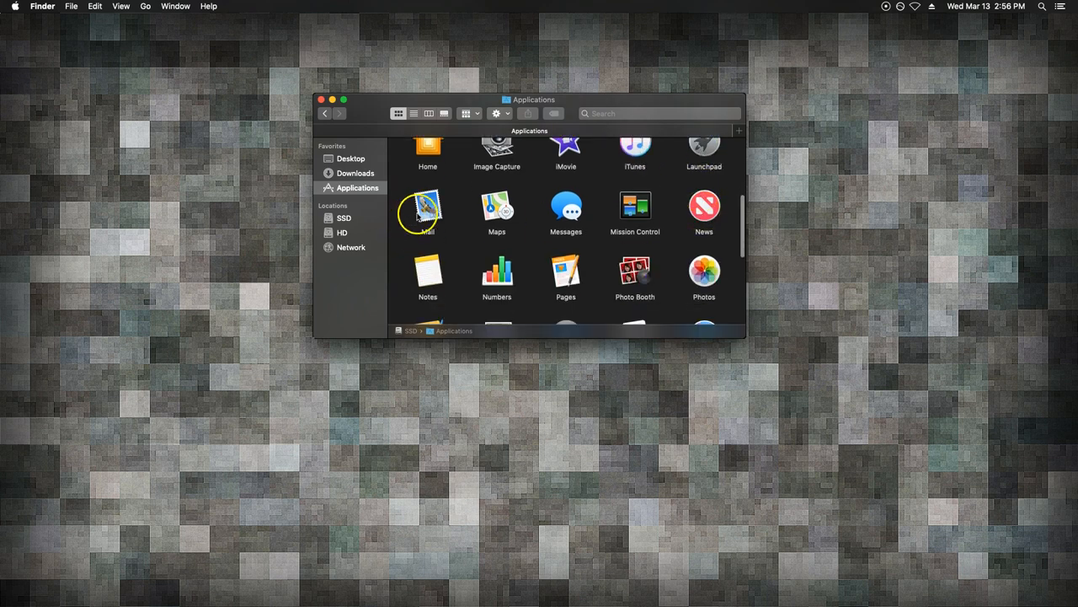
pyautogui.moveTo(704, 209)
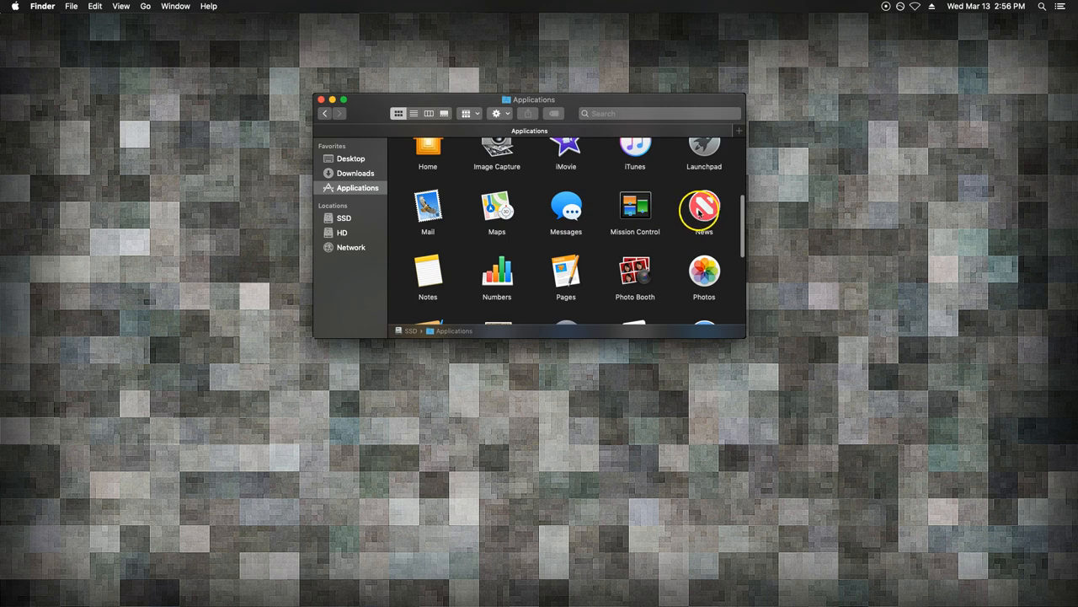
pyautogui.scroll(-3)
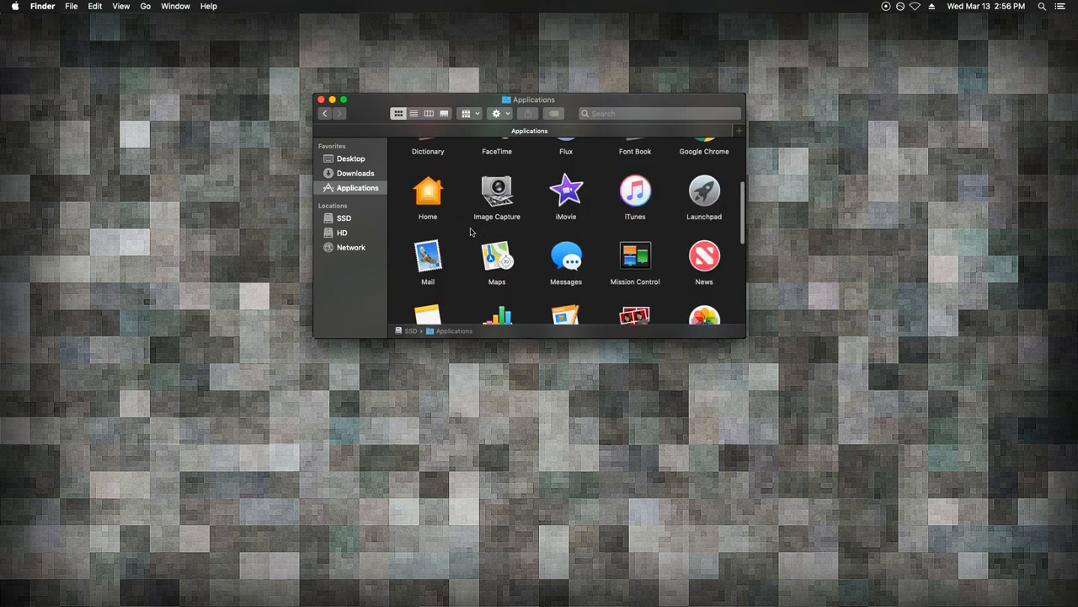
pyautogui.scroll(-3)
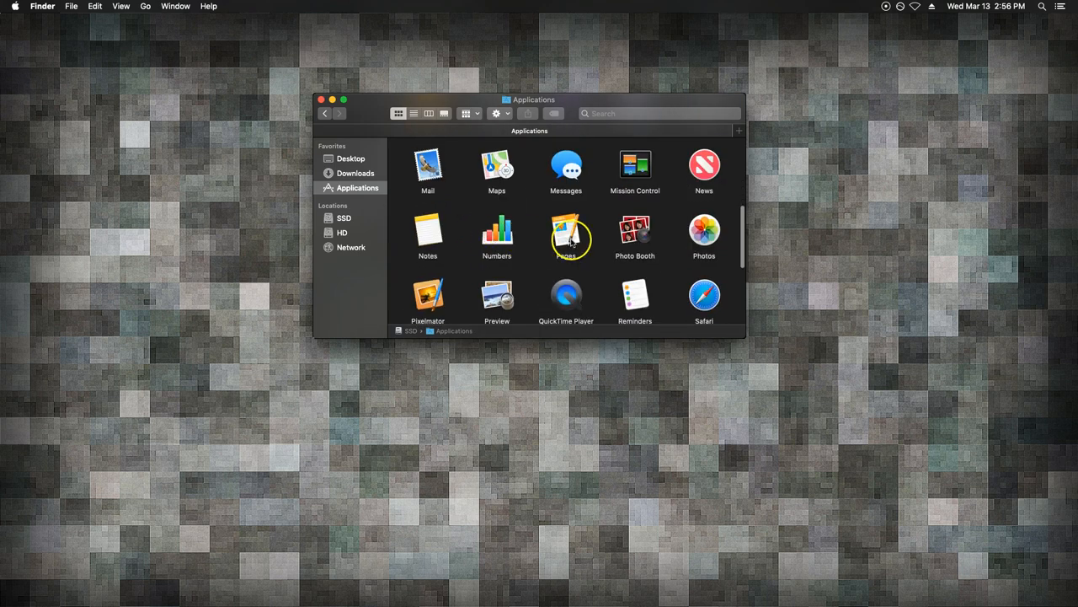
pyautogui.scroll(-3)
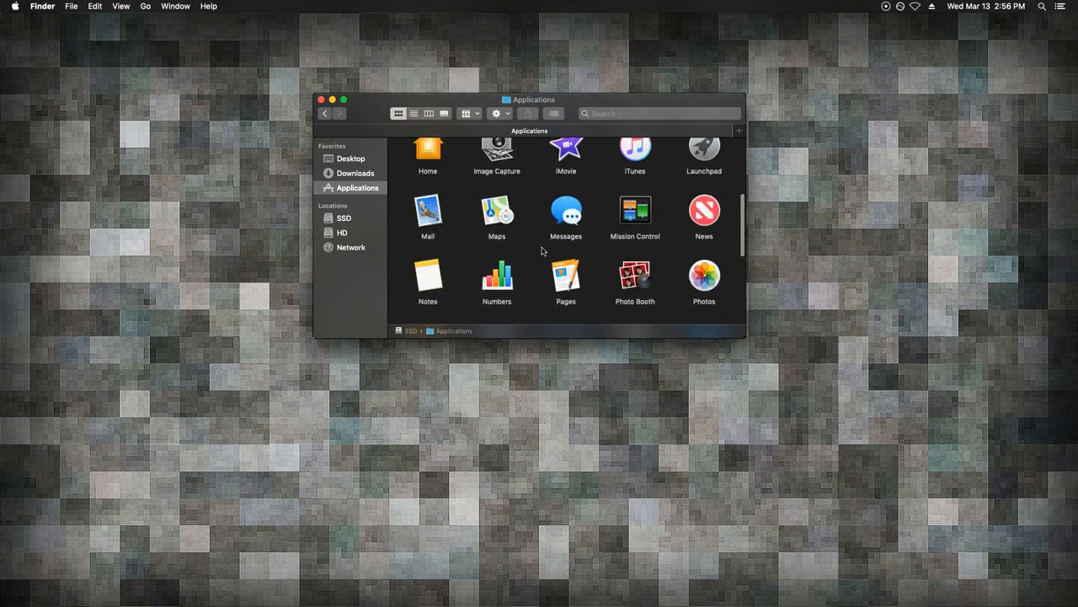
pyautogui.scroll(-3)
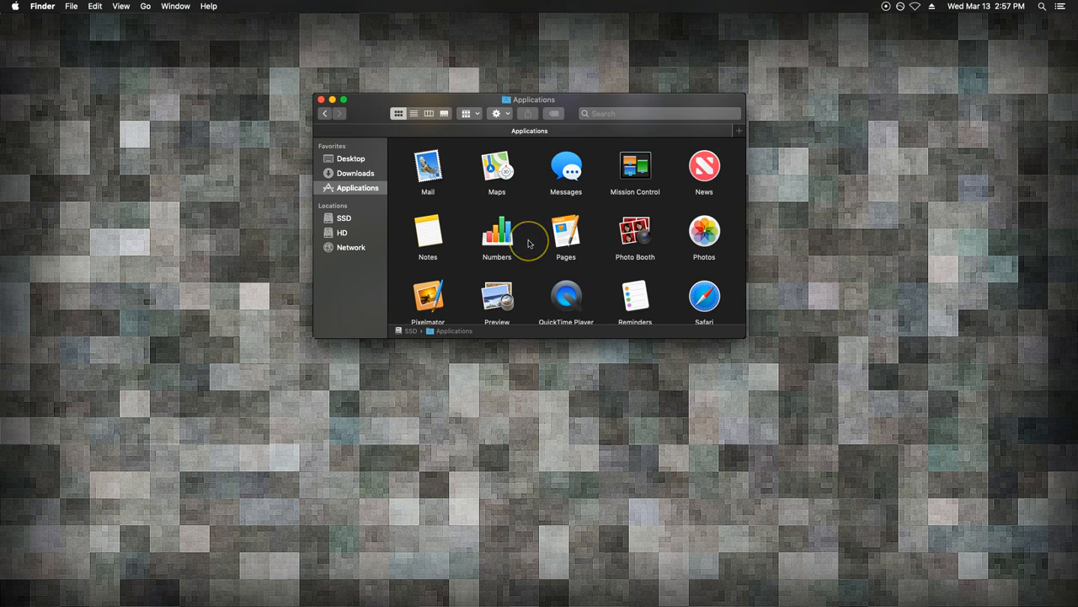
pyautogui.moveTo(529, 243)
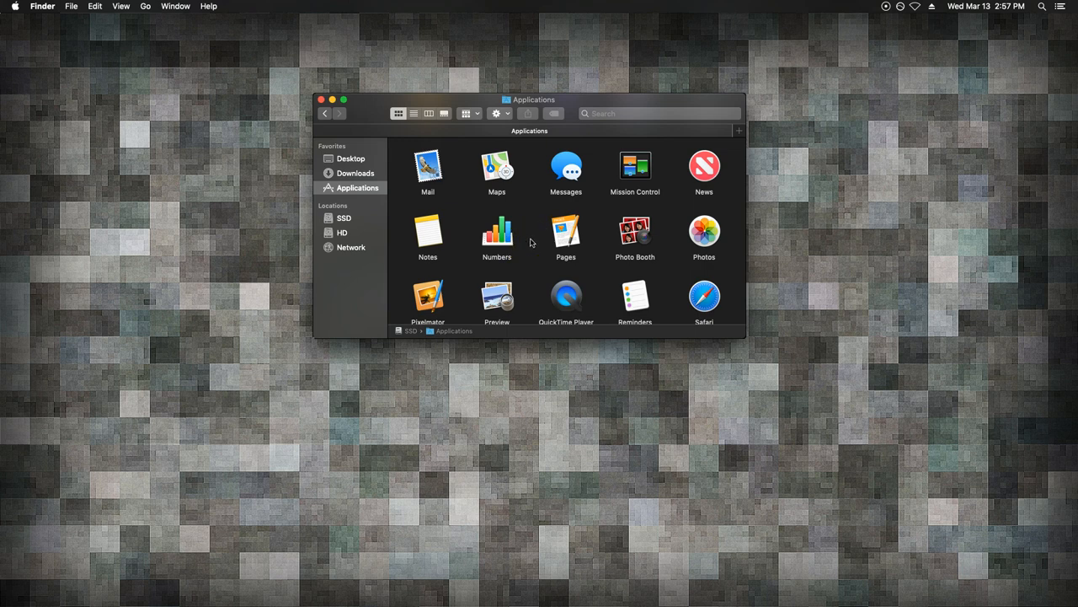
# Step: Scroll further to reveal Pixelmator, Preview, Safari, Scrivener, Siri, Stickies and Stocks
pyautogui.click(496, 230)
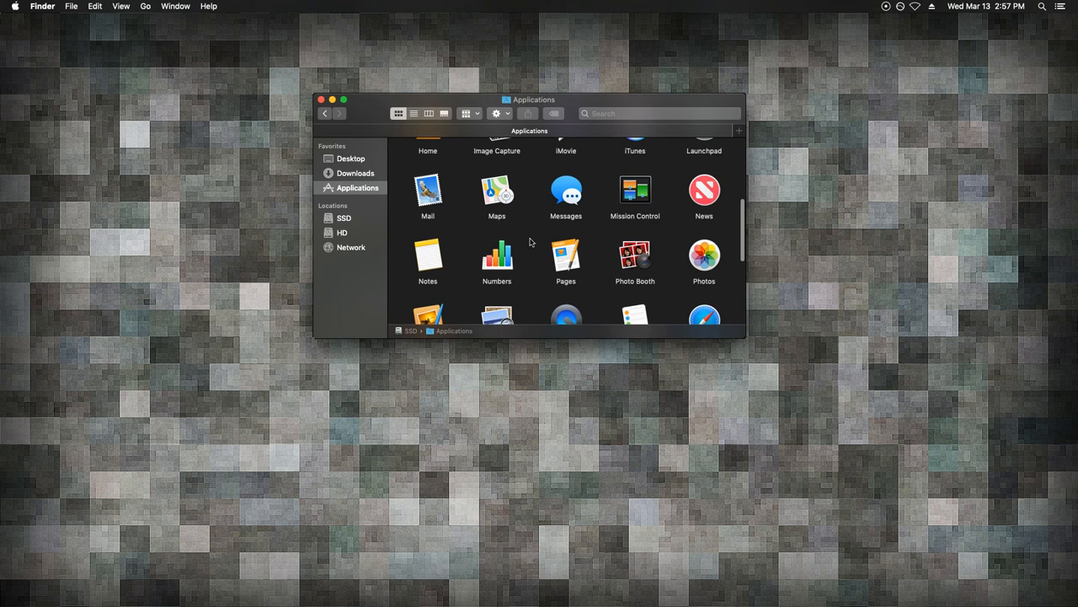
pyautogui.scroll(-3)
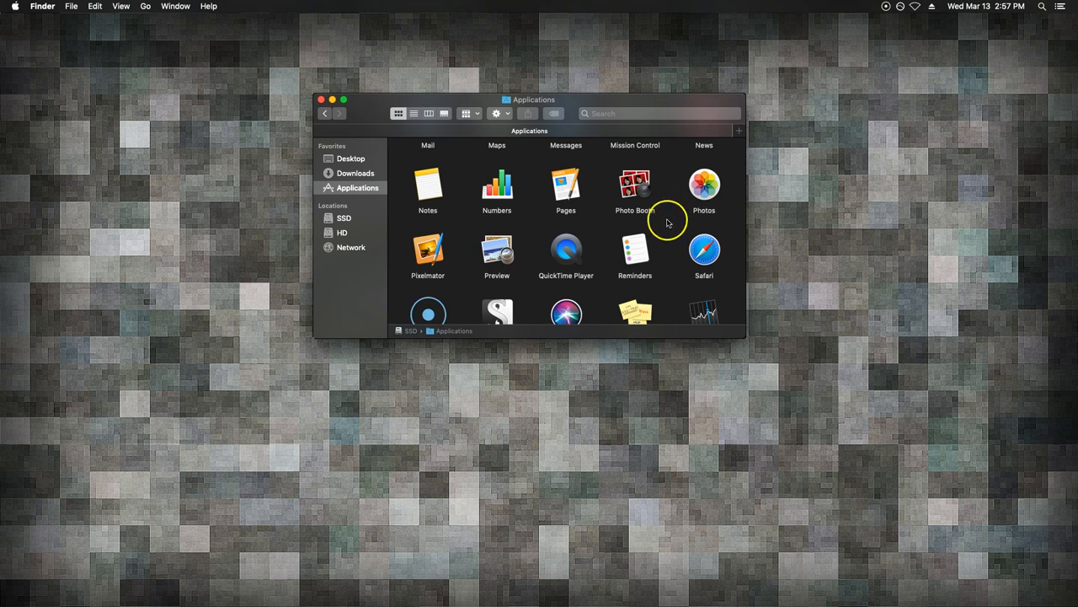
pyautogui.scroll(-3)
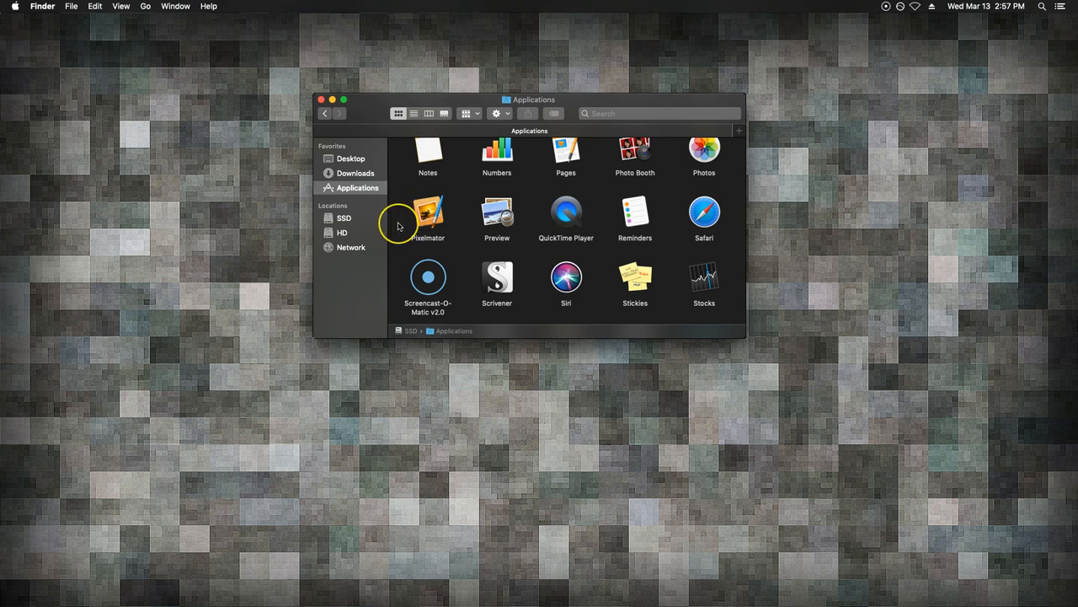
pyautogui.moveTo(497, 217)
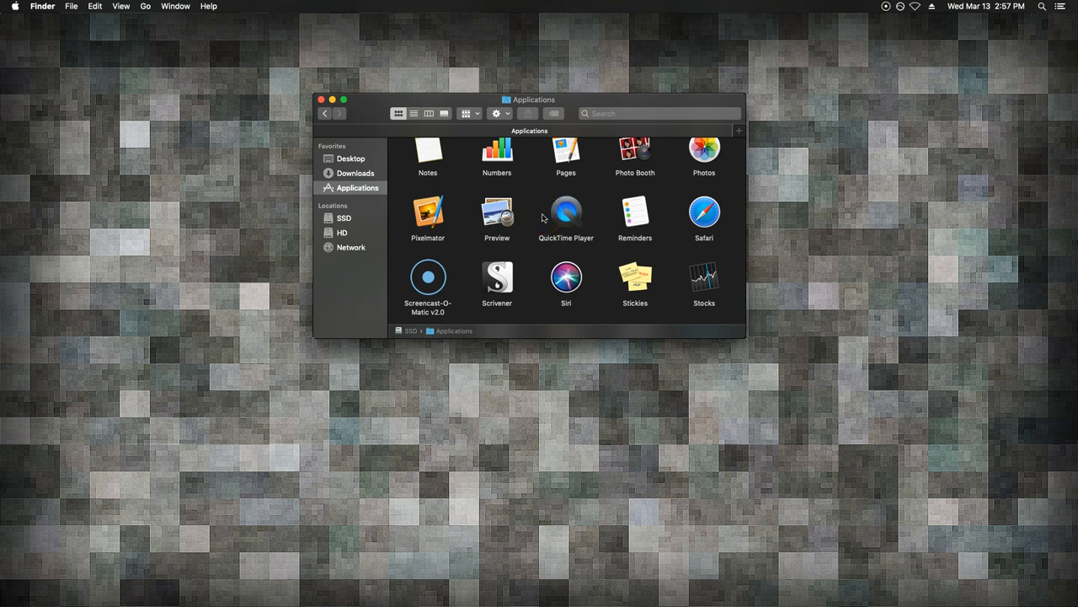
pyautogui.click(566, 211)
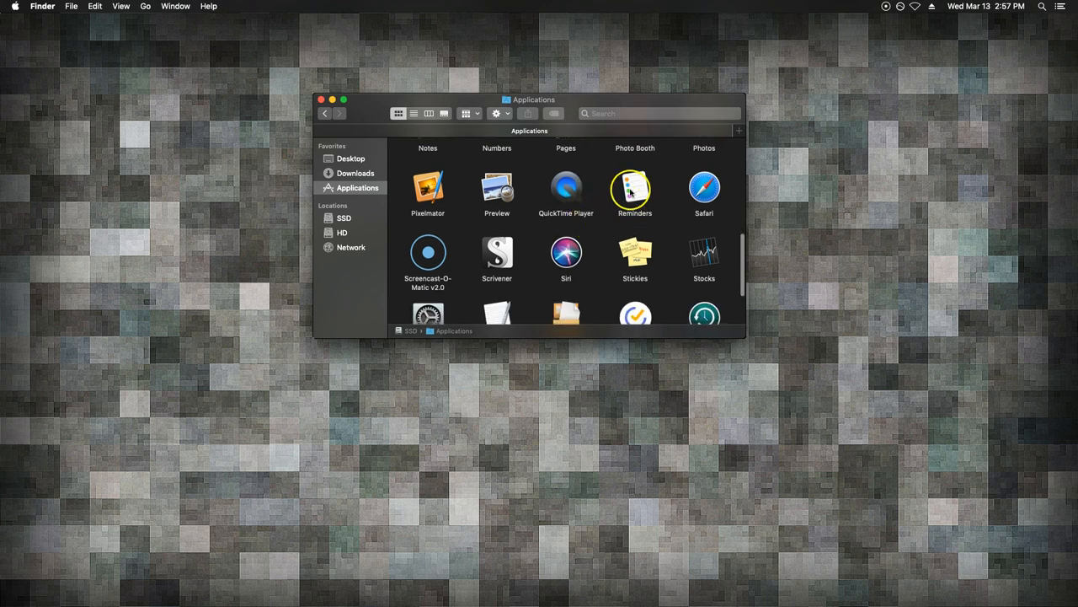
# Step: Scroll to the end of Applications, past Utilities and Voice Memos, and select System Preferences
pyautogui.scroll(-3)
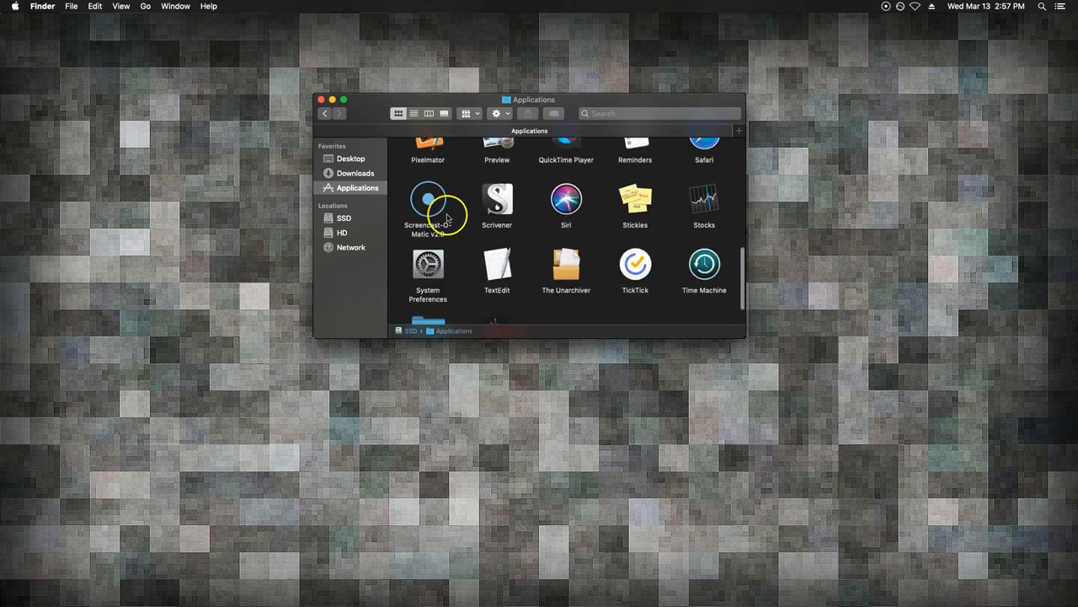
pyautogui.moveTo(403, 221)
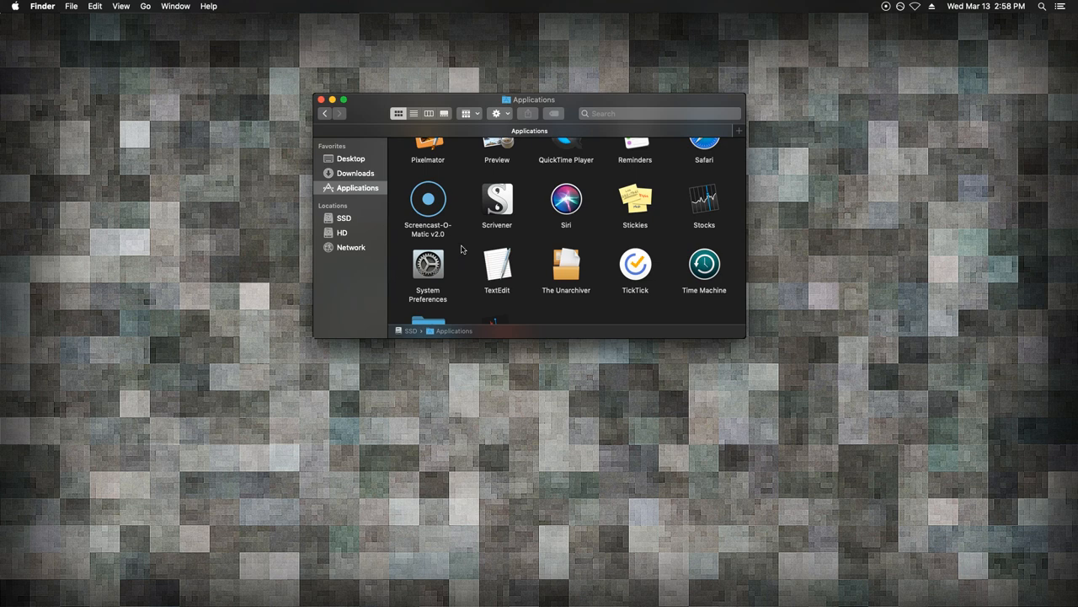
pyautogui.scroll(-3)
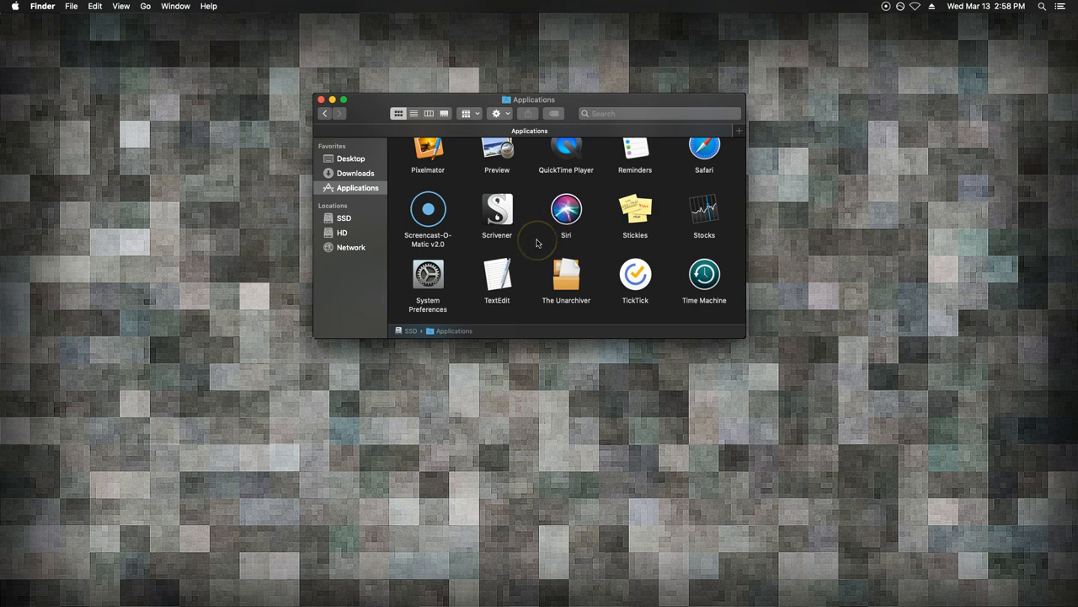
pyautogui.moveTo(532, 253)
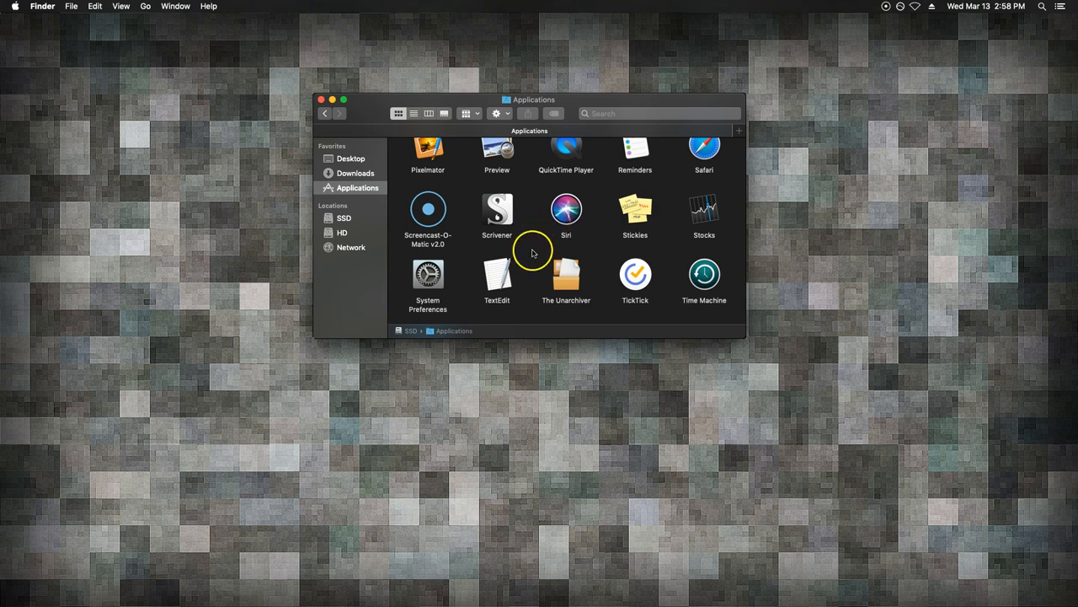
pyautogui.moveTo(644, 225)
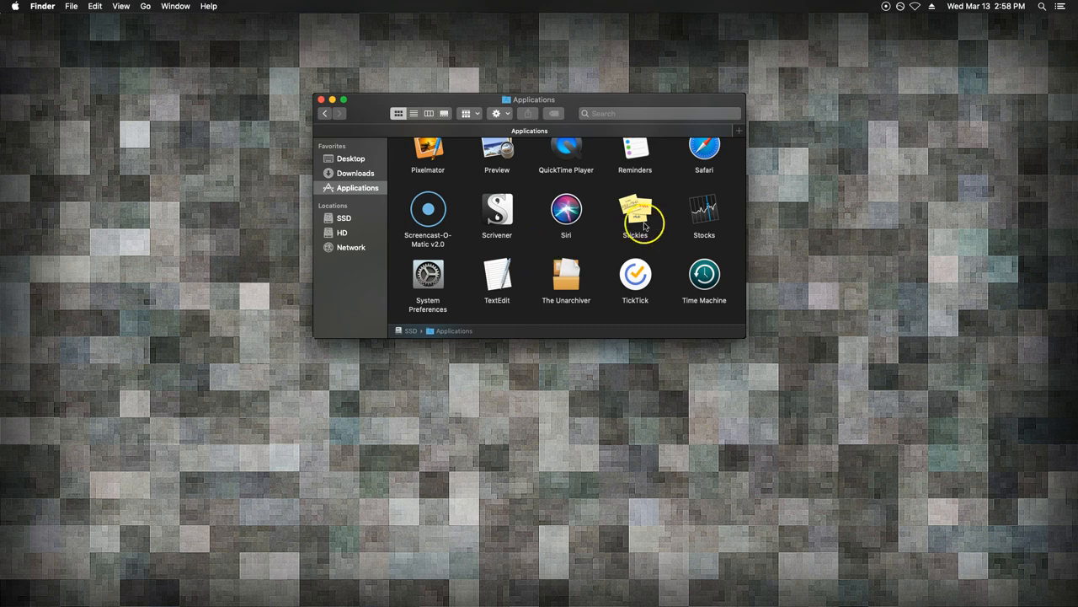
pyautogui.scroll(-3)
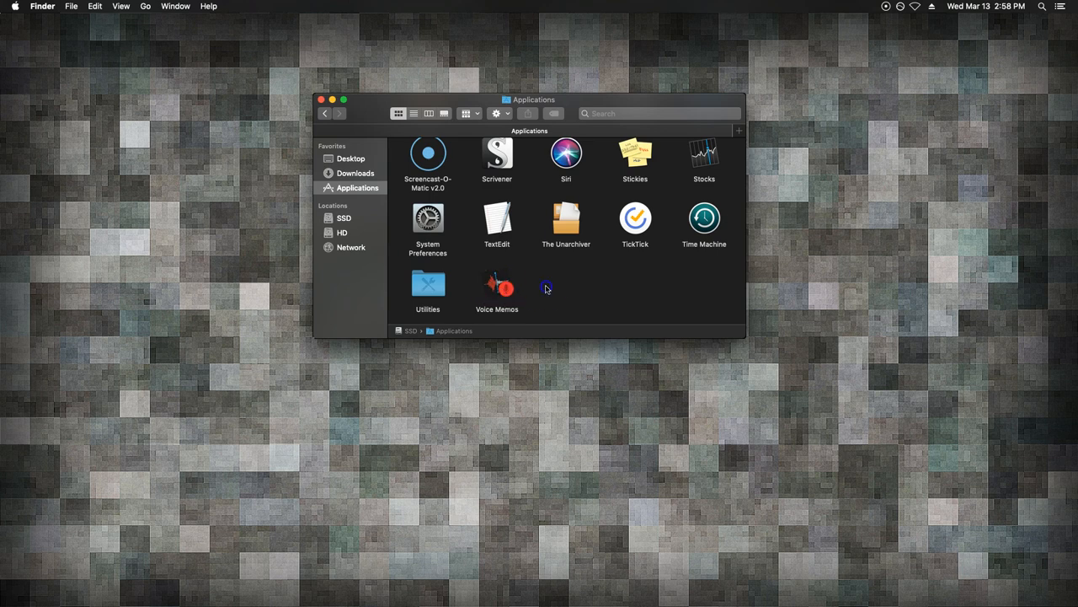
pyautogui.click(704, 218)
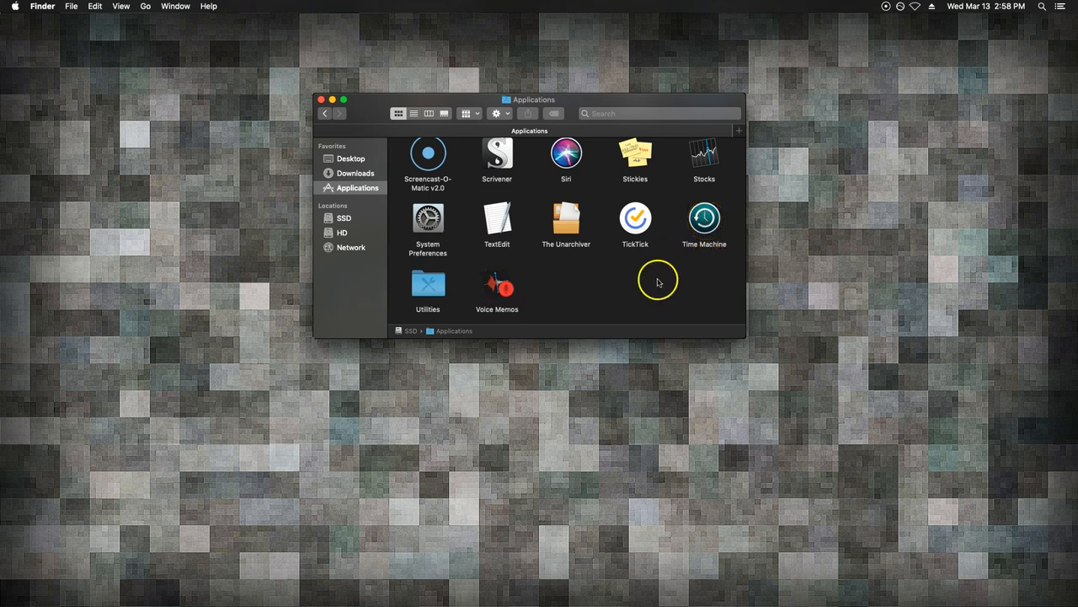
pyautogui.moveTo(567, 284)
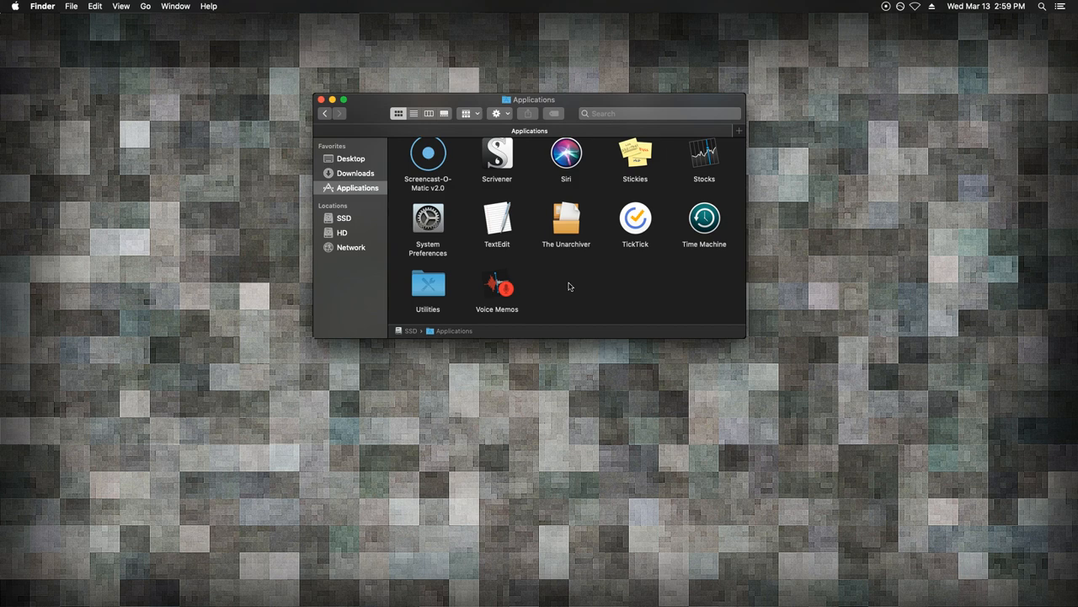
pyautogui.click(497, 217)
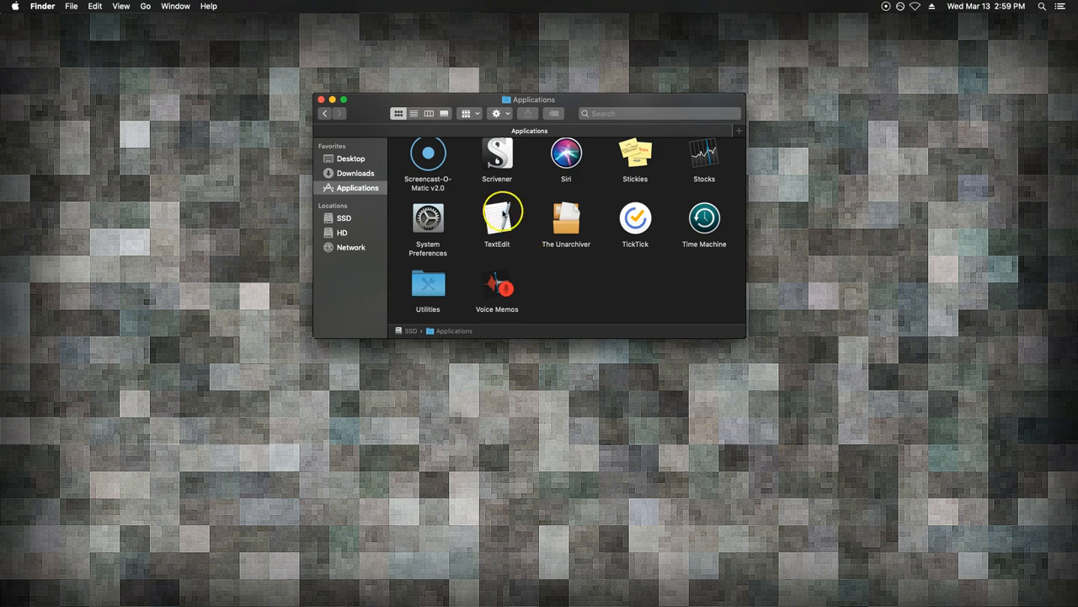
pyautogui.click(427, 217)
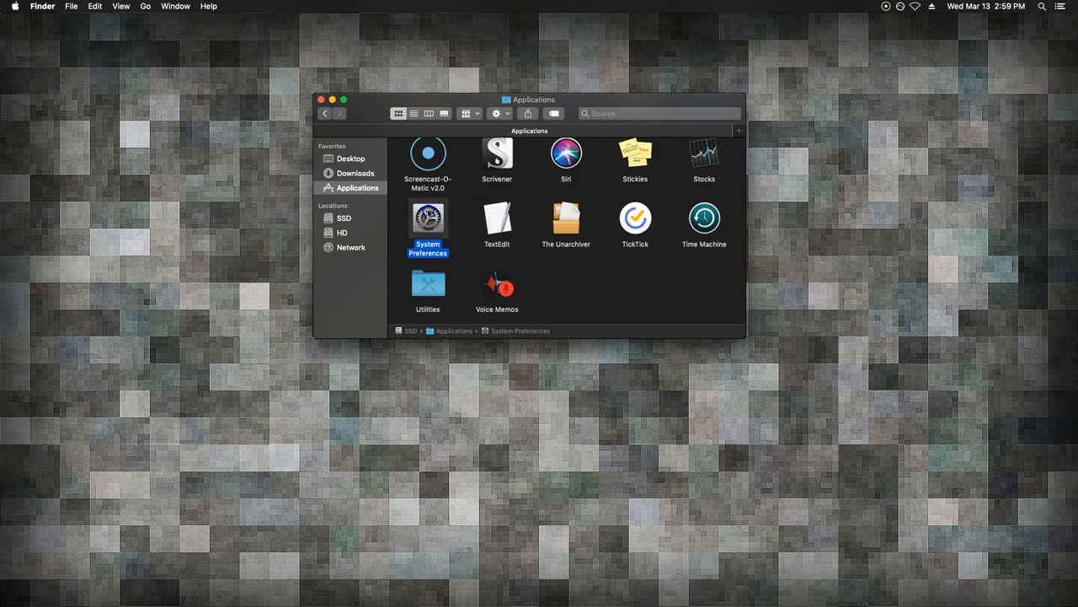
# Step: Launch System Preferences and set the General appearance to Dark
pyautogui.doubleClick(428, 218)
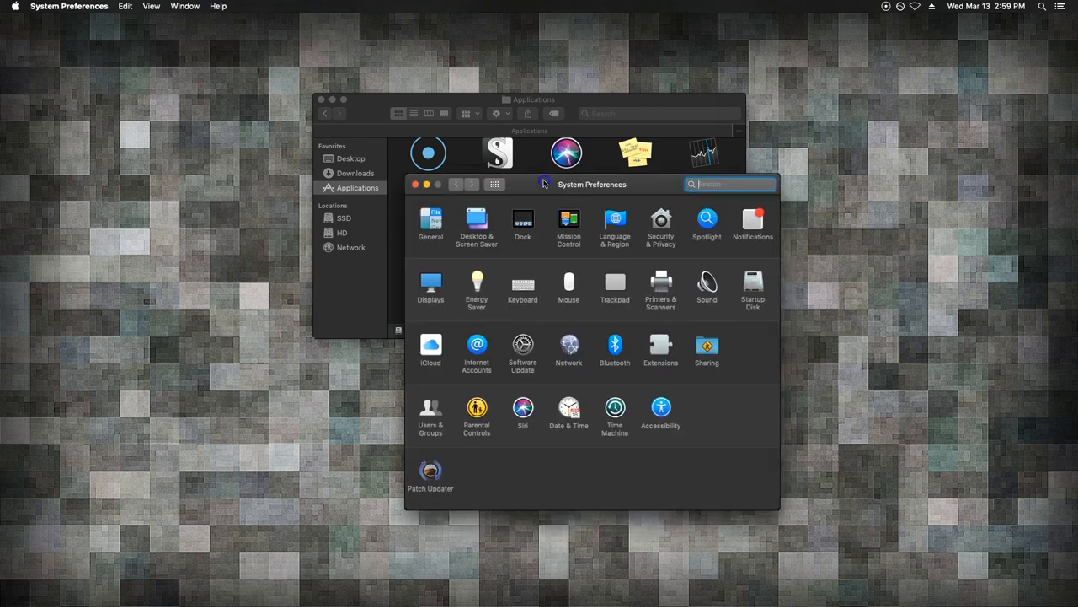
pyautogui.click(430, 219)
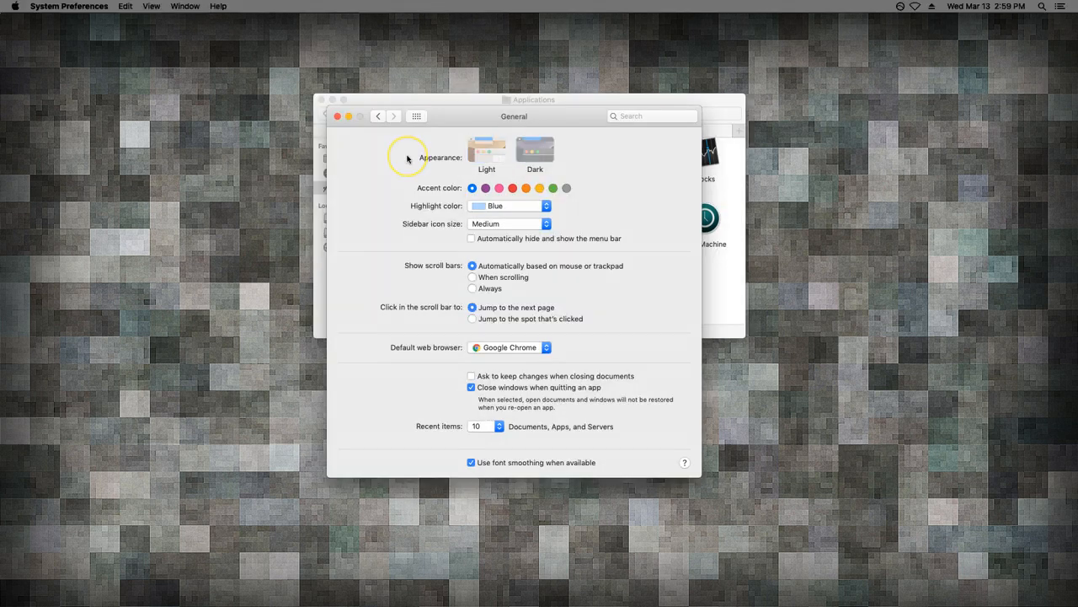
pyautogui.click(535, 150)
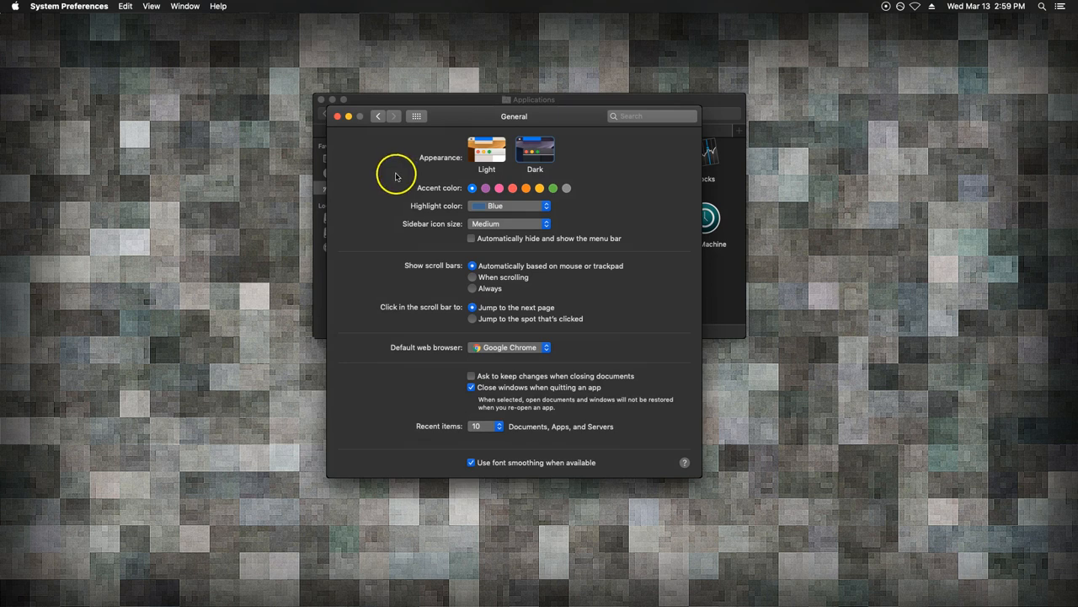
pyautogui.moveTo(452, 282)
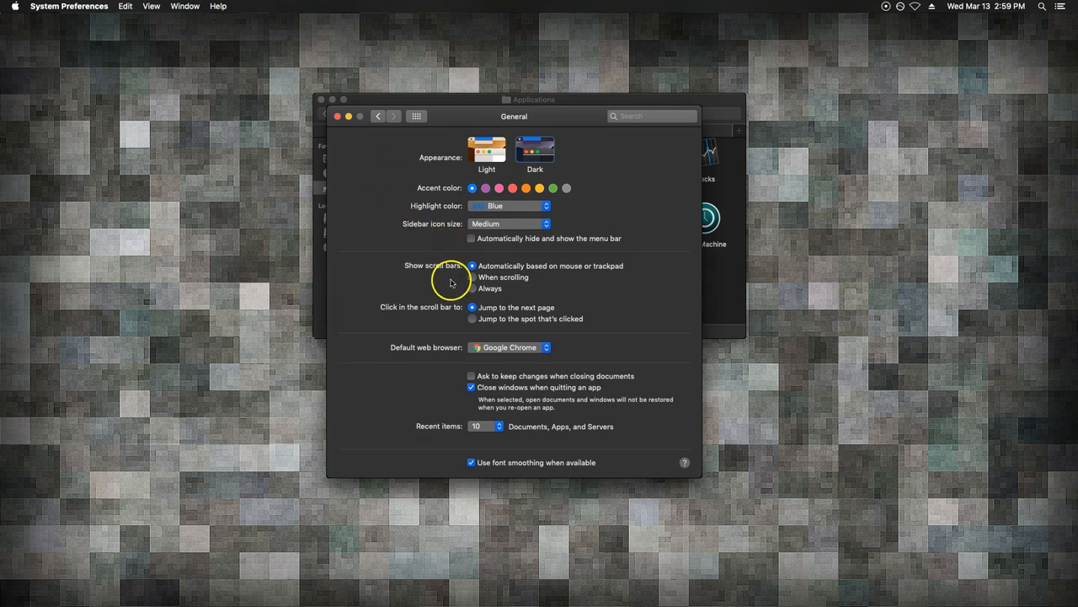
pyautogui.moveTo(413, 250)
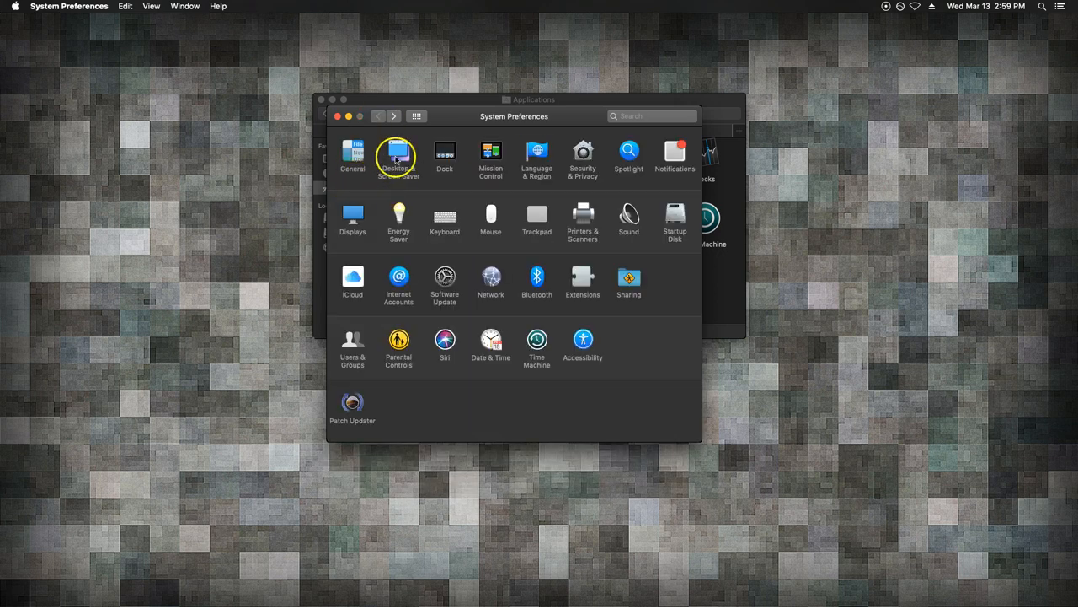
# Step: Peek at Desktop & Screen Saver, then return to the all-panes overview
pyautogui.click(399, 156)
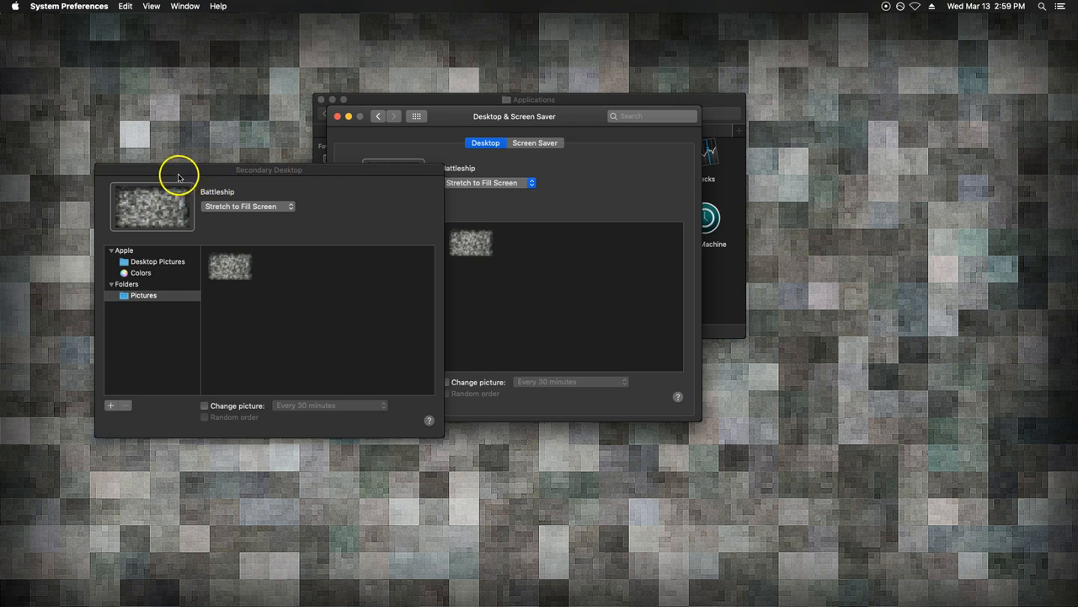
pyautogui.click(377, 116)
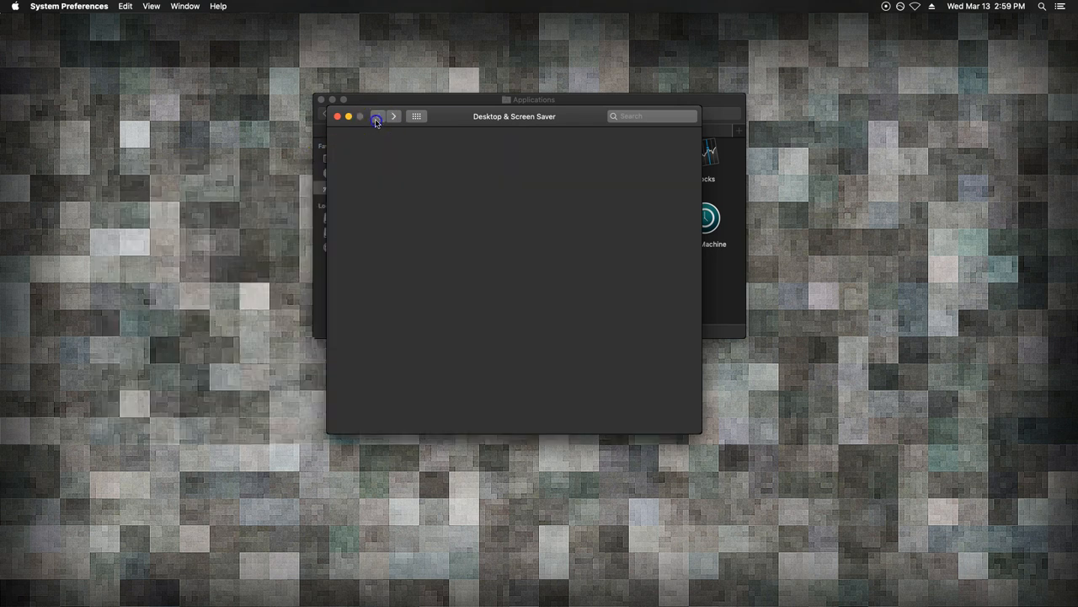
pyautogui.click(377, 116)
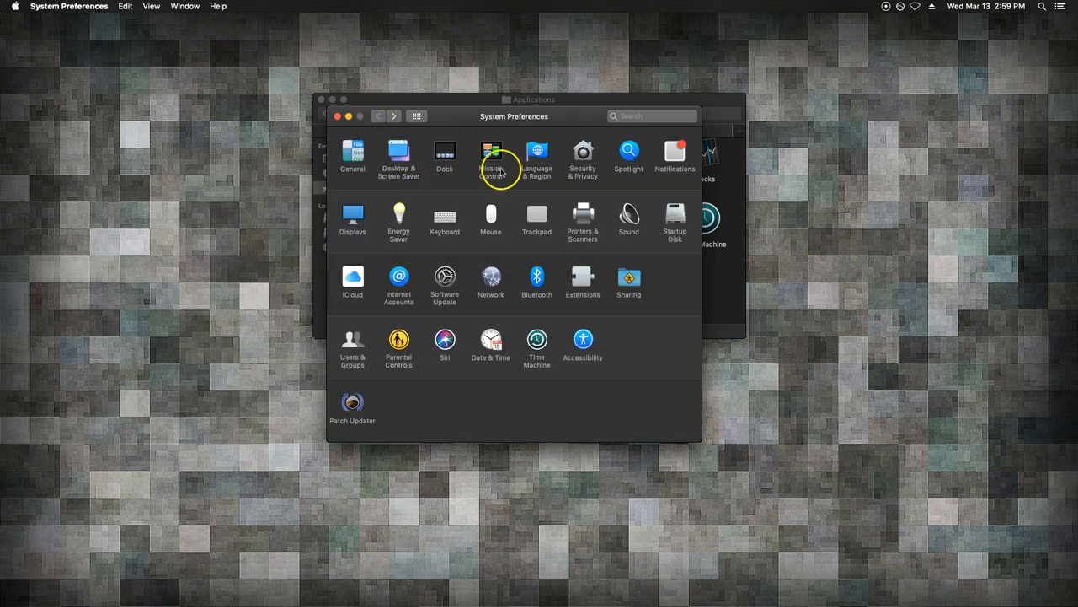
pyautogui.moveTo(474, 184)
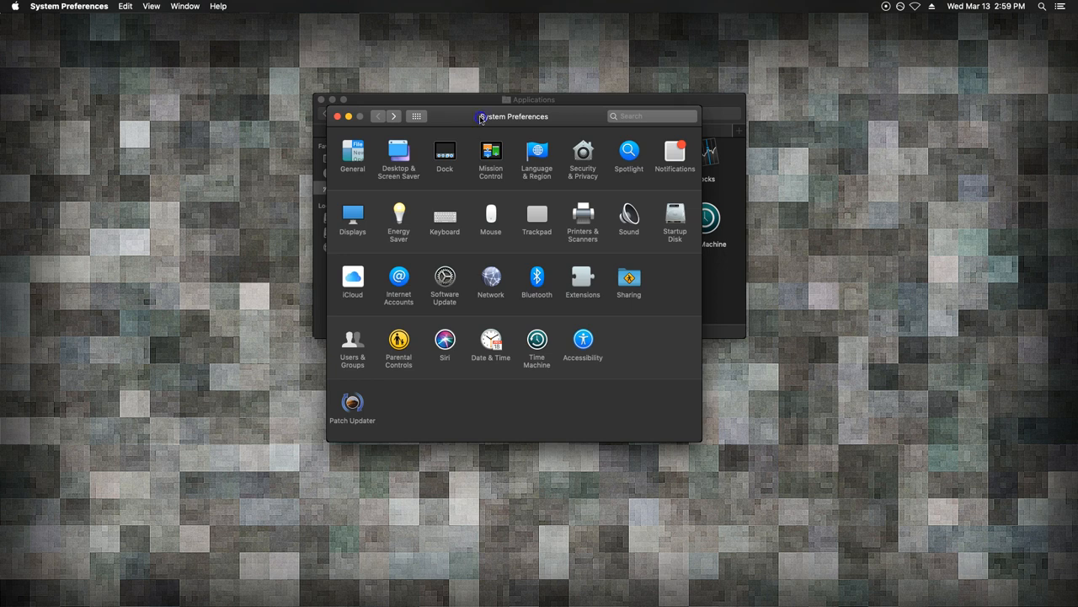
pyautogui.moveTo(381, 227)
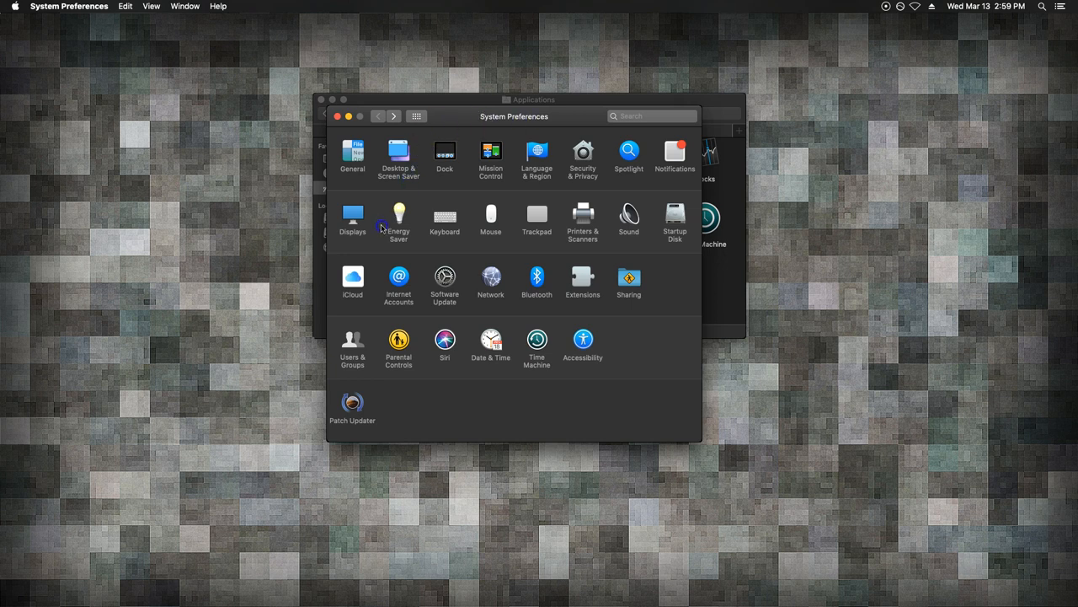
pyautogui.moveTo(582, 154)
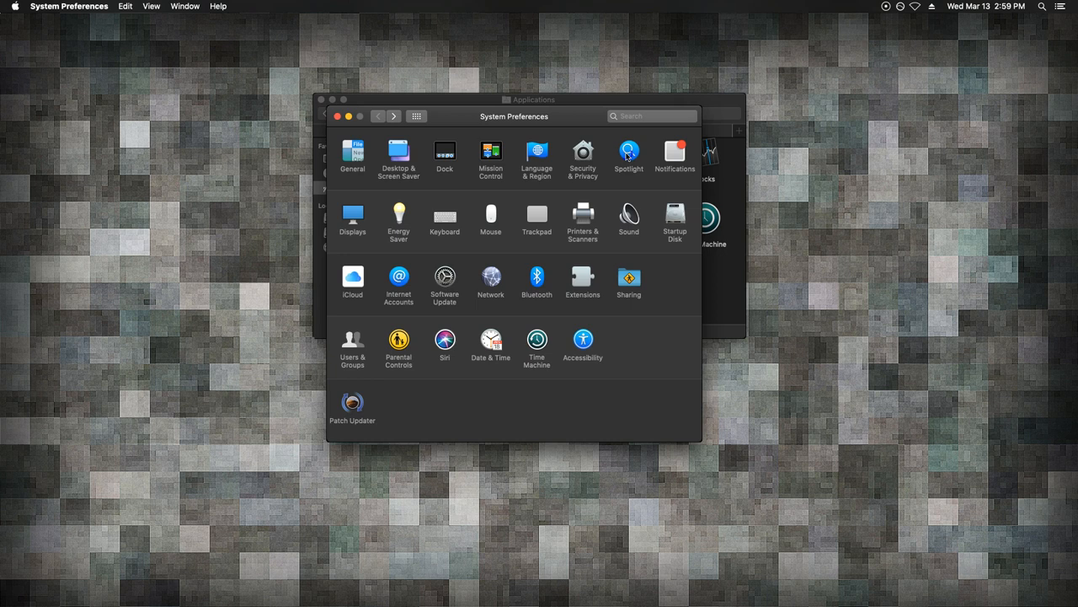
pyautogui.moveTo(364, 247)
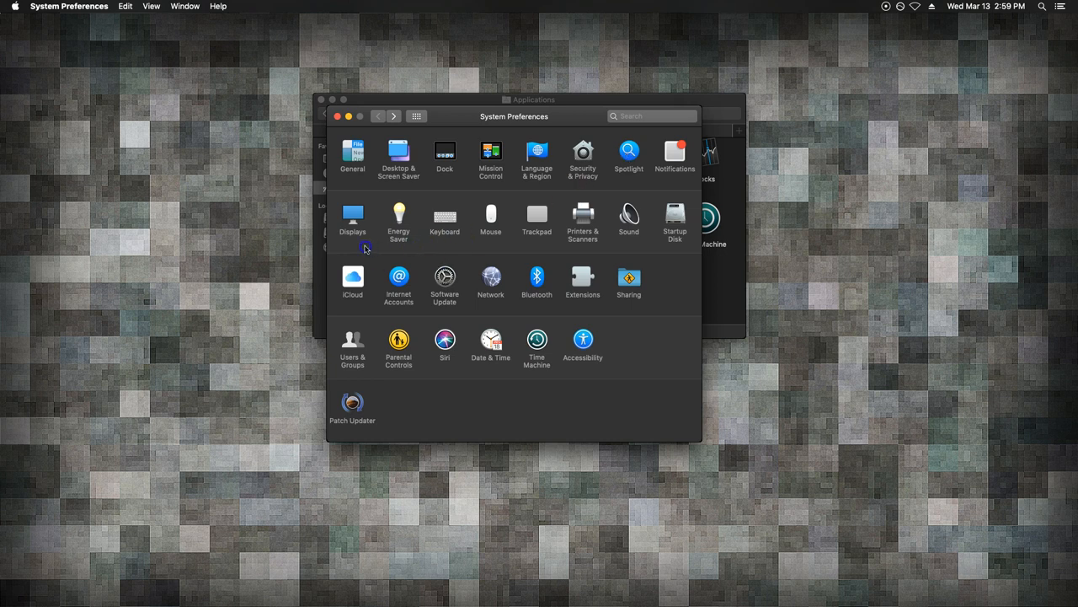
pyautogui.moveTo(383, 229)
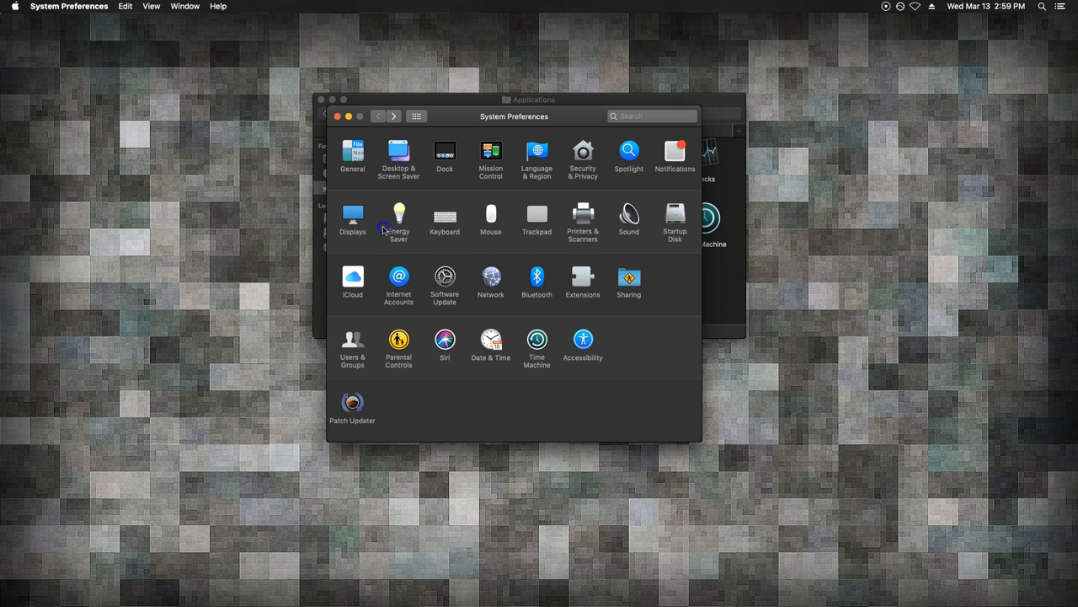
pyautogui.click(398, 218)
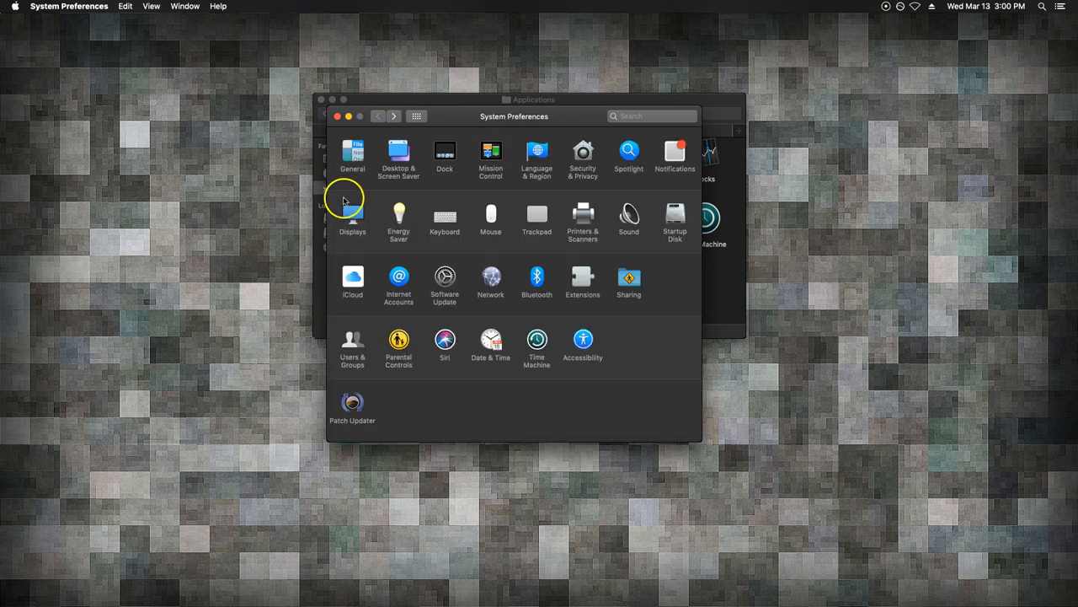
pyautogui.moveTo(511, 314)
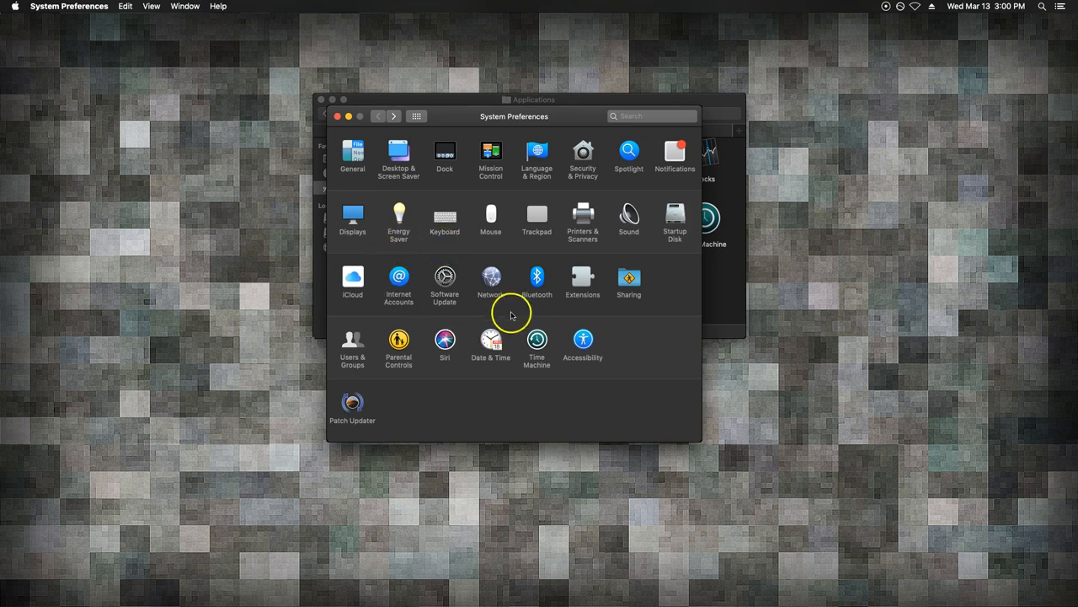
pyautogui.moveTo(459, 364)
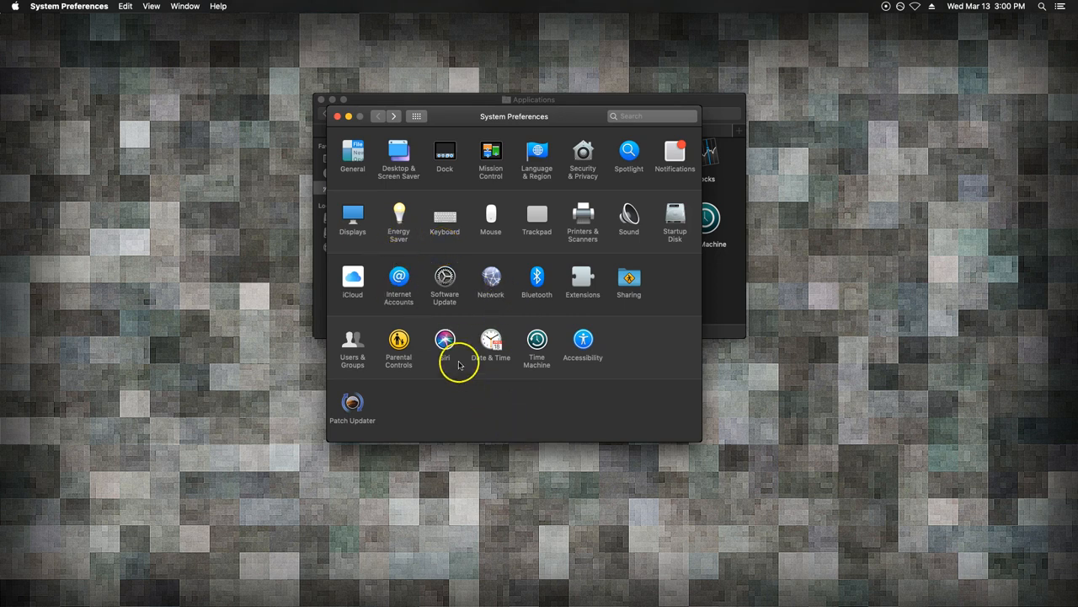
# Step: Open the Siri pane, showing Enable Ask Siri unchecked
pyautogui.click(445, 342)
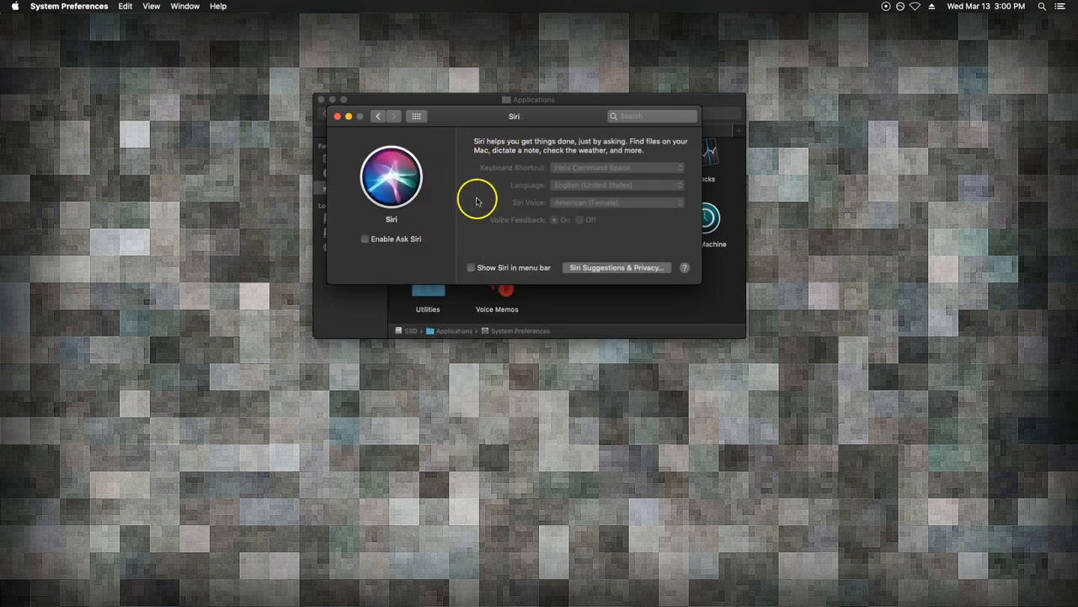
pyautogui.moveTo(473, 160)
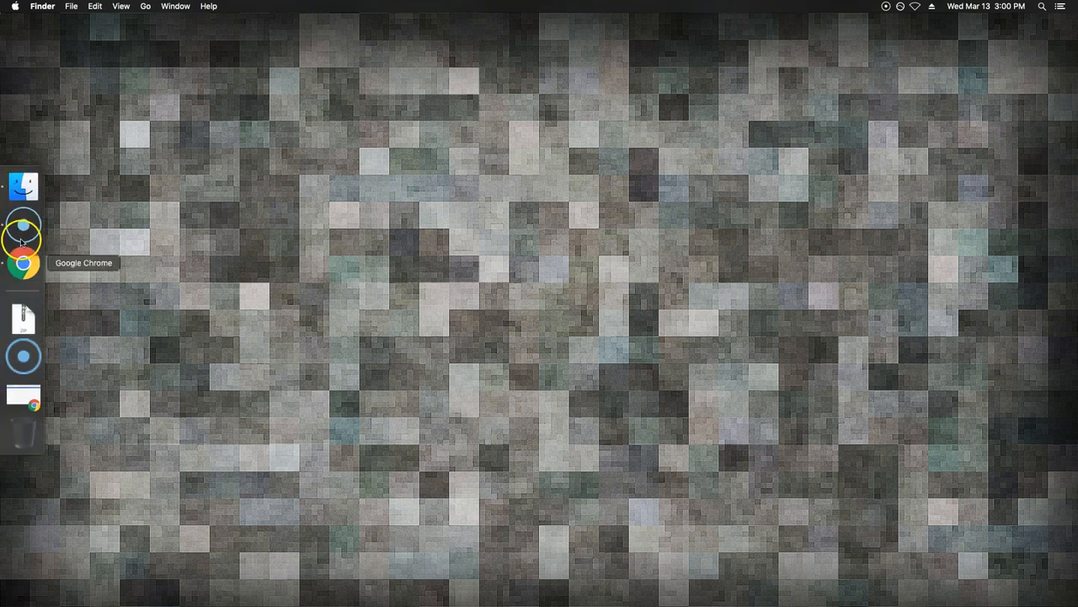
pyautogui.moveTo(23, 318)
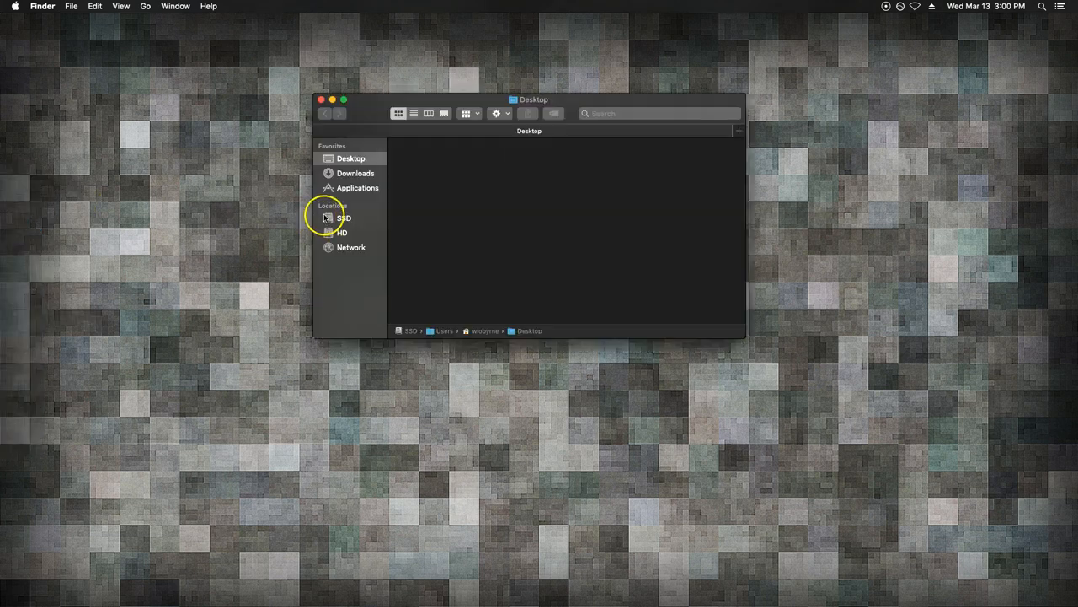
# Step: Bring up Chrome's Downloads page listing the Skitch 2.8.1 zip
pyautogui.click(355, 172)
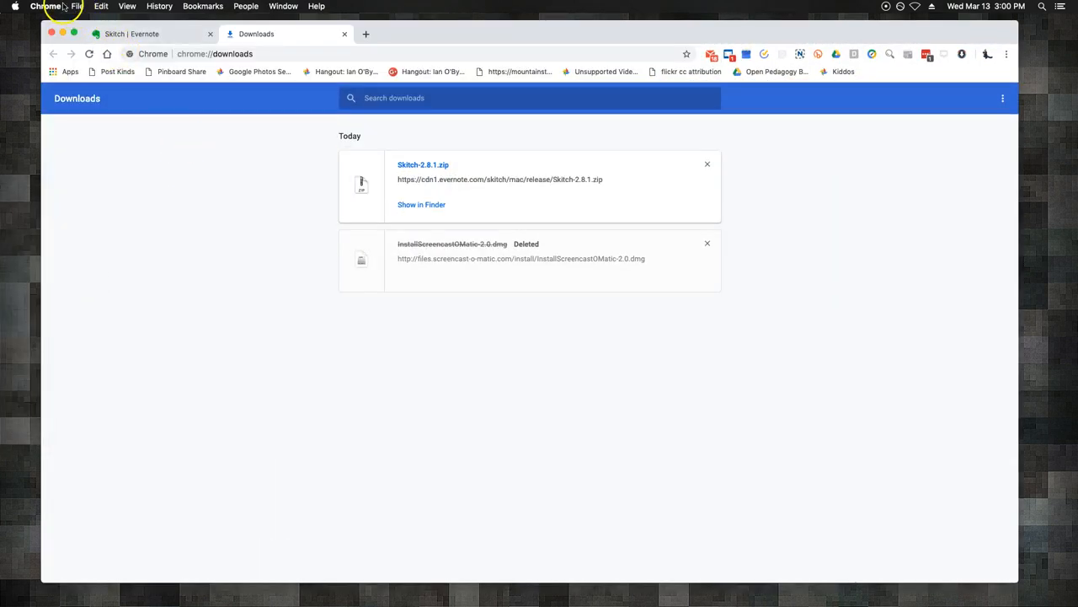
# Step: Reveal Skitch-2.8.1.zip (31.9 MB) in Downloads, then close that Finder window
pyautogui.click(422, 204)
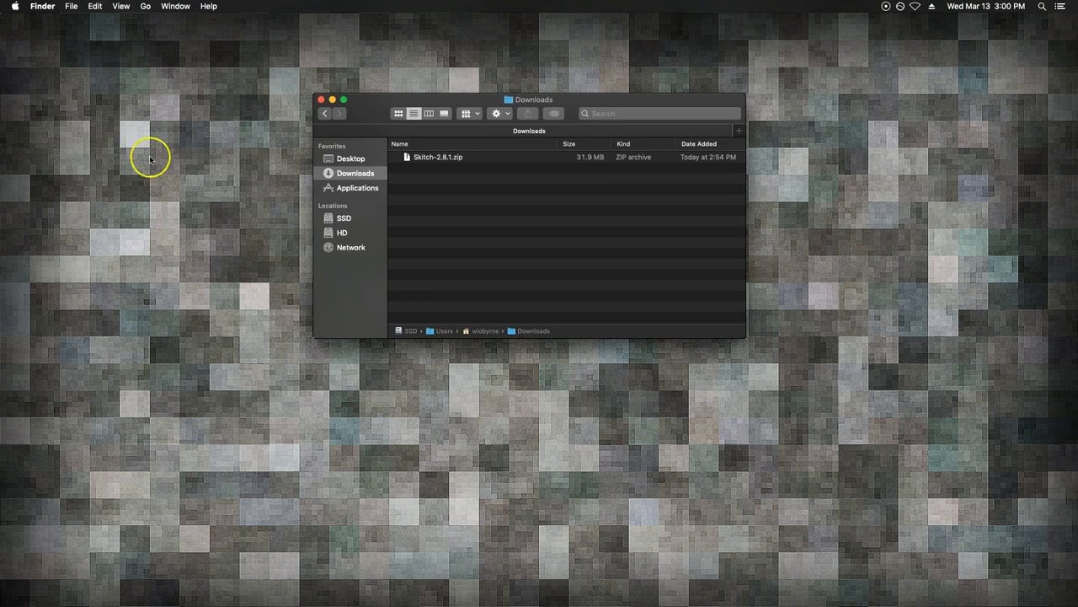
pyautogui.moveTo(217, 196)
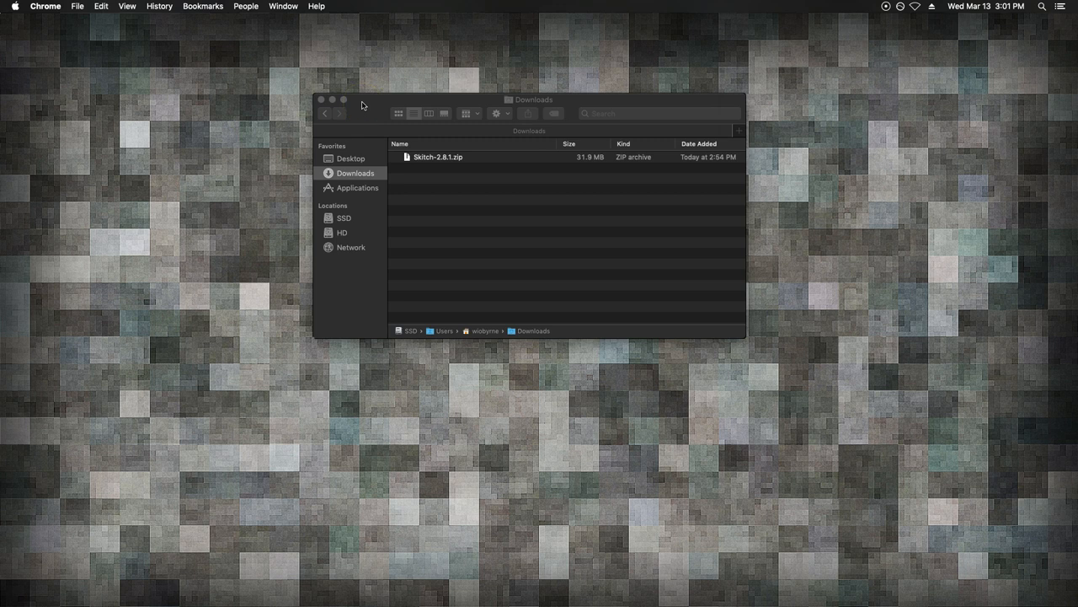
pyautogui.moveTo(367, 111)
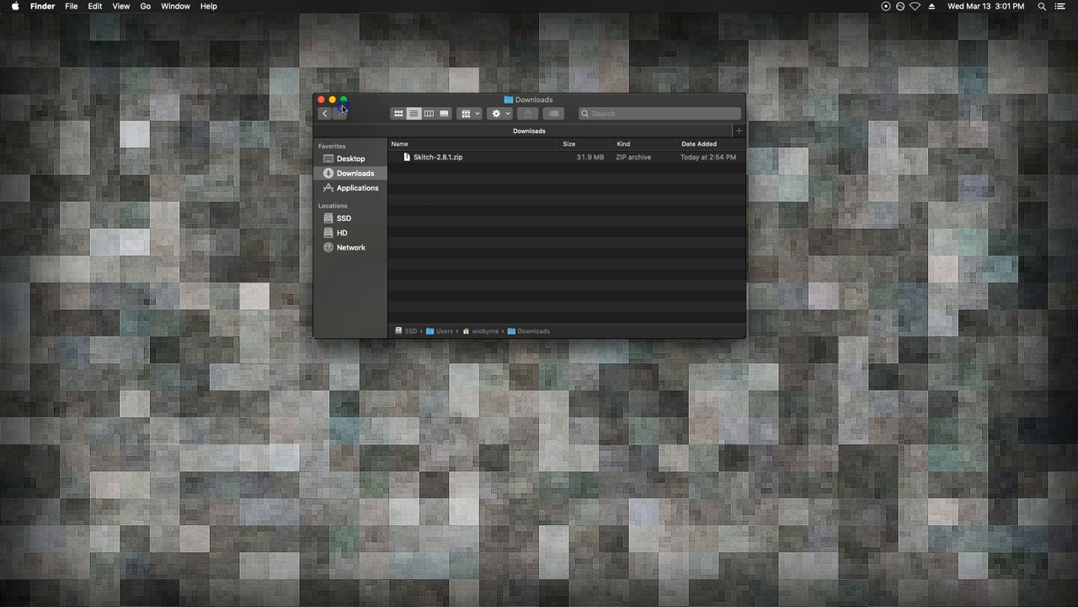
pyautogui.click(321, 99)
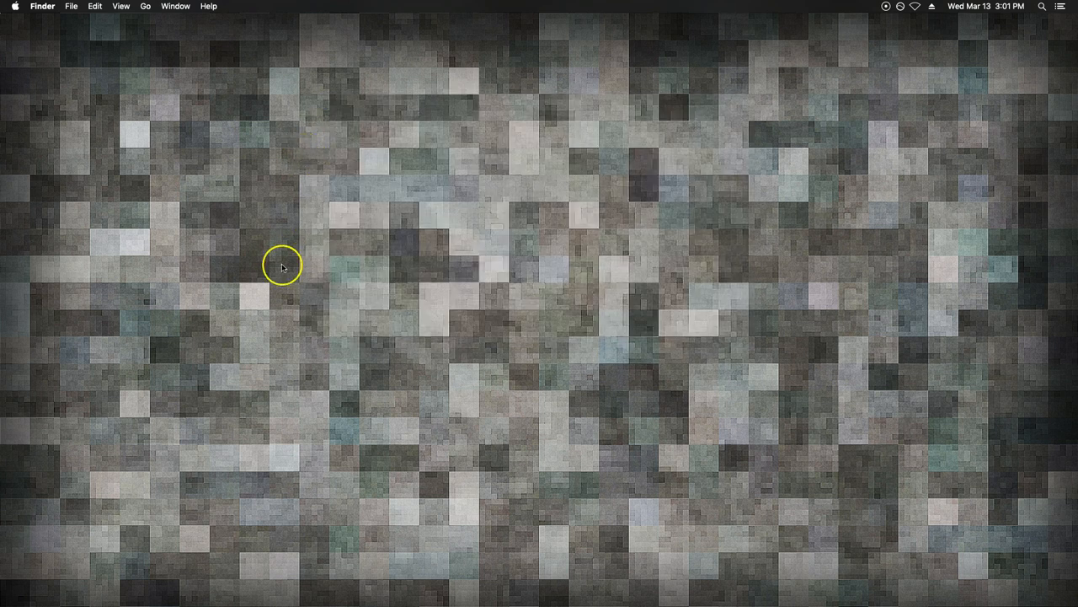
pyautogui.moveTo(25, 565)
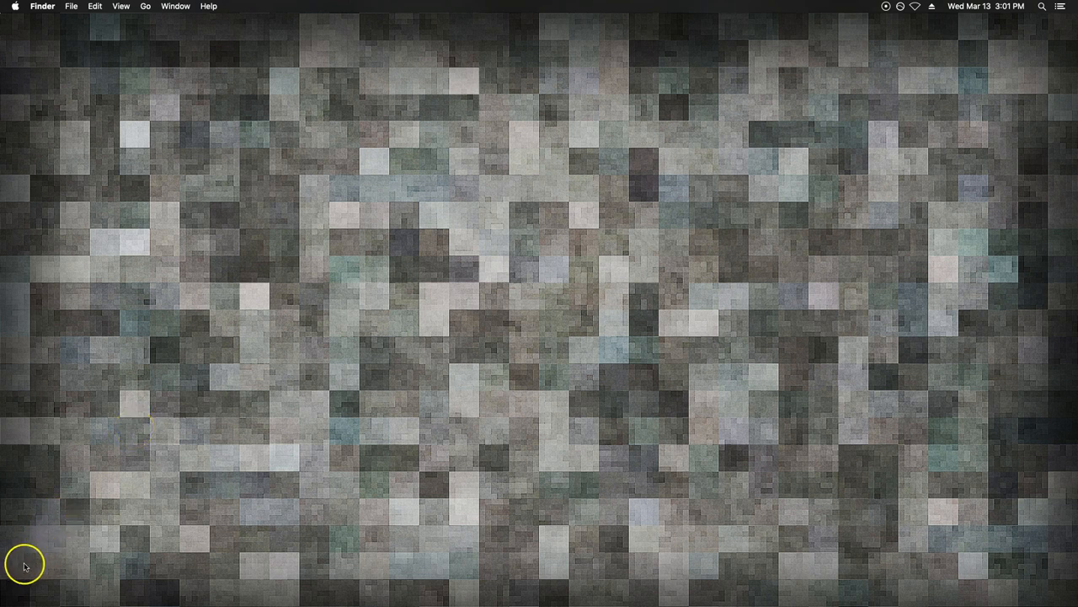